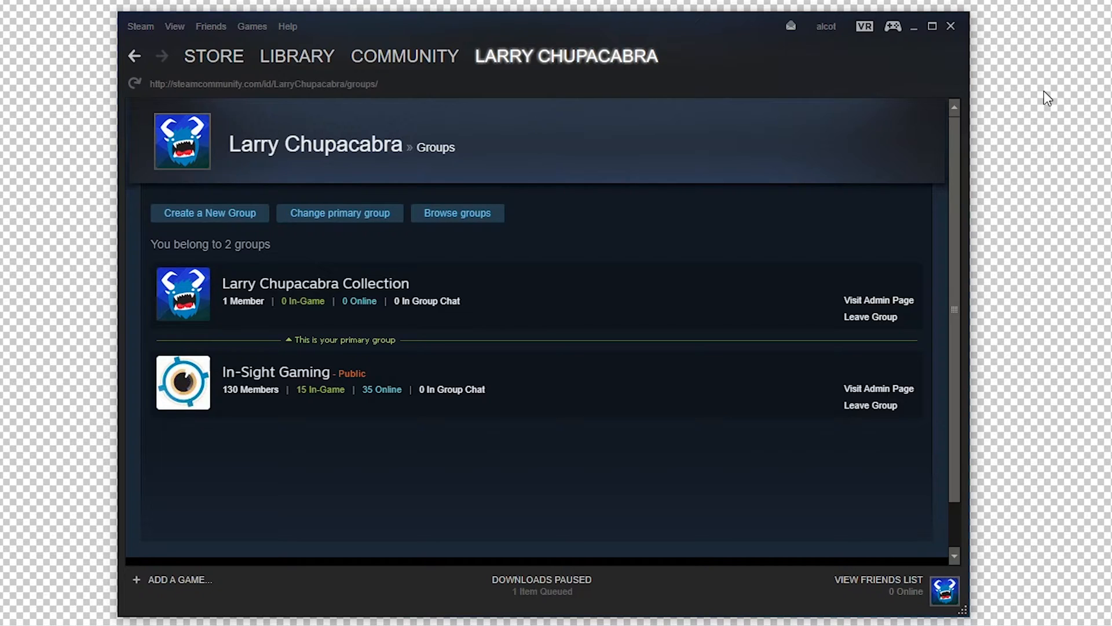
Browse the Larry Chupacabra Collection group page, viewing its curator tagline and reviews.
click(314, 283)
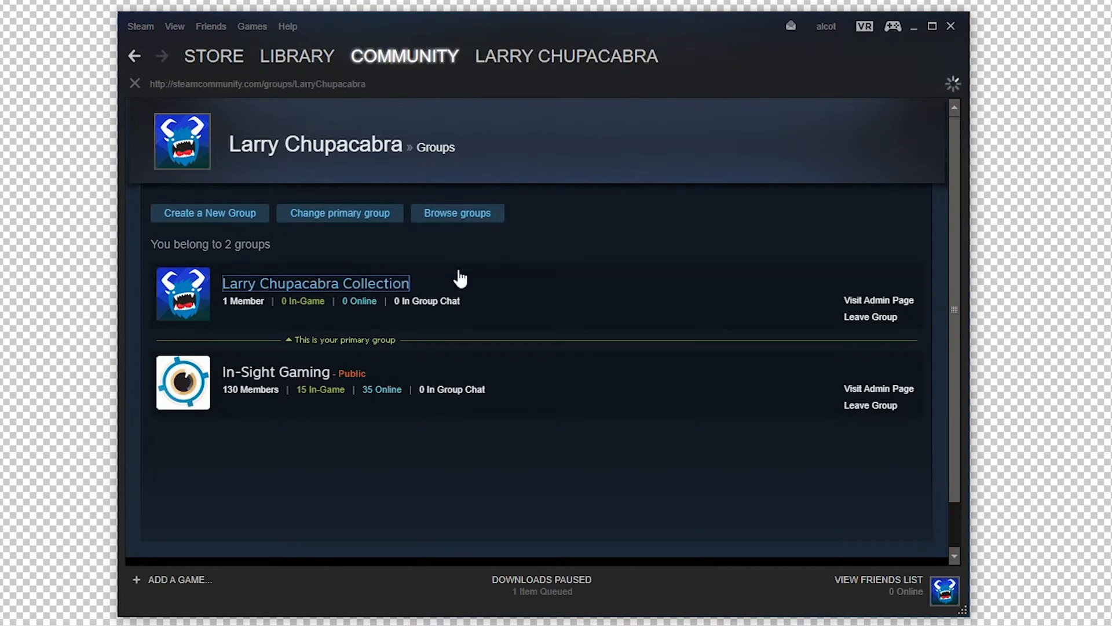
click(314, 283)
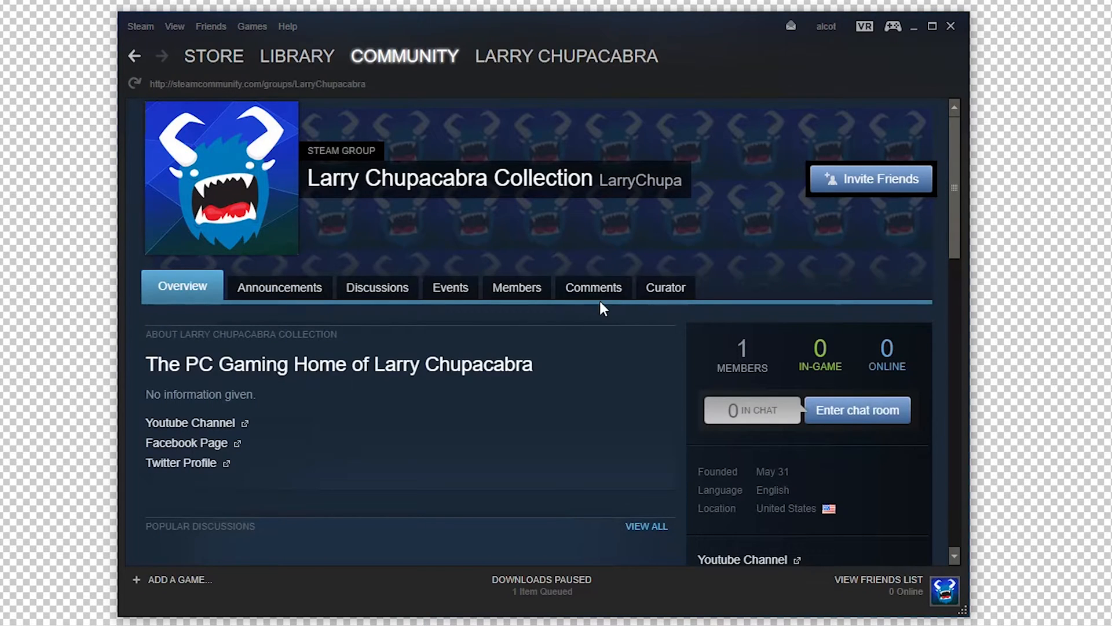
click(664, 287)
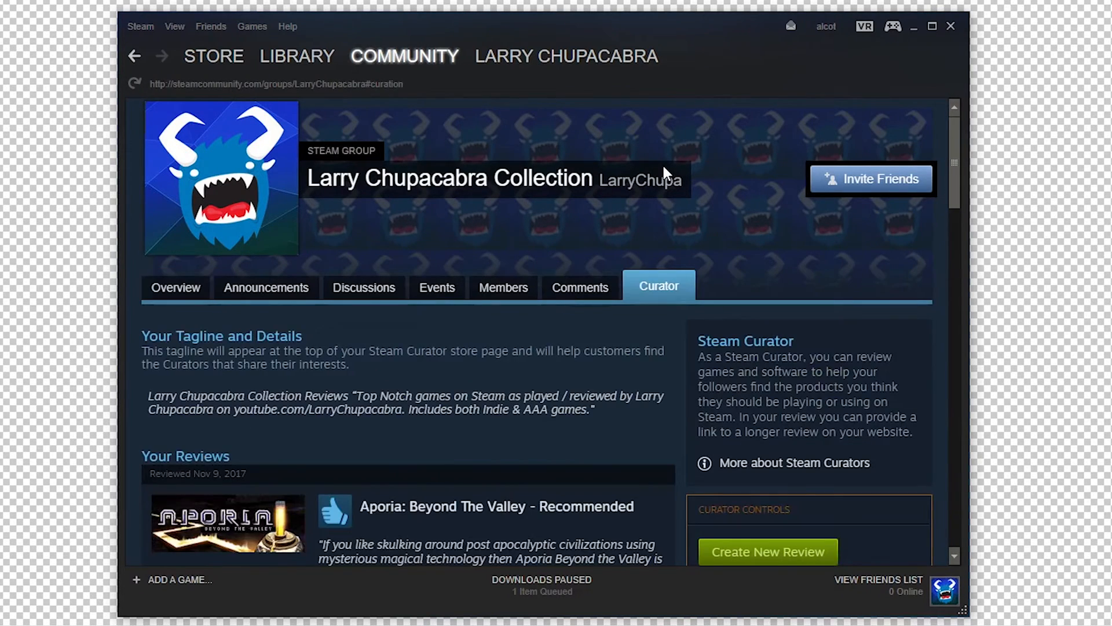
scroll(down, 3)
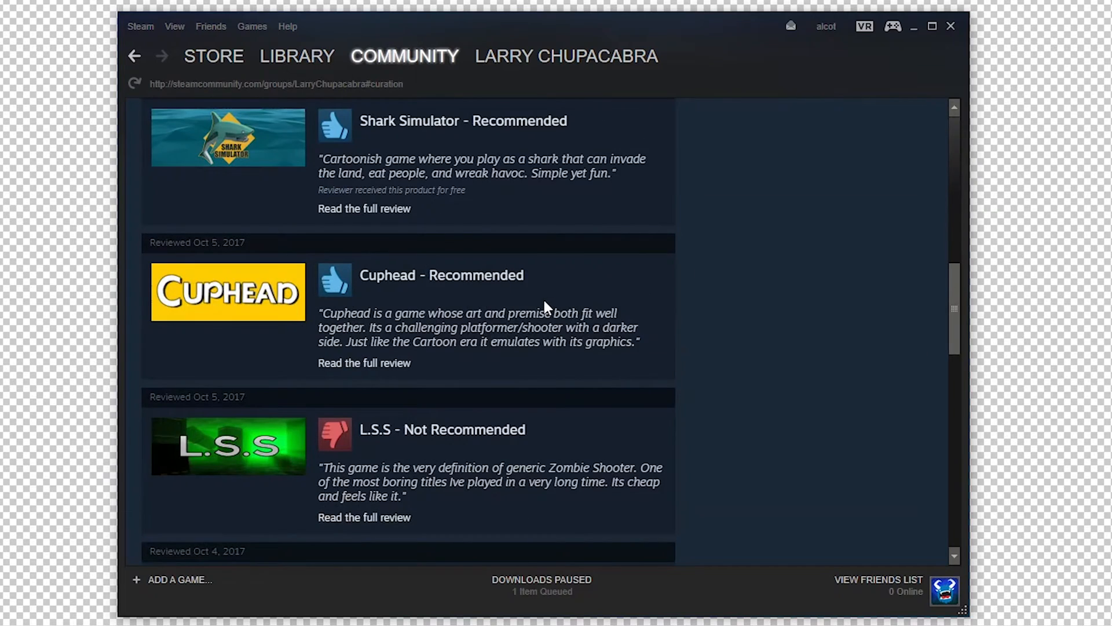
scroll(up, 3)
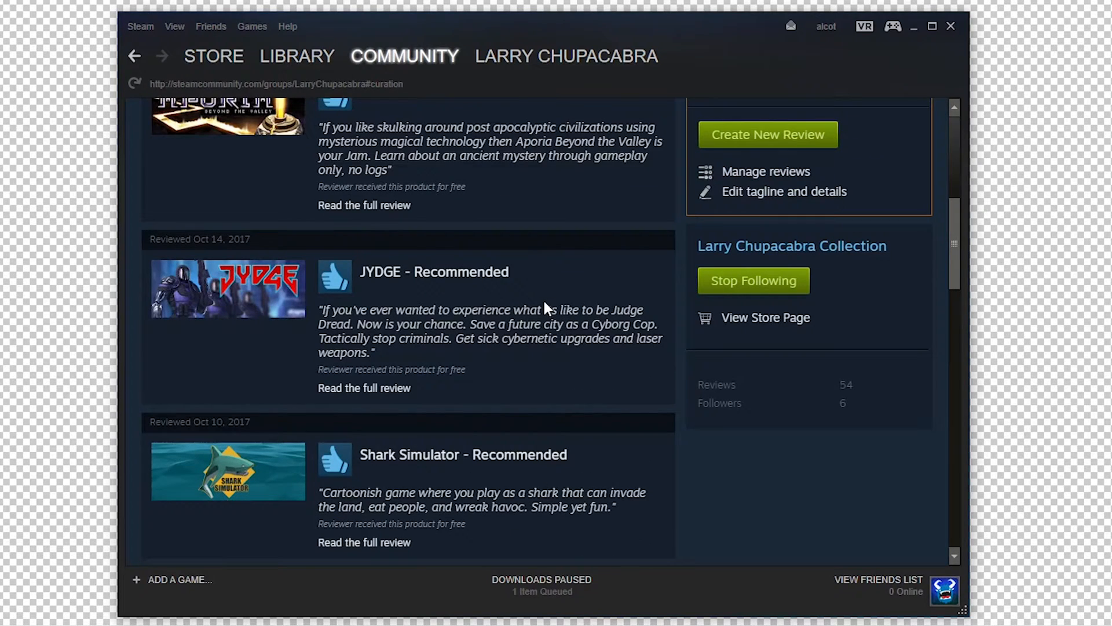
mouse_move(680, 374)
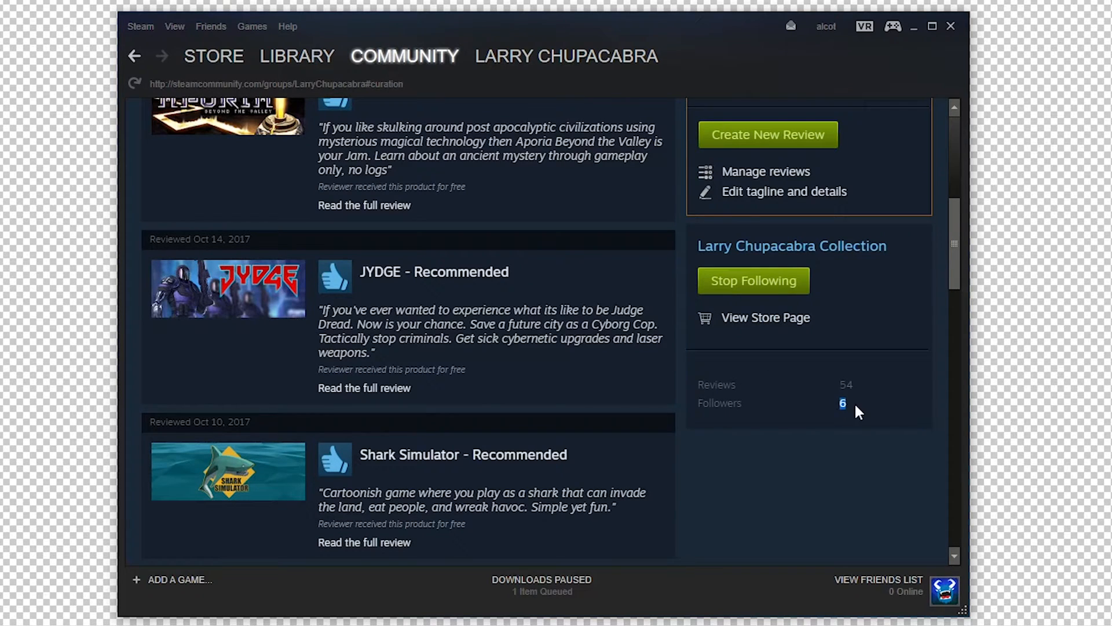
scroll(up, 3)
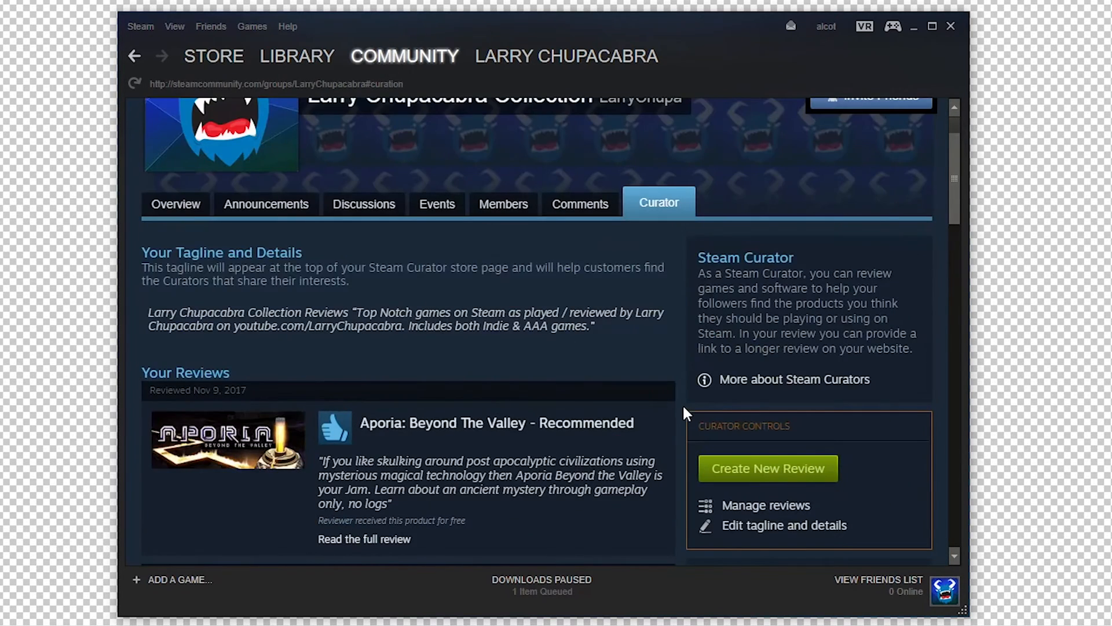
scroll(down, 3)
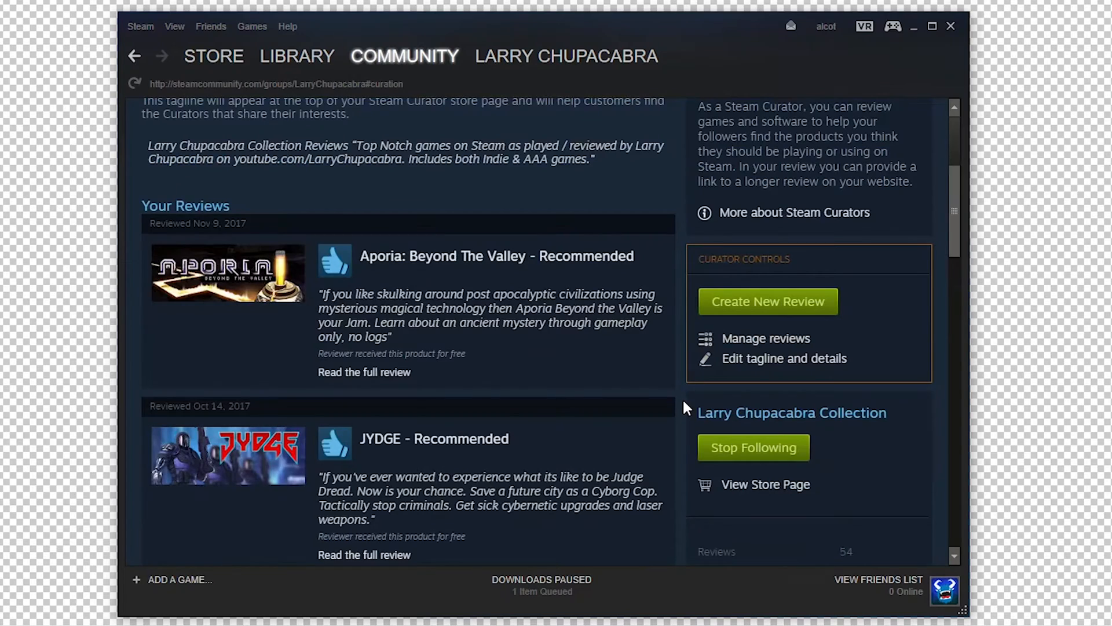
scroll(down, 3)
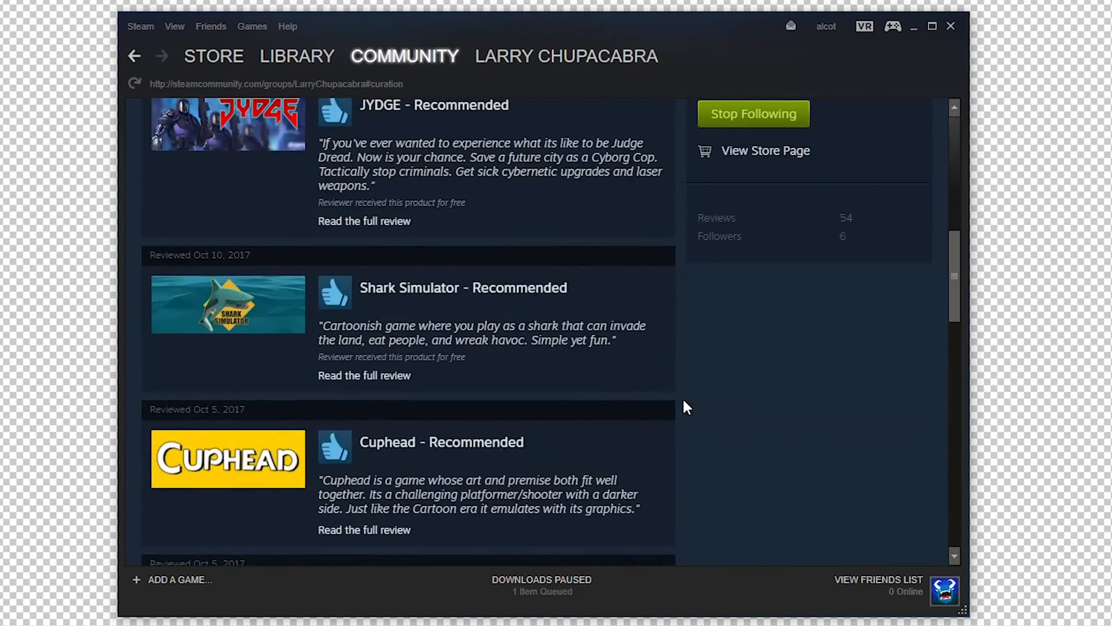
scroll(up, 3)
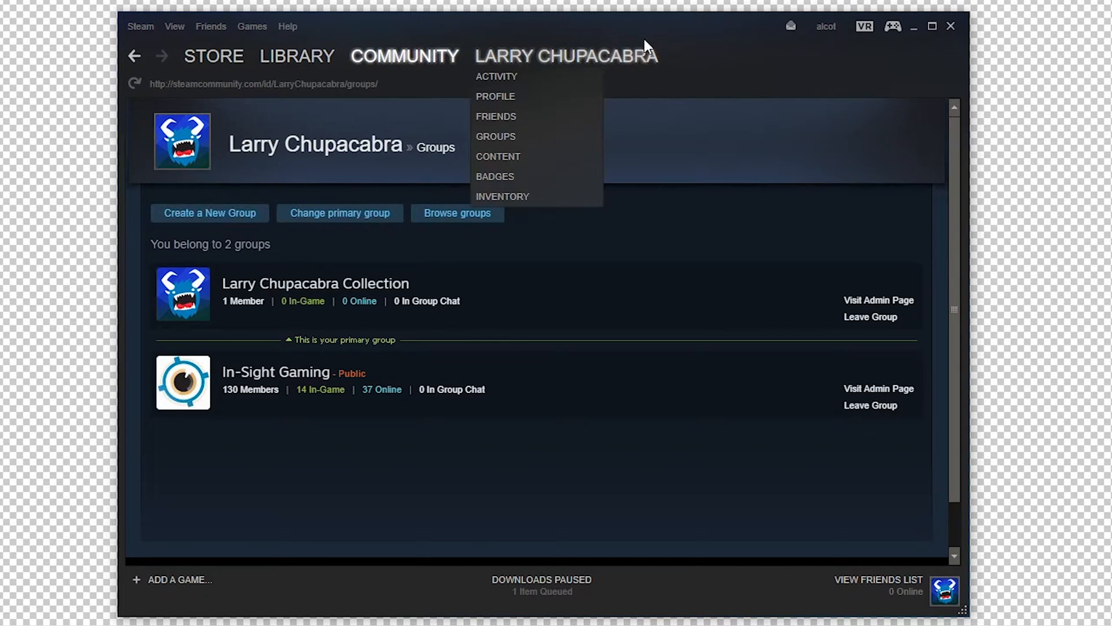
Start a new group named Chupacabra Tutorials with abbreviation ChupaTut, checking availability.
click(209, 213)
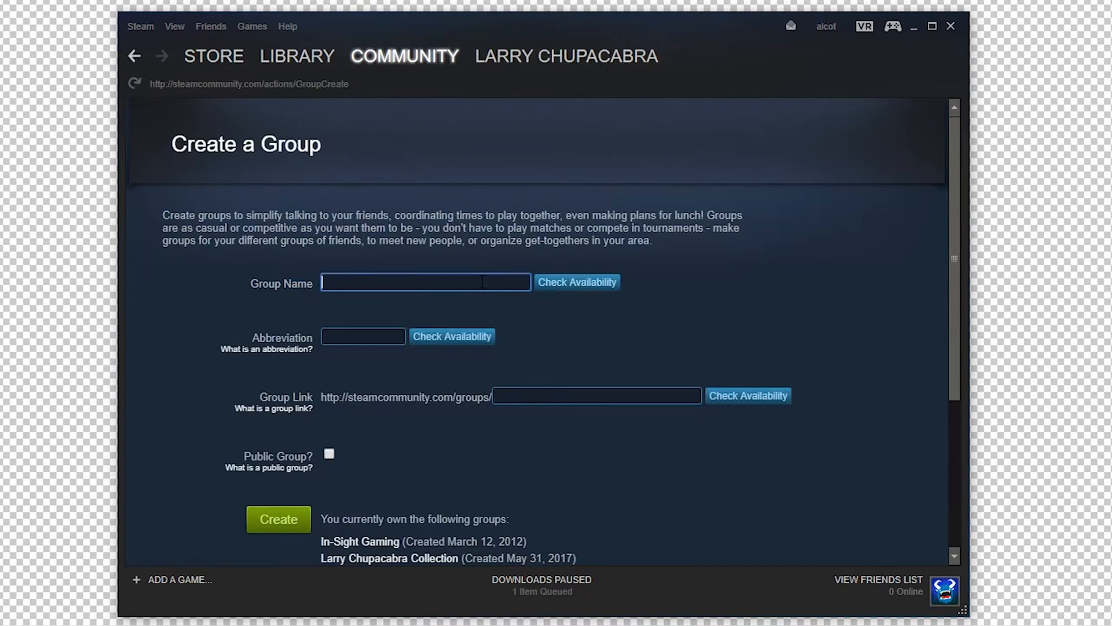
text(Chupacabra Tutorials)
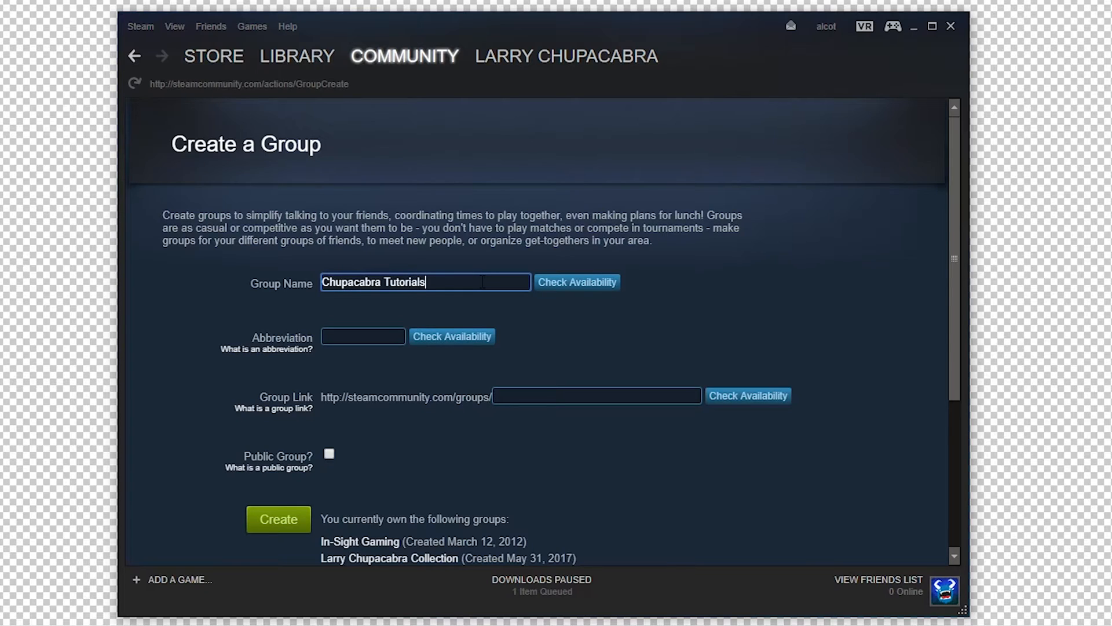
text(C)
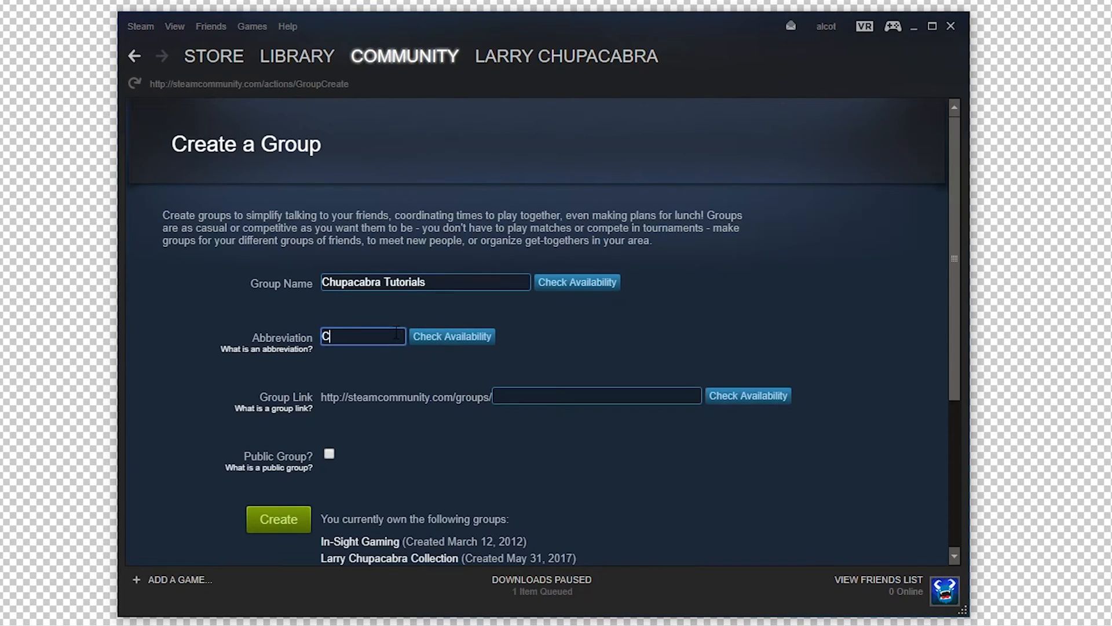
text(hupaTutorial)
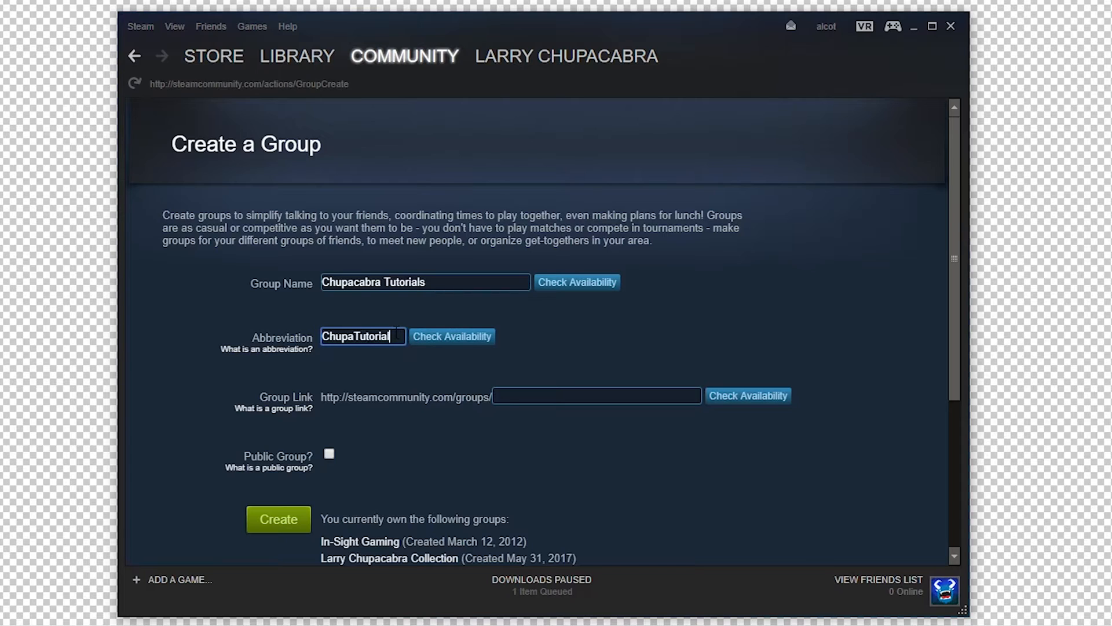
click(451, 335)
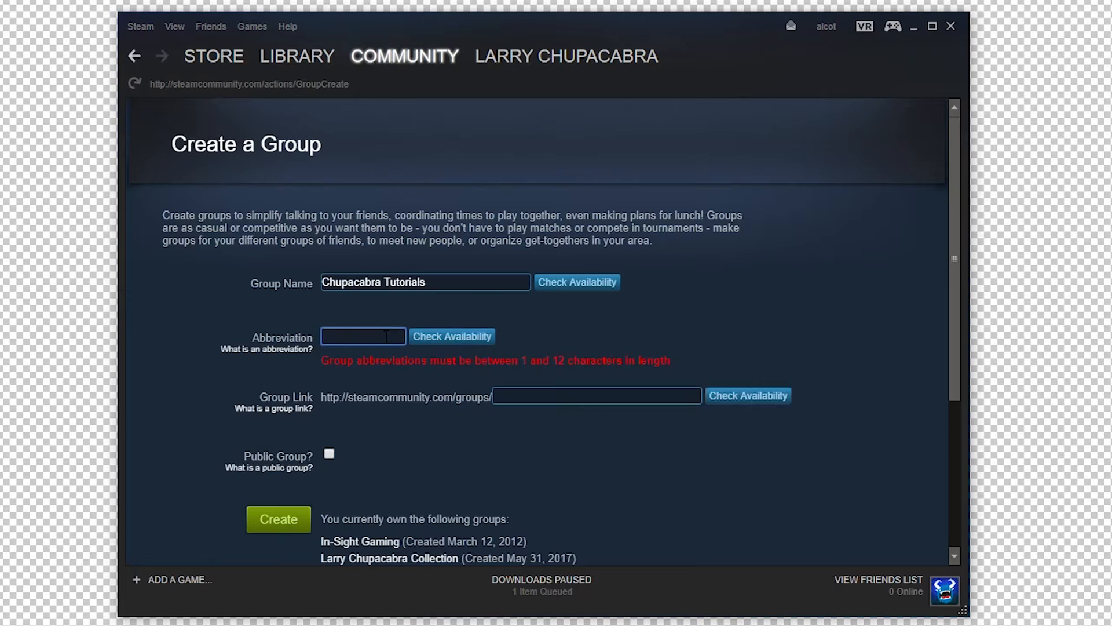
text(ChupaTut)
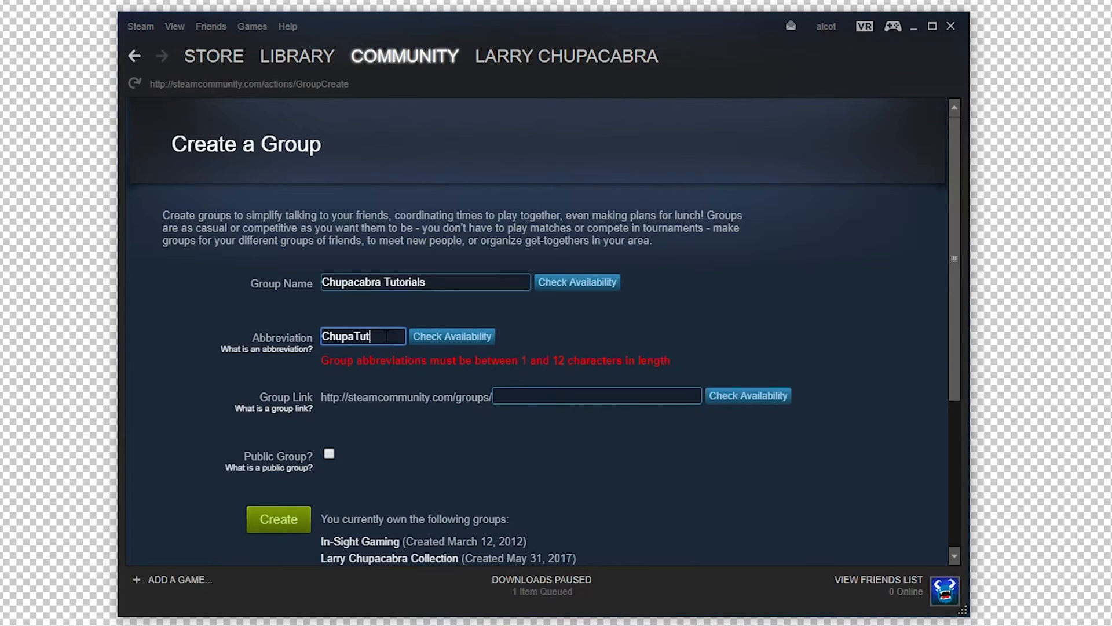
click(452, 336)
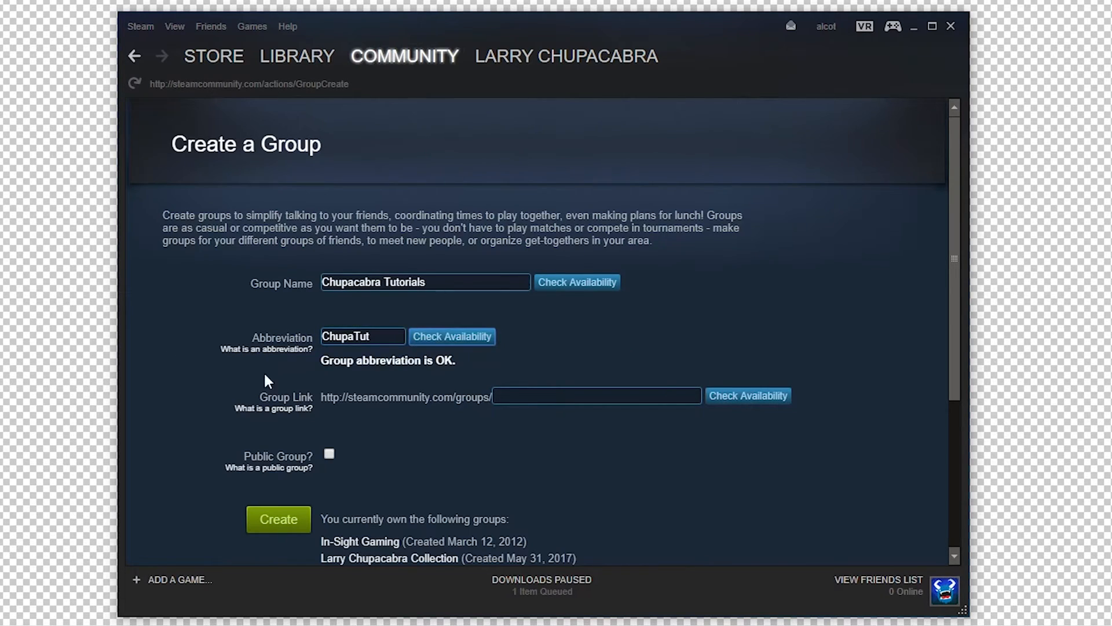
Enter group link ChupacabraTutorials, confirm it is available, and submit the details.
click(596, 395)
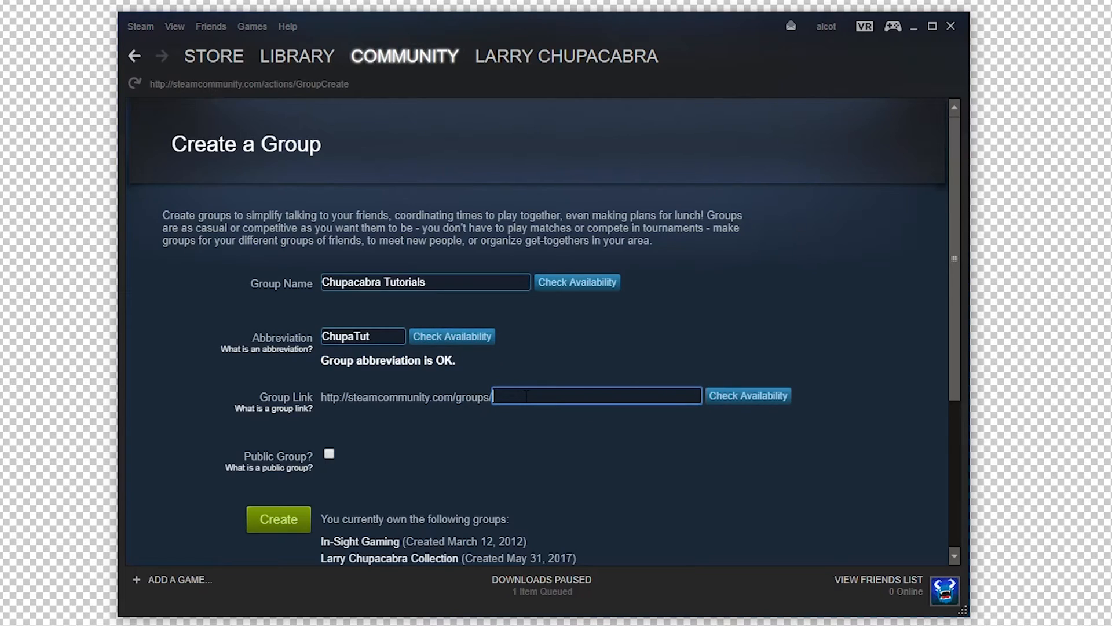
text(Chupacabt)
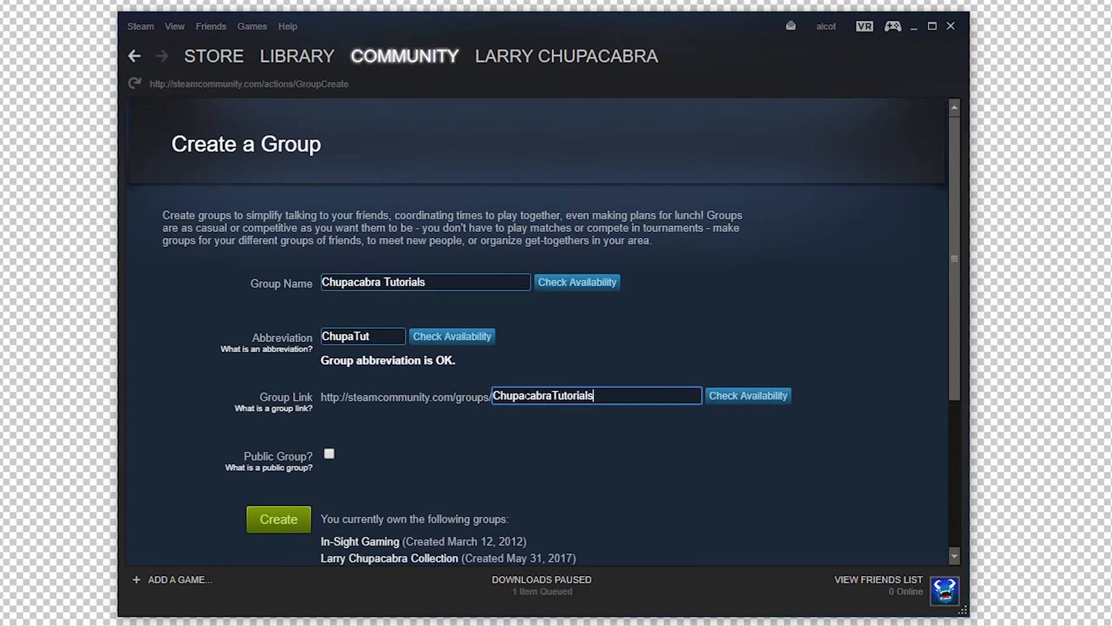
click(747, 395)
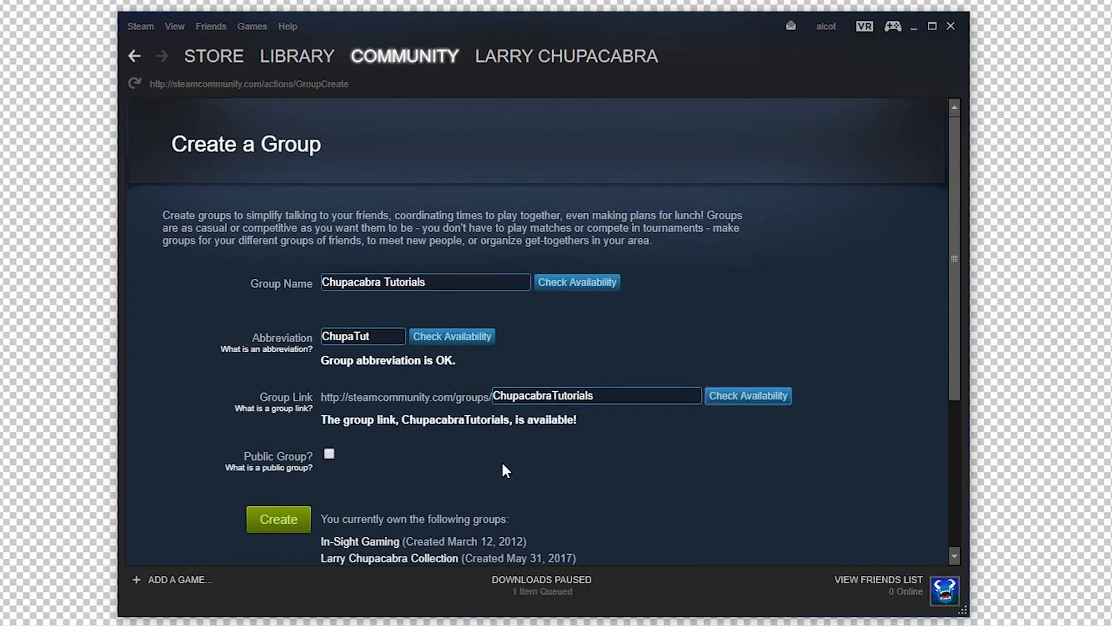
scroll(up, 3)
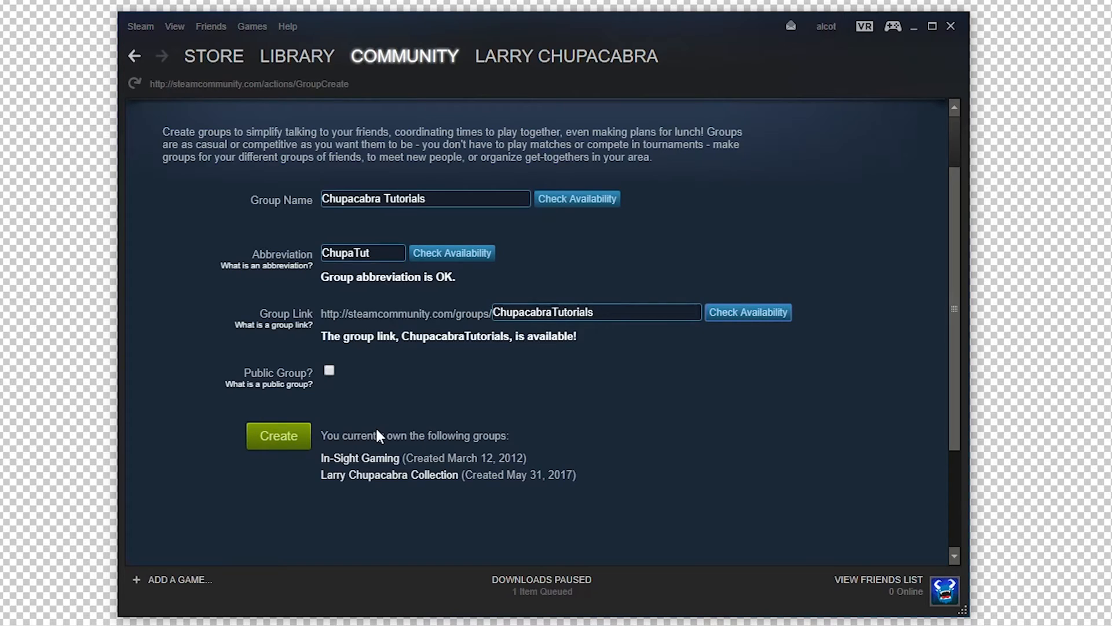
mouse_move(296, 449)
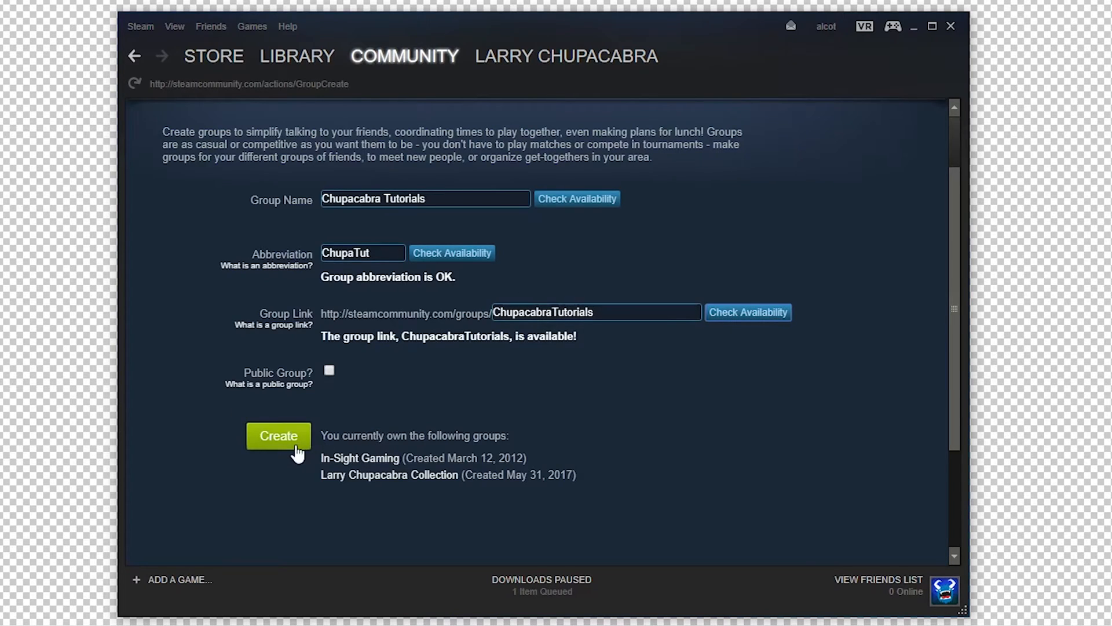
click(278, 435)
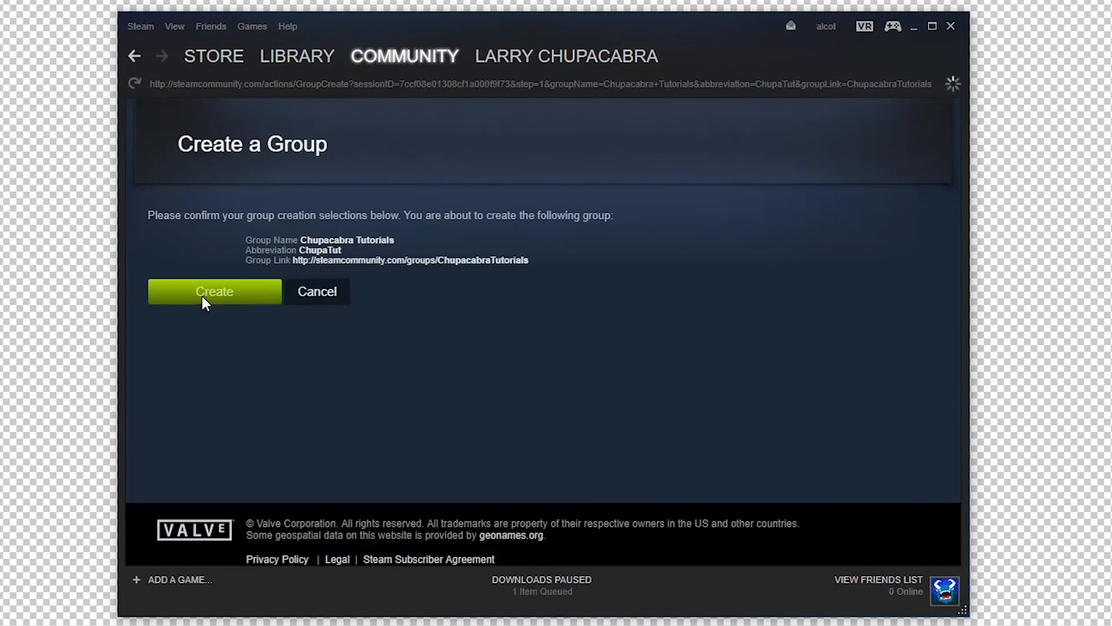
Confirm creating Chupacabra Tutorials to reach its Edit Group Profile officer page.
click(214, 291)
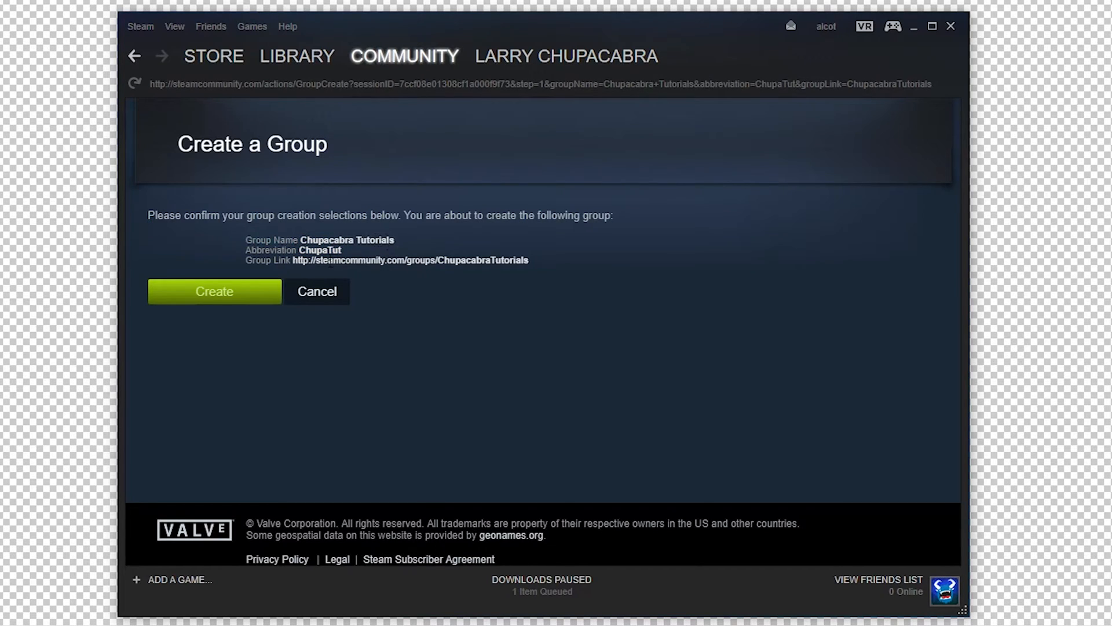
mouse_move(344, 104)
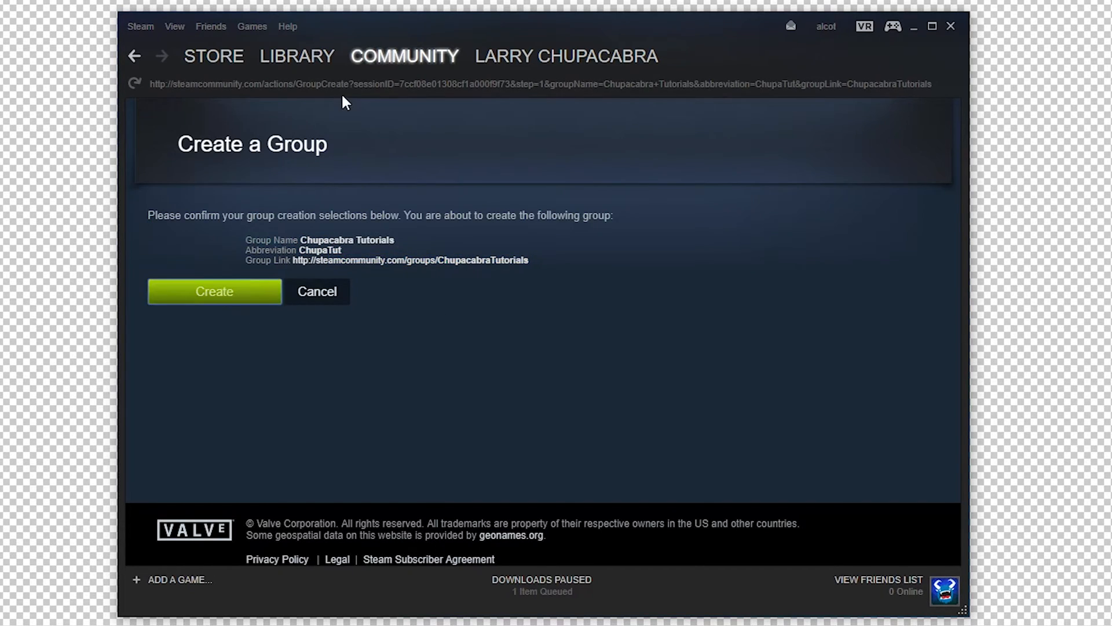
click(214, 291)
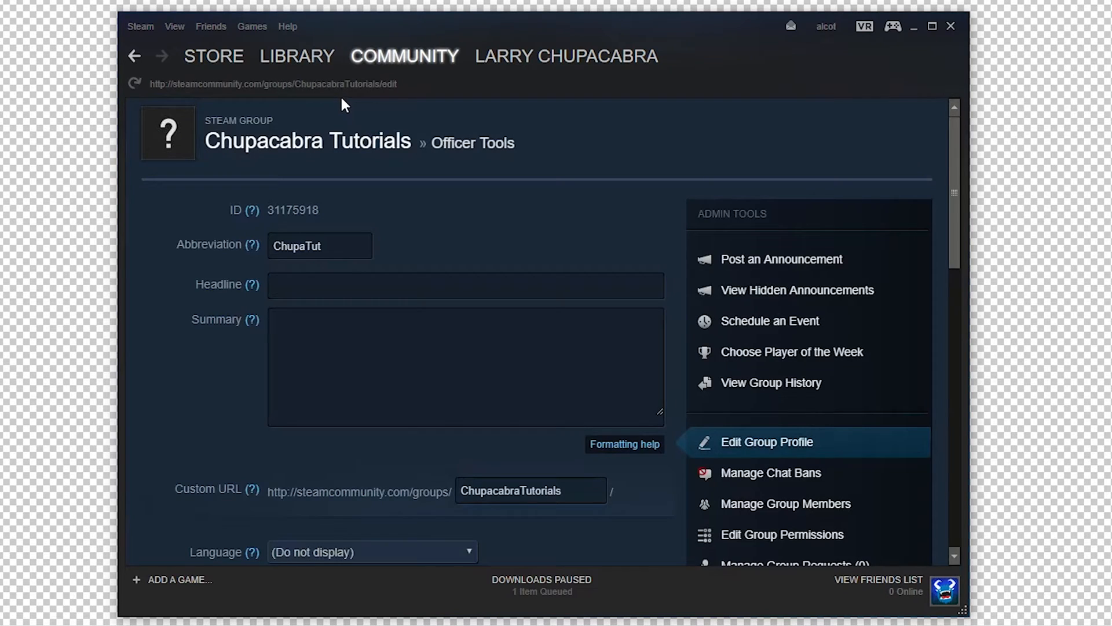
mouse_move(474, 162)
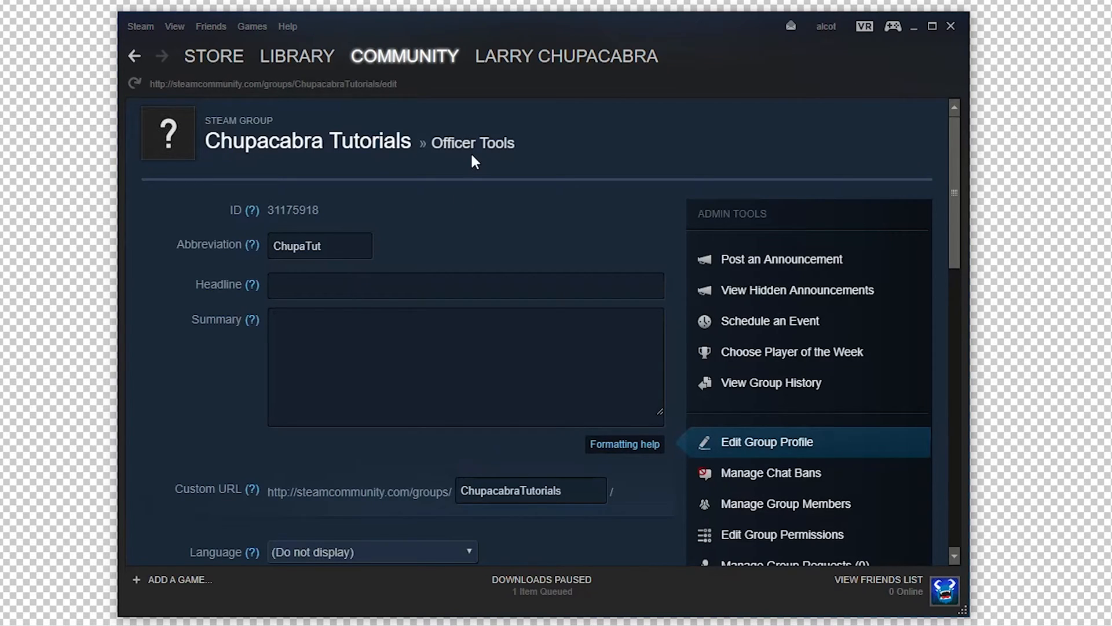
Fill the headline and the summary 'Test Group for a Youtube Video Tutorial'.
text(Test Steam Curati)
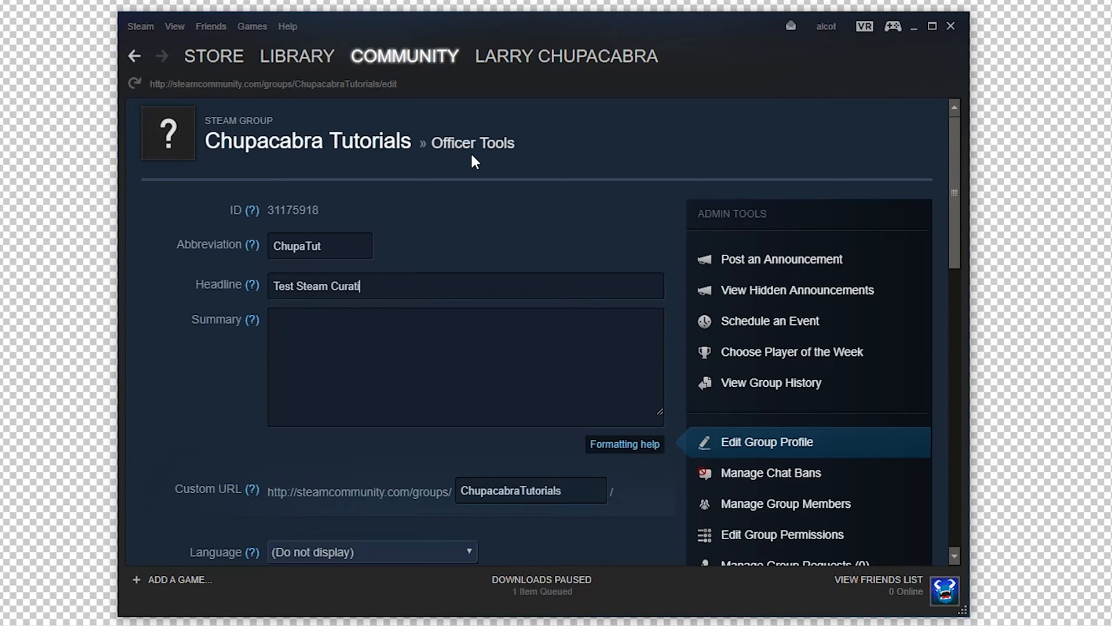
text(on Group)
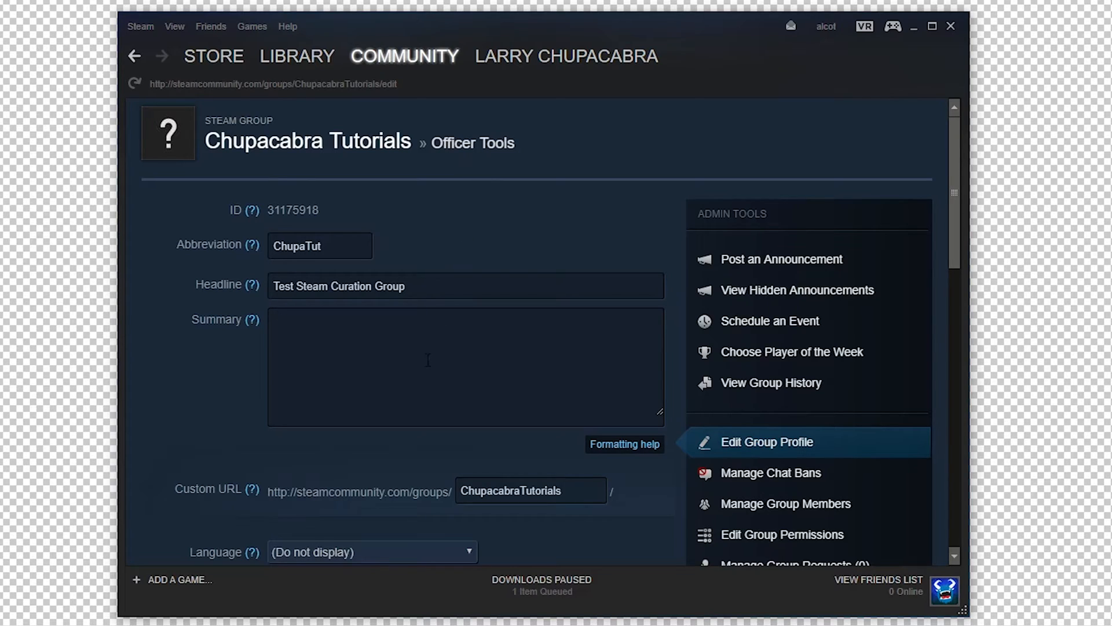
text(Test Group for)
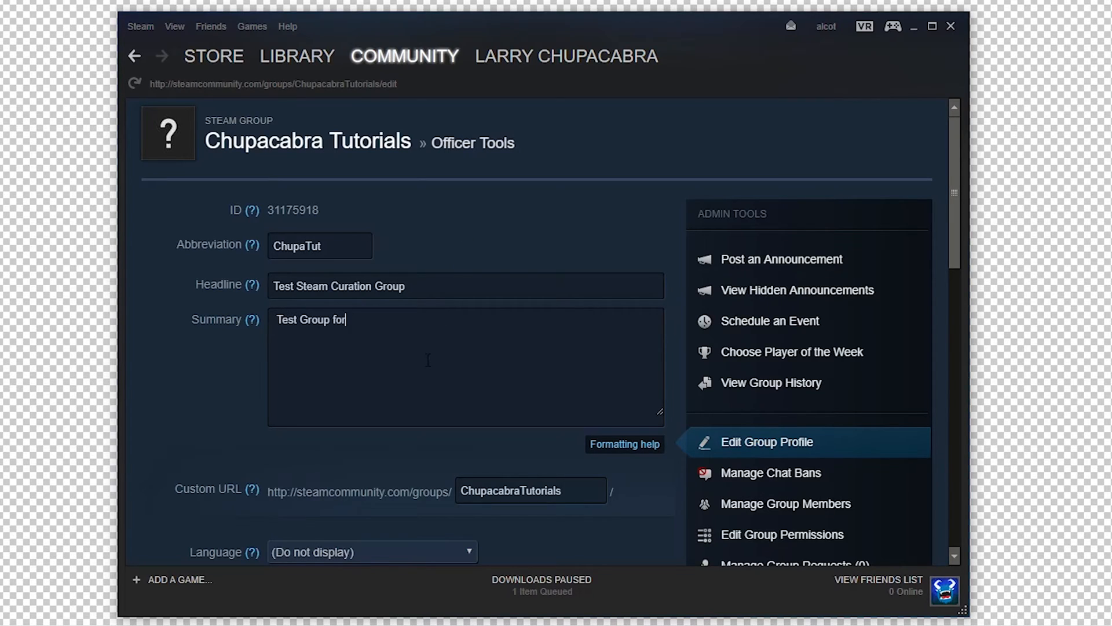
text(a Youtube)
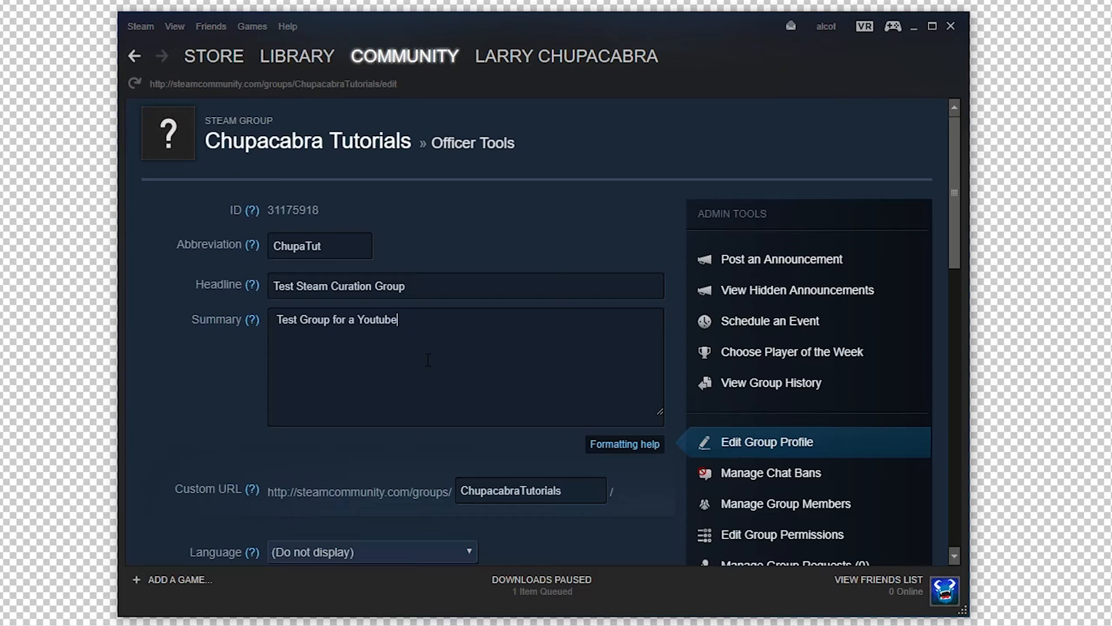
text(Video Tutorial)
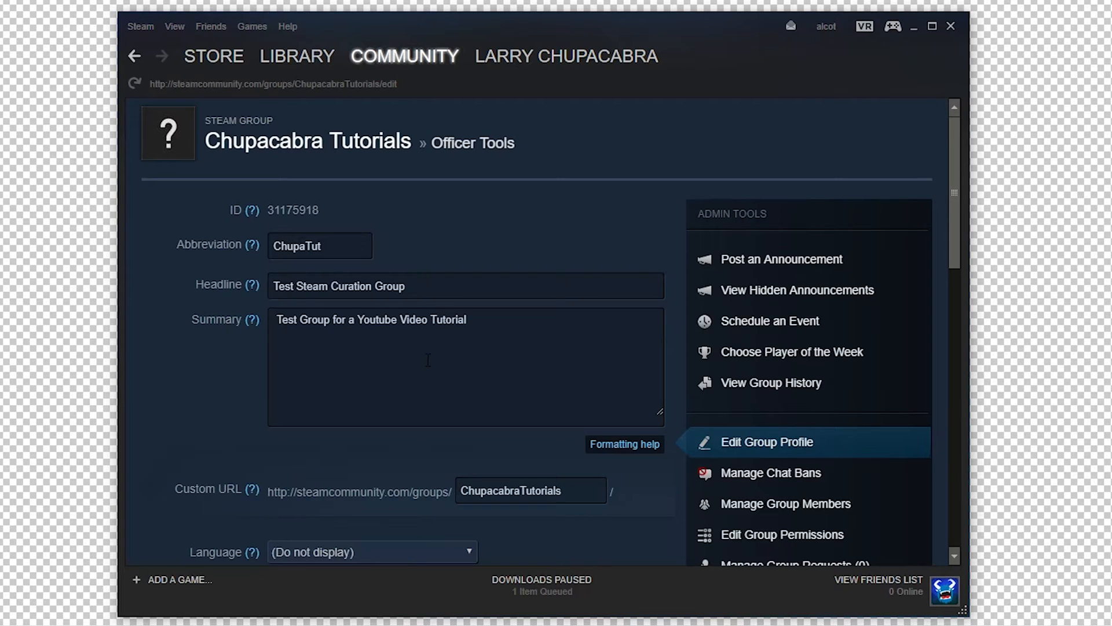
Set the group language to English and the location to United States, Colorado.
scroll(down, 3)
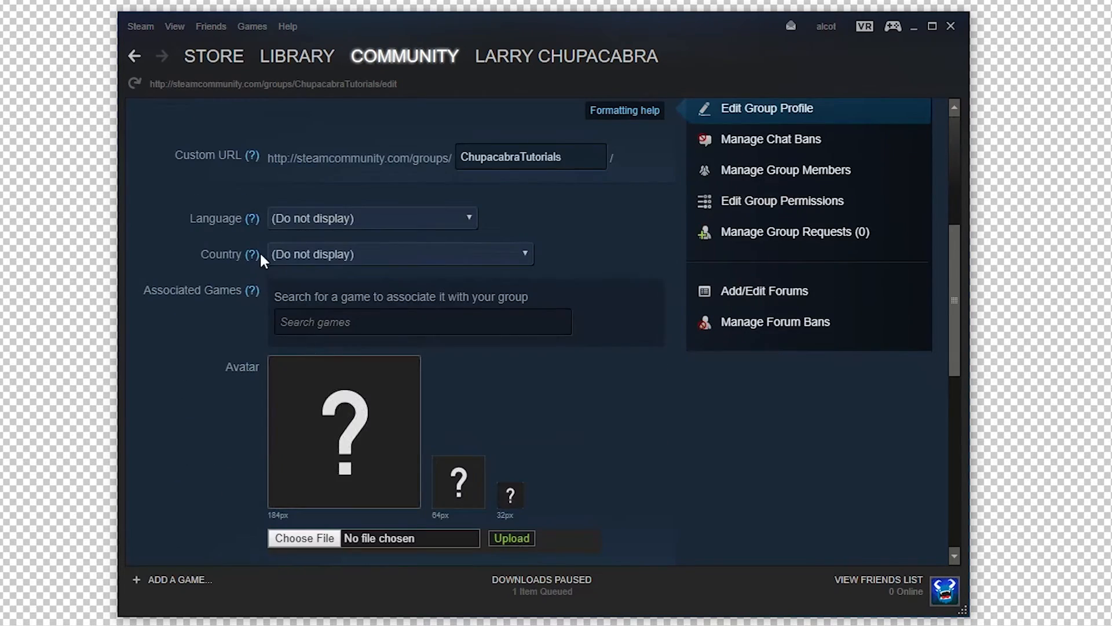
click(370, 218)
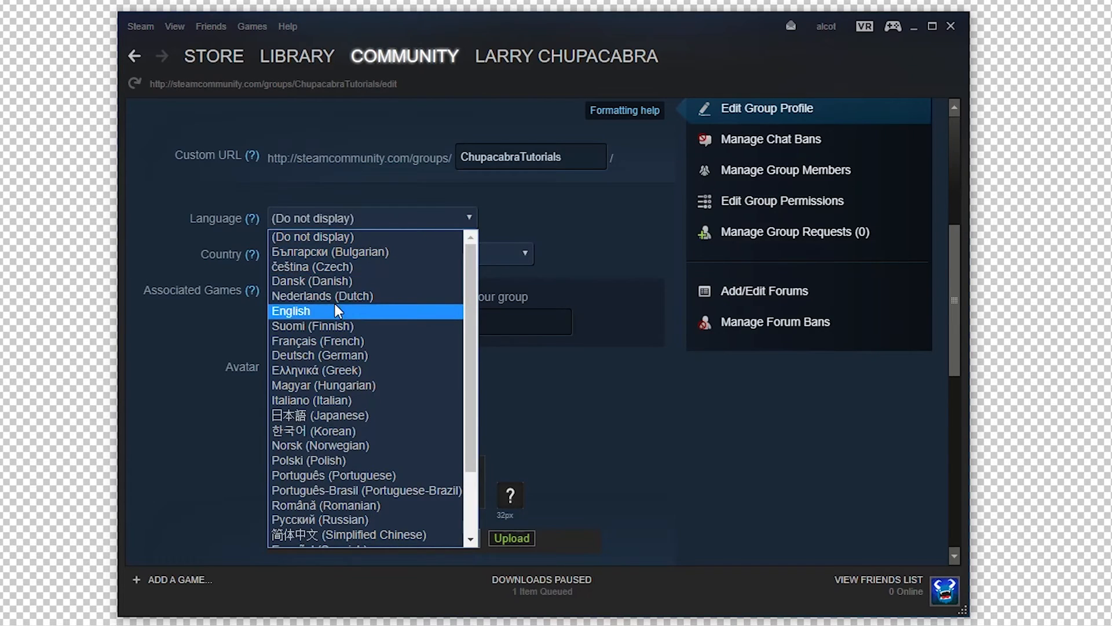
click(290, 310)
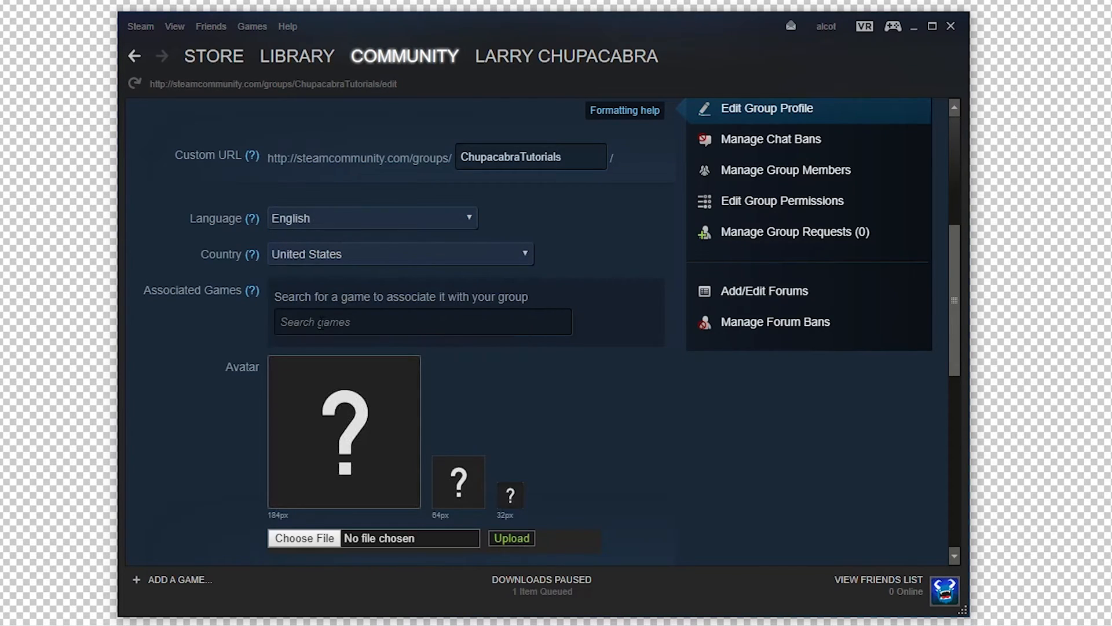
click(355, 289)
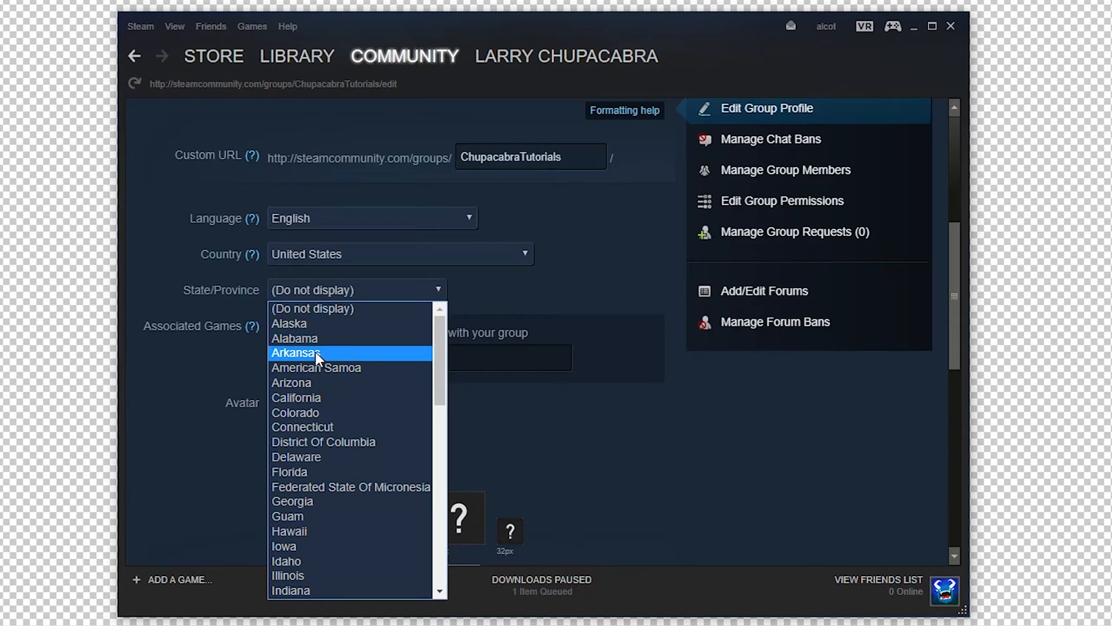
click(295, 412)
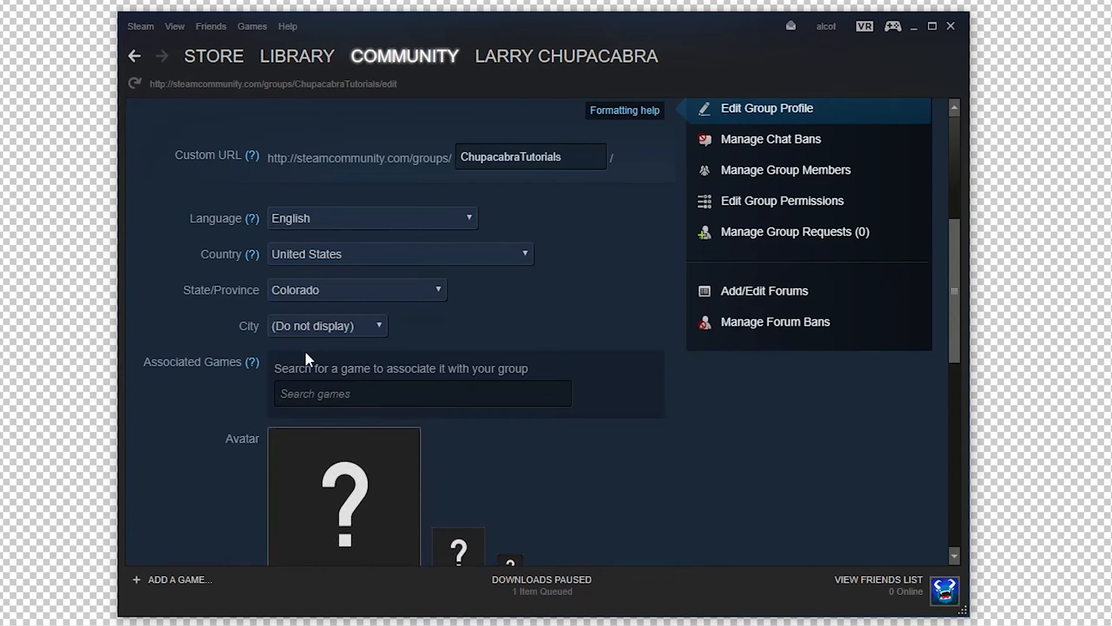
mouse_move(215, 350)
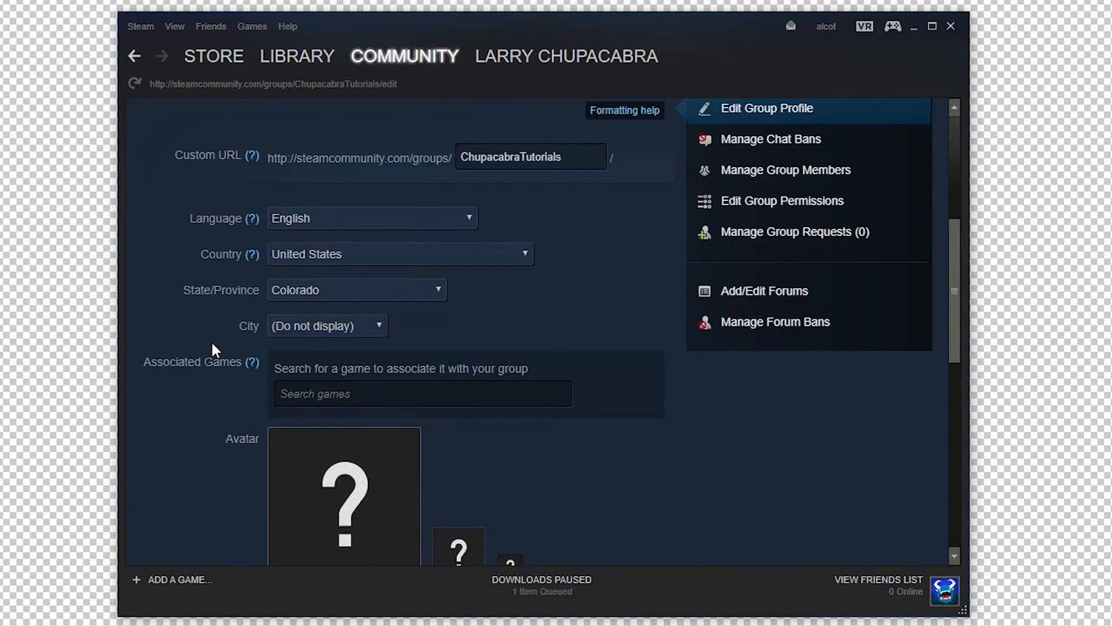
scroll(down, 3)
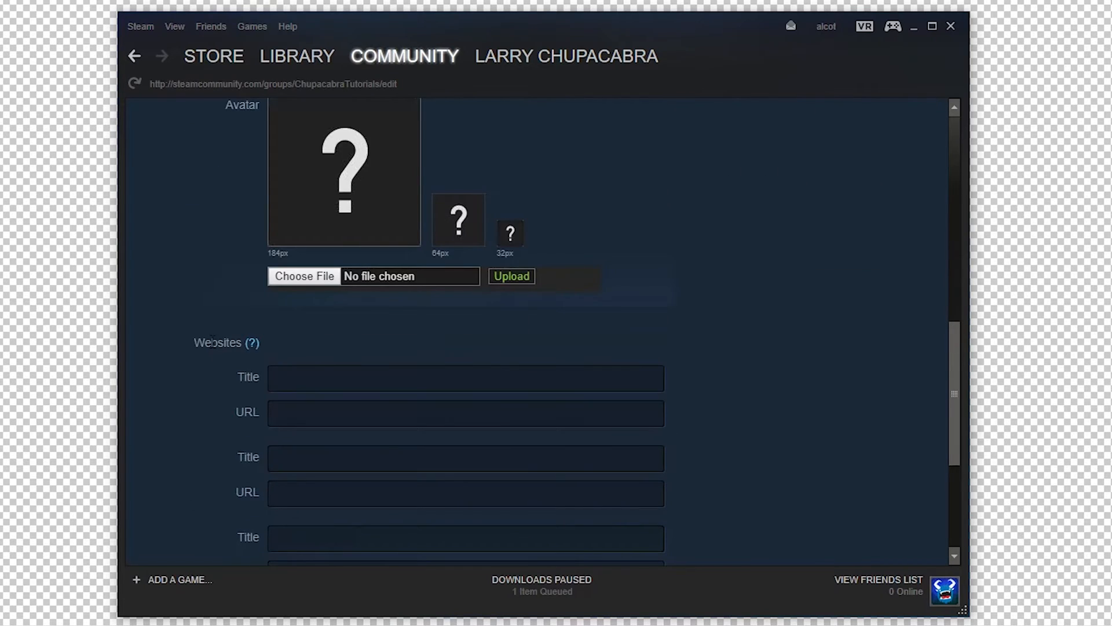
scroll(up, 3)
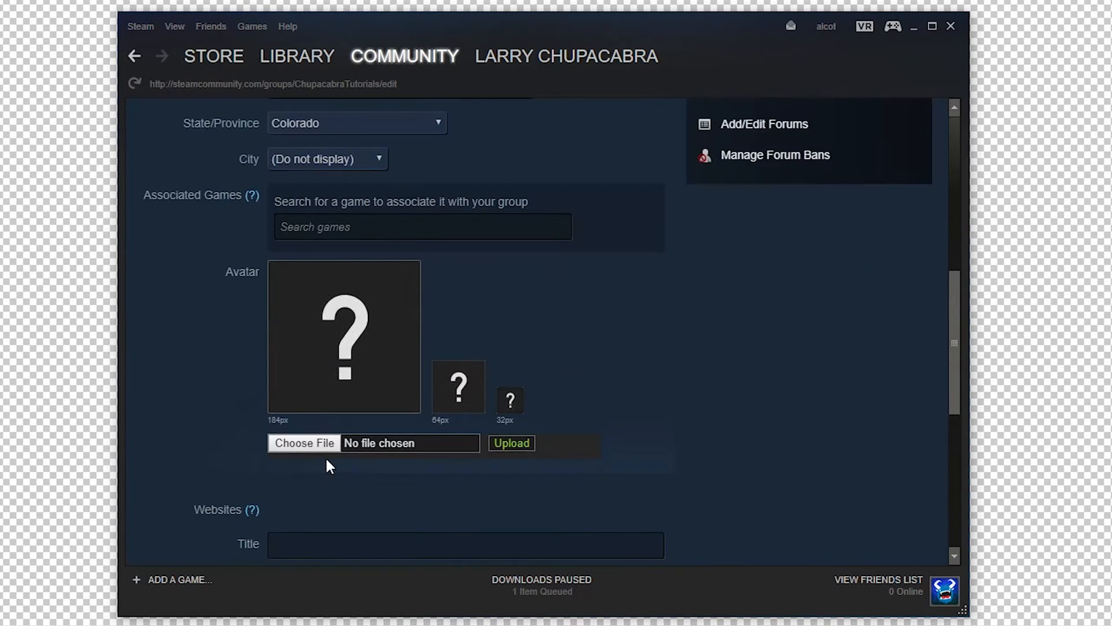
mouse_move(313, 376)
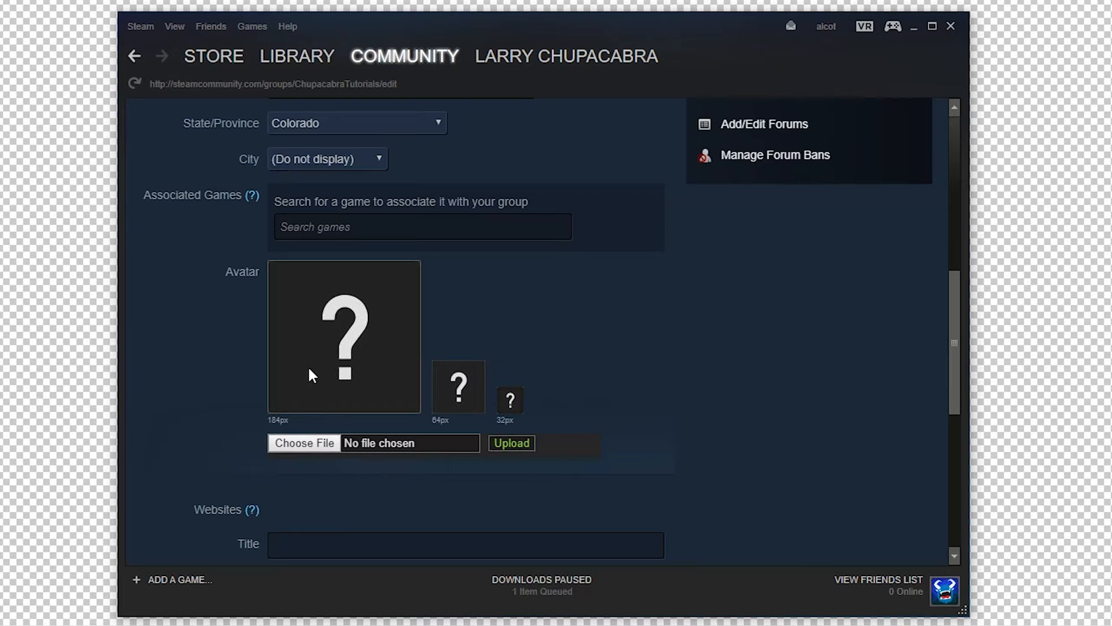
scroll(up, 3)
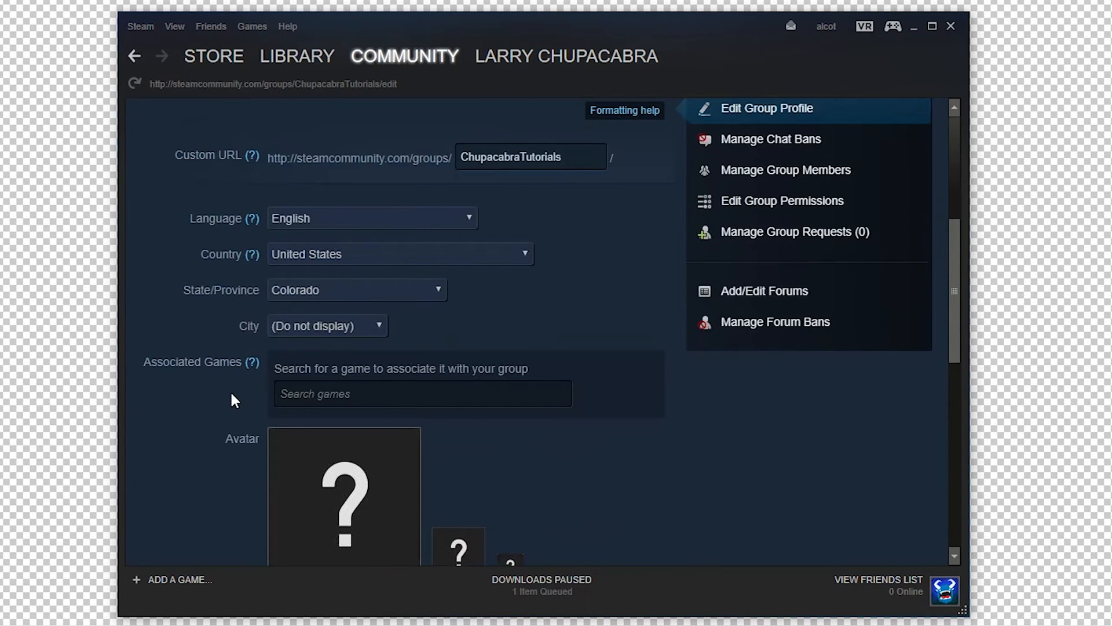
scroll(down, 3)
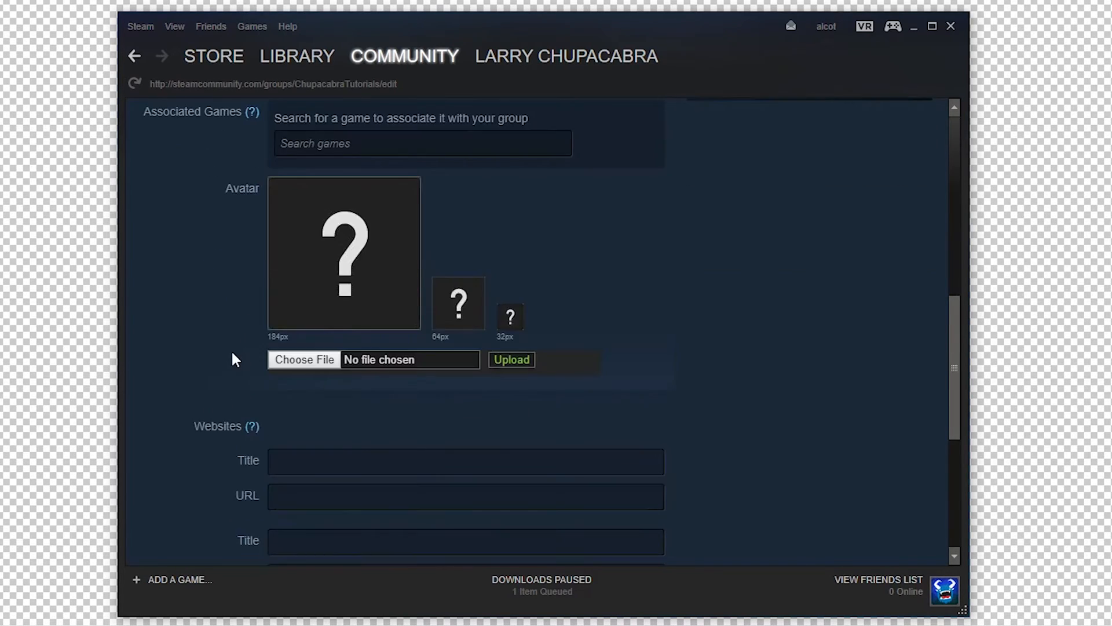
scroll(down, 3)
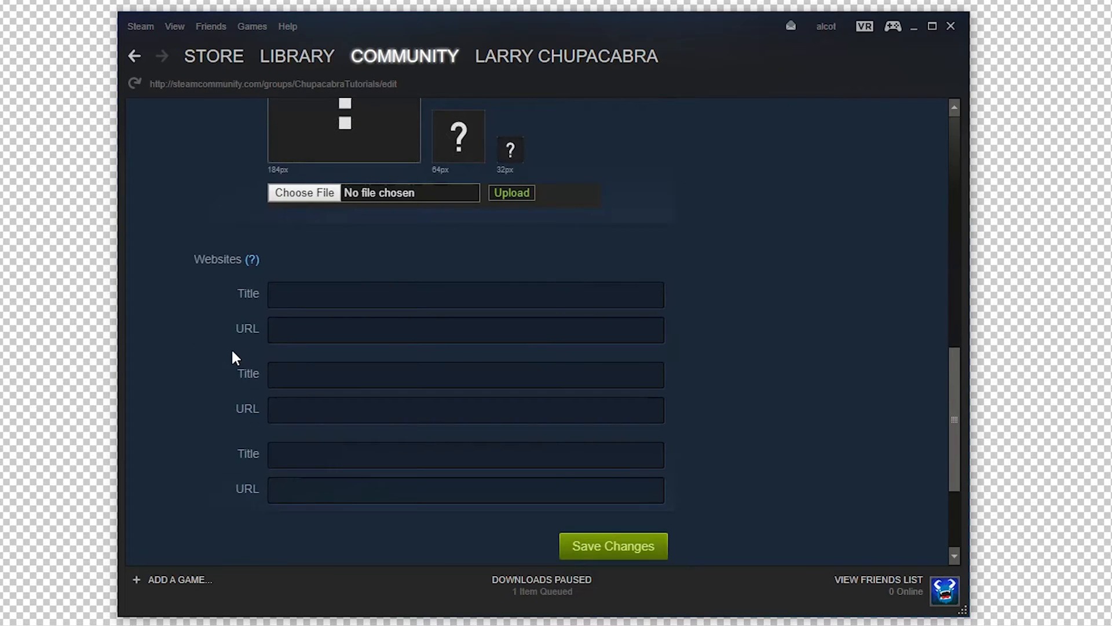
scroll(down, 3)
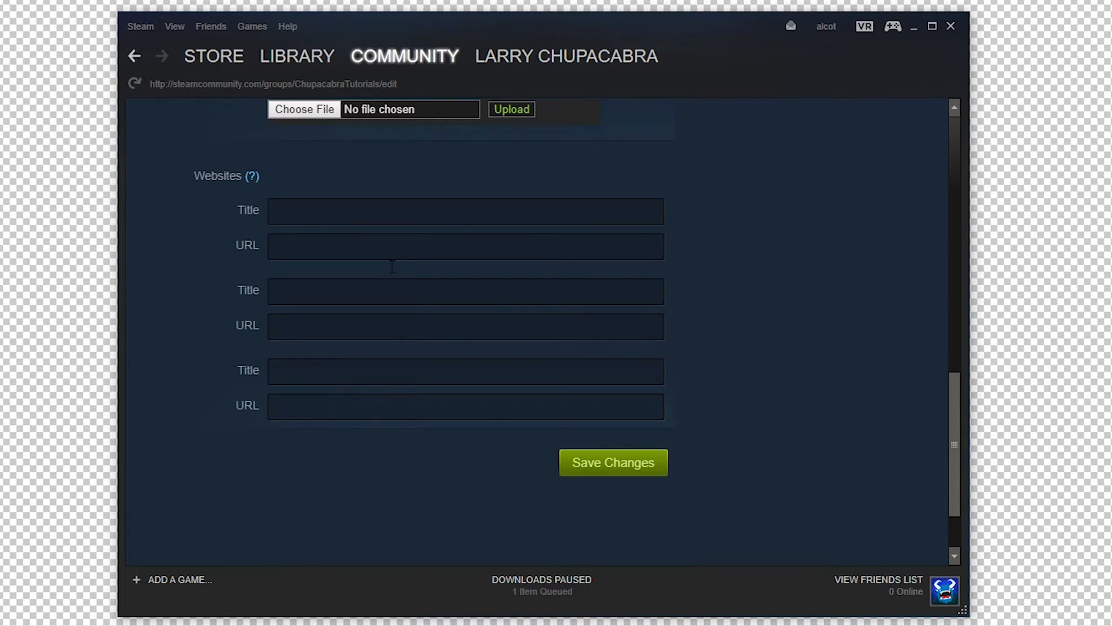
Add a 'Youtube' website with the channel URL and save the group profile.
text(Y)
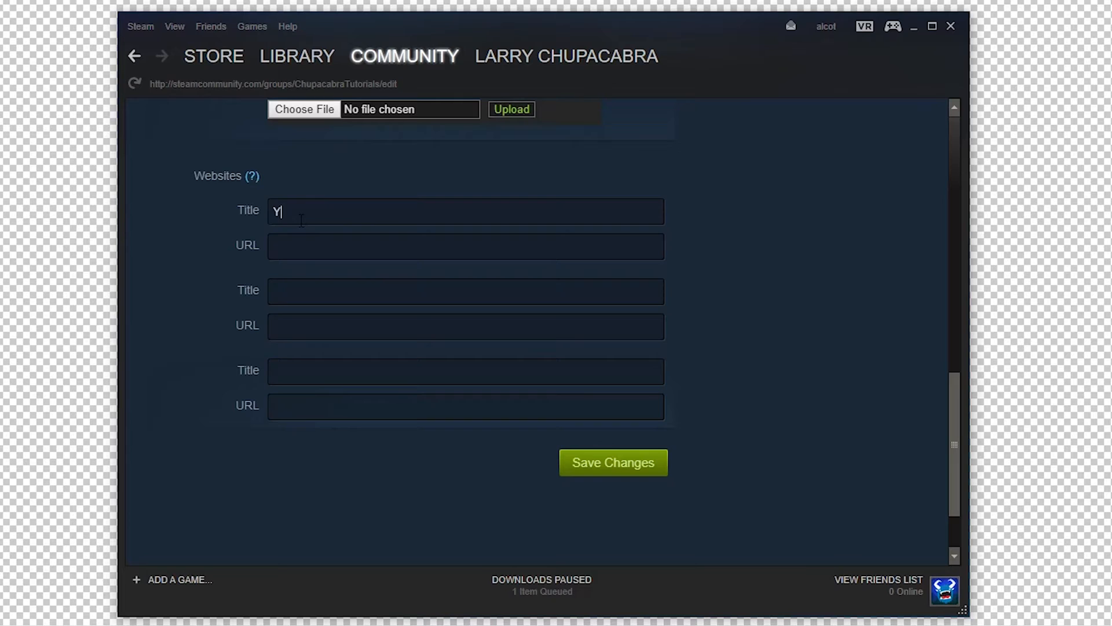
text(outube)
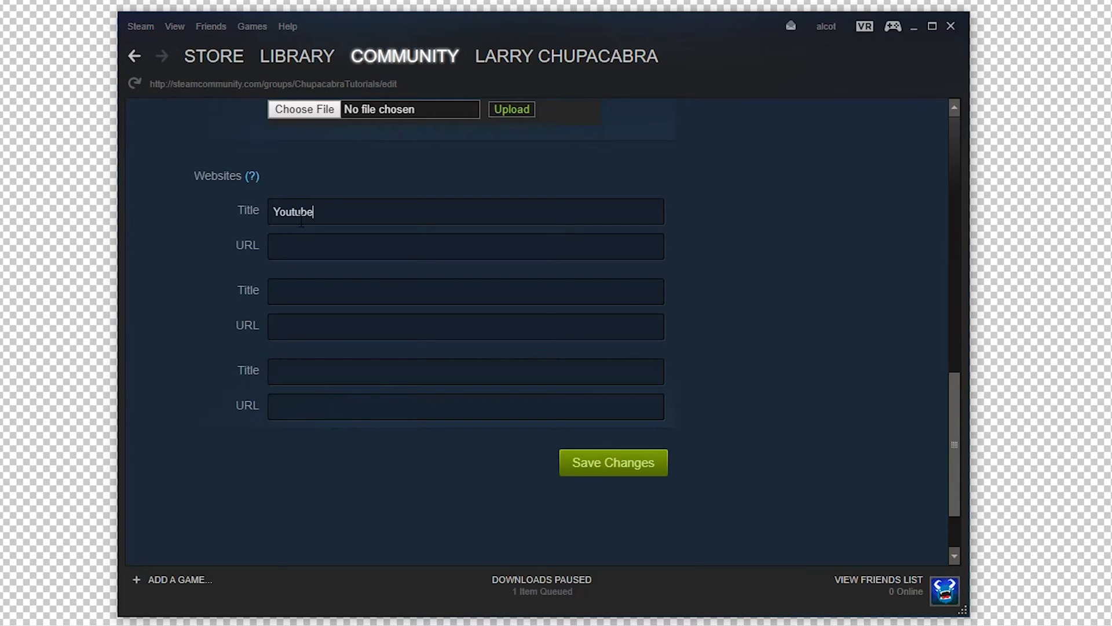
text(https://www.youtube.com/channel/UCKOm2NDgewFNU7i9kLIoGiA)
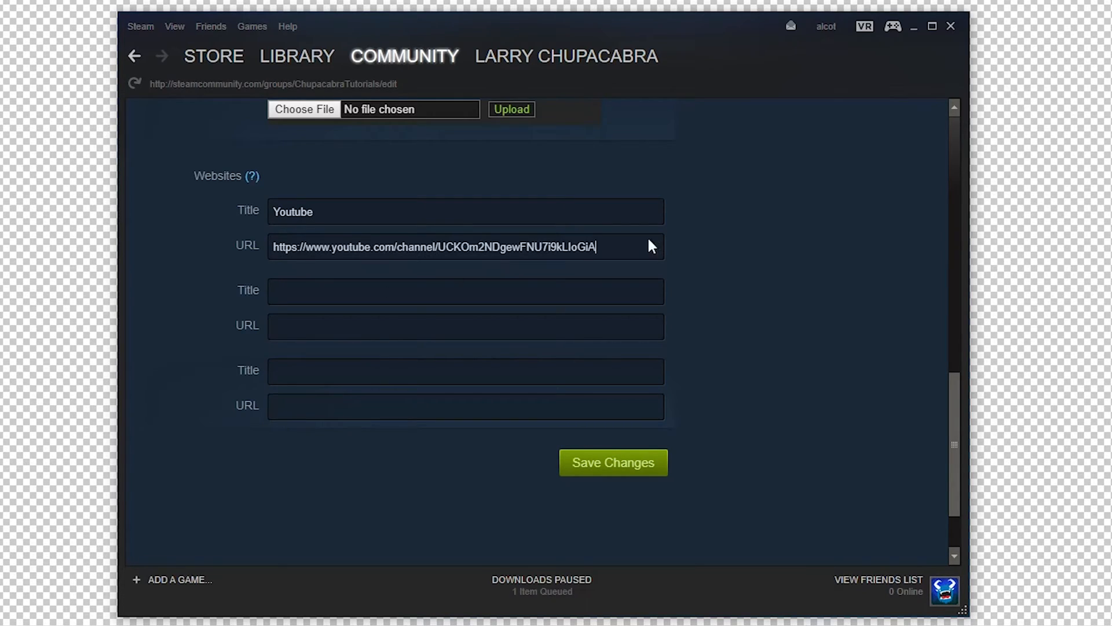
mouse_move(798, 240)
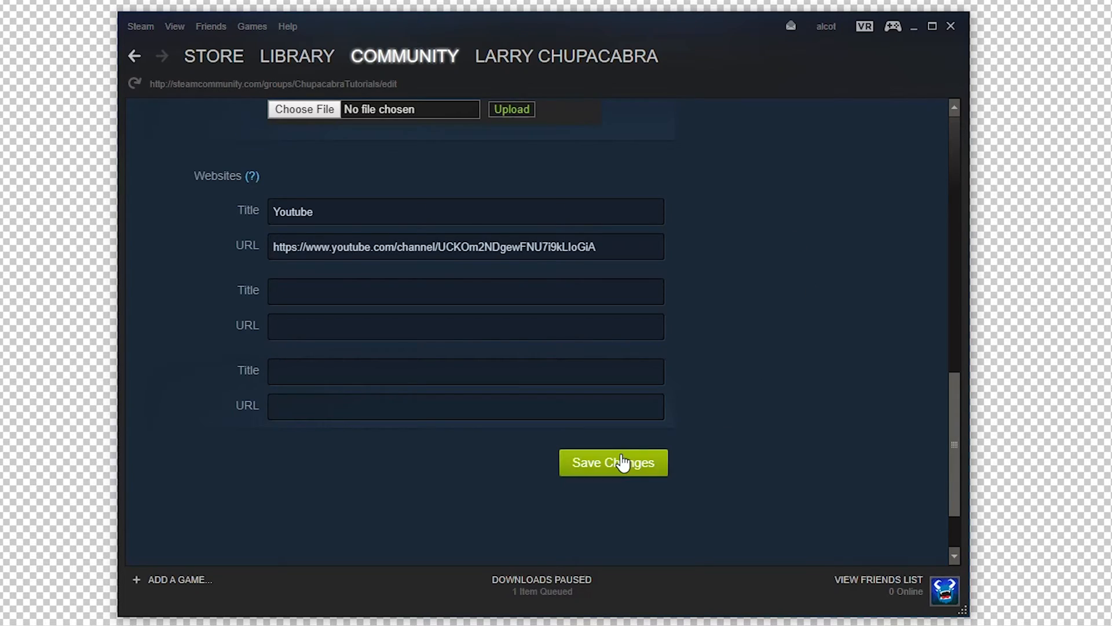
click(613, 462)
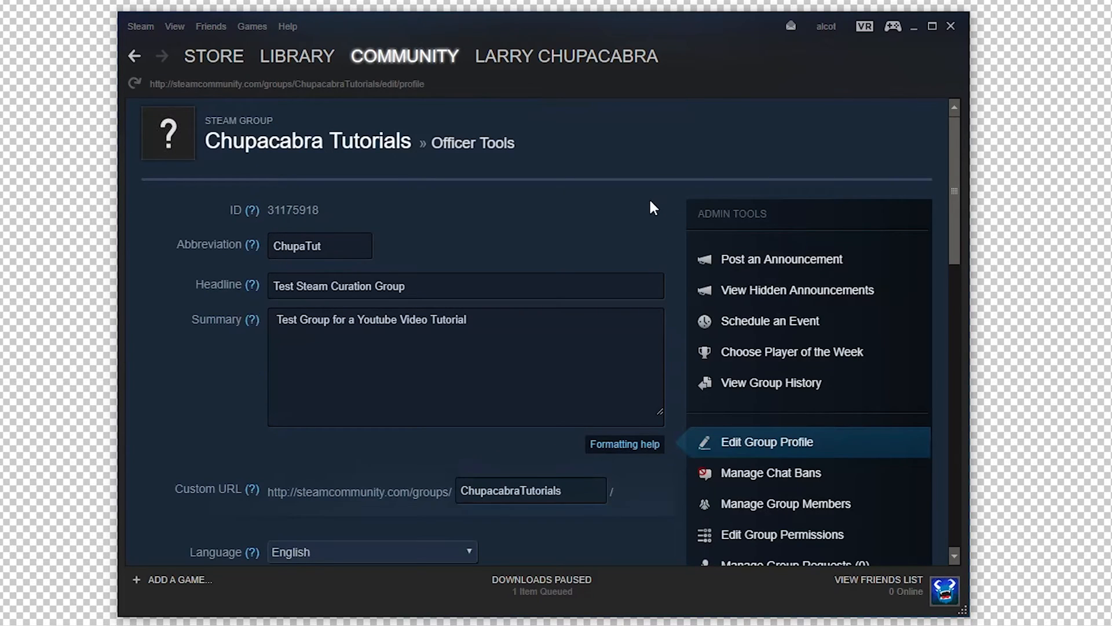
mouse_move(647, 218)
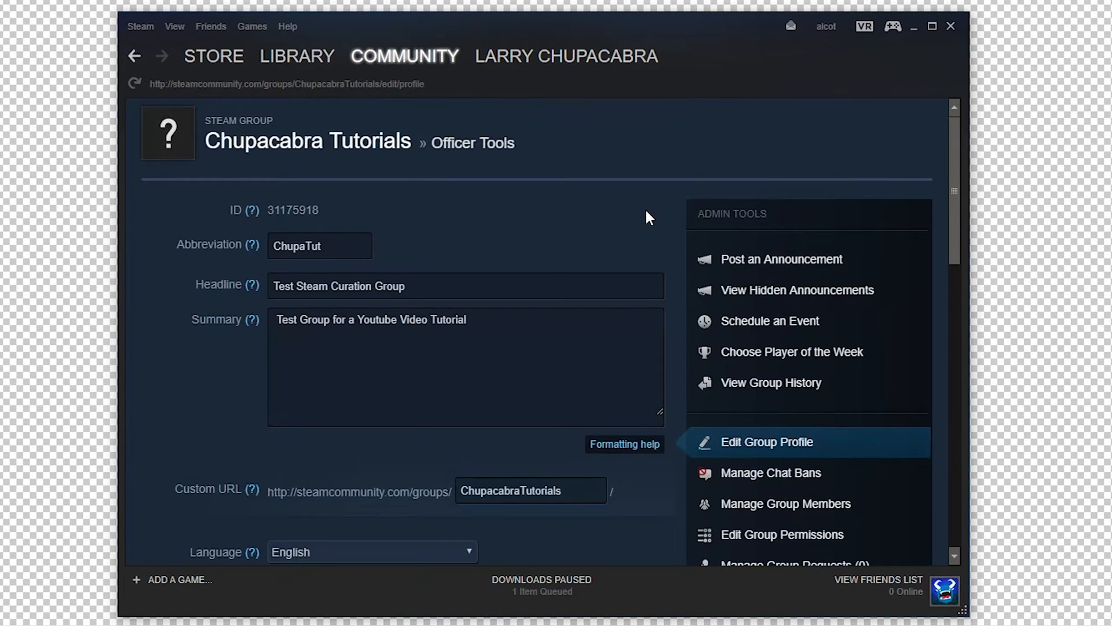
Scroll the reloaded group profile page to check the saved details.
scroll(down, 3)
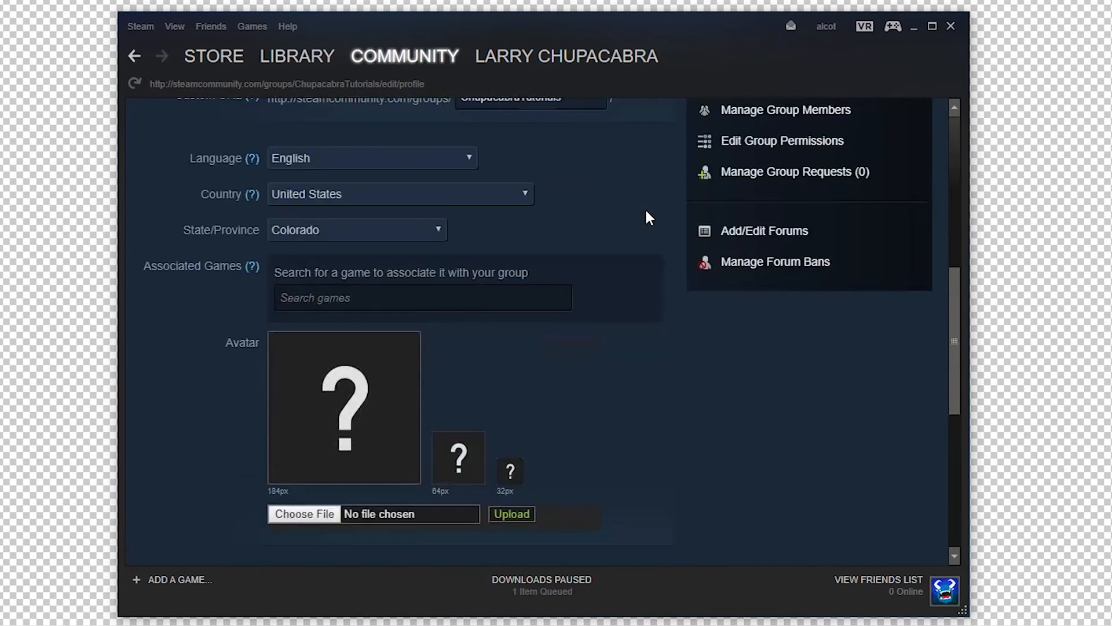
scroll(up, 3)
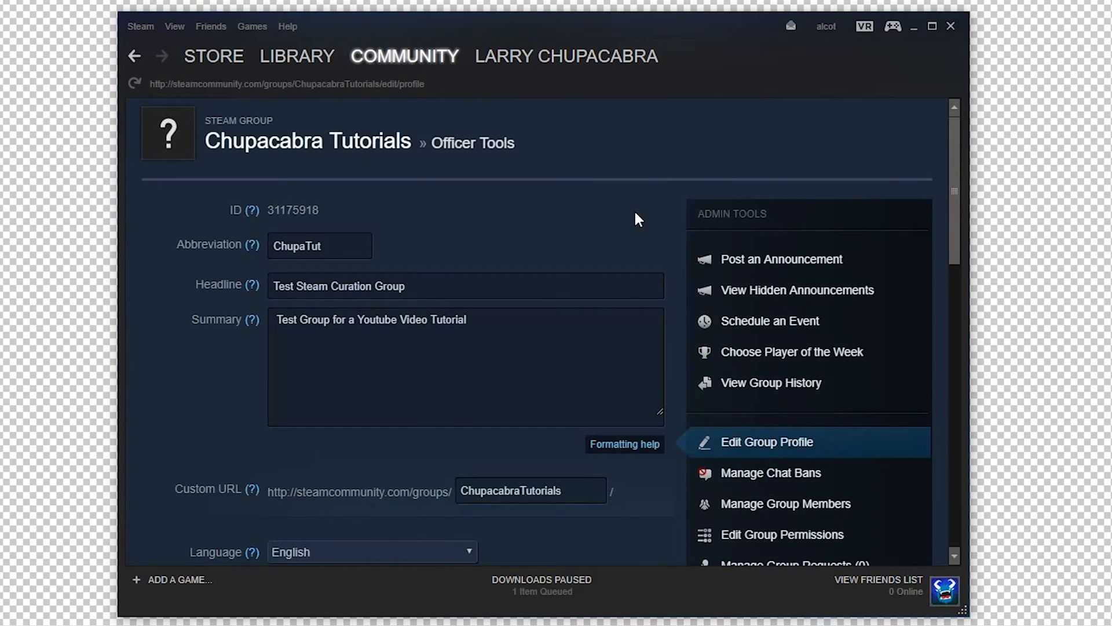
mouse_move(477, 81)
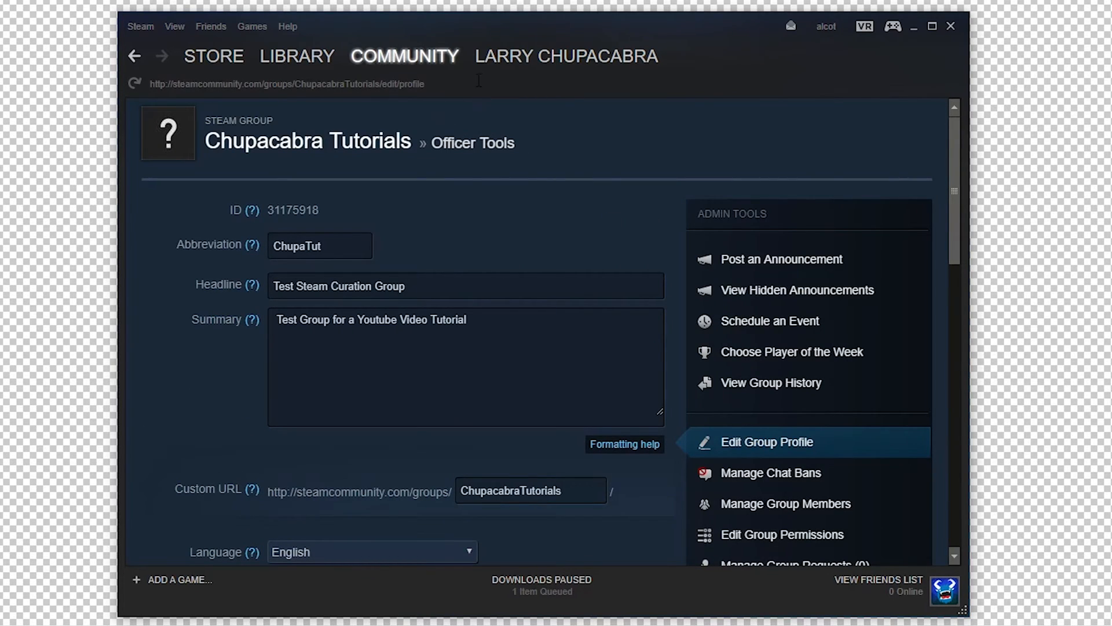
mouse_move(487, 149)
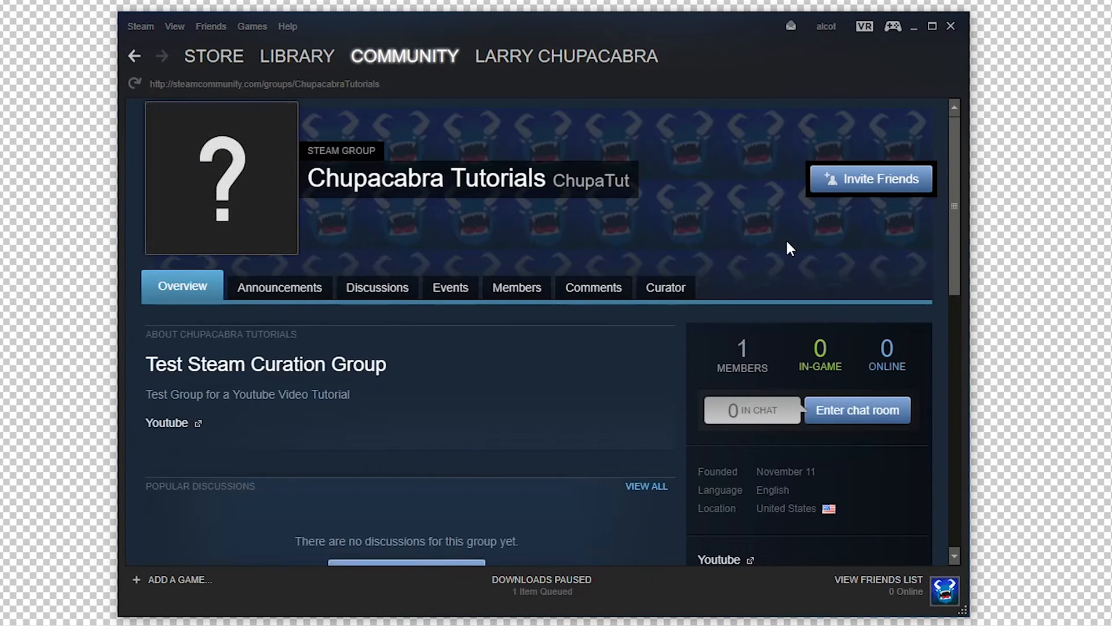
click(662, 287)
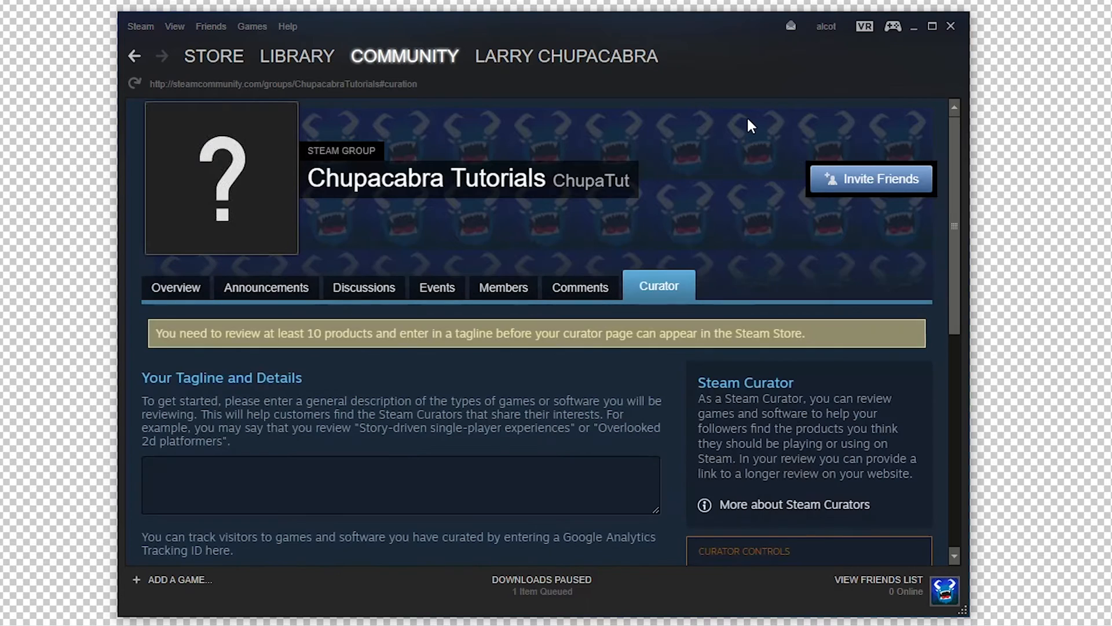
mouse_move(629, 335)
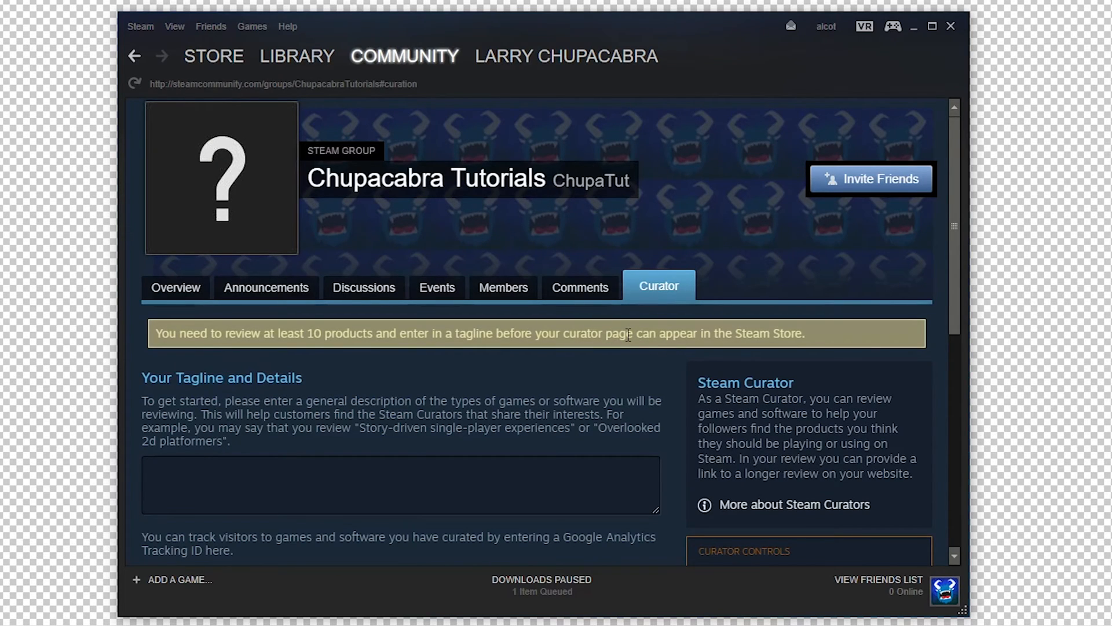
mouse_move(216, 335)
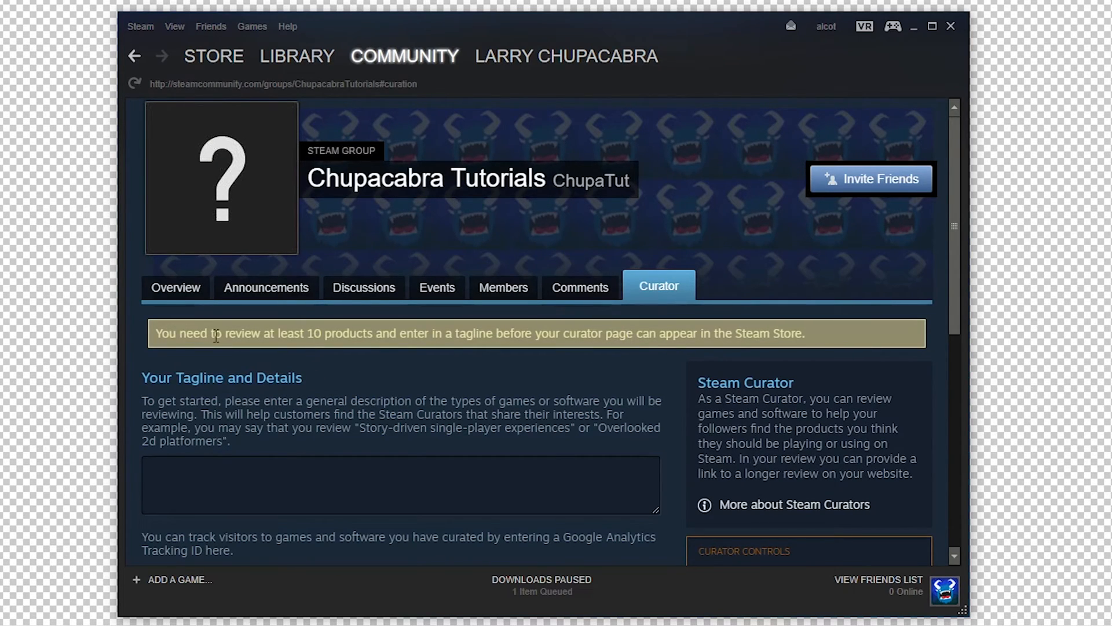
mouse_move(438, 335)
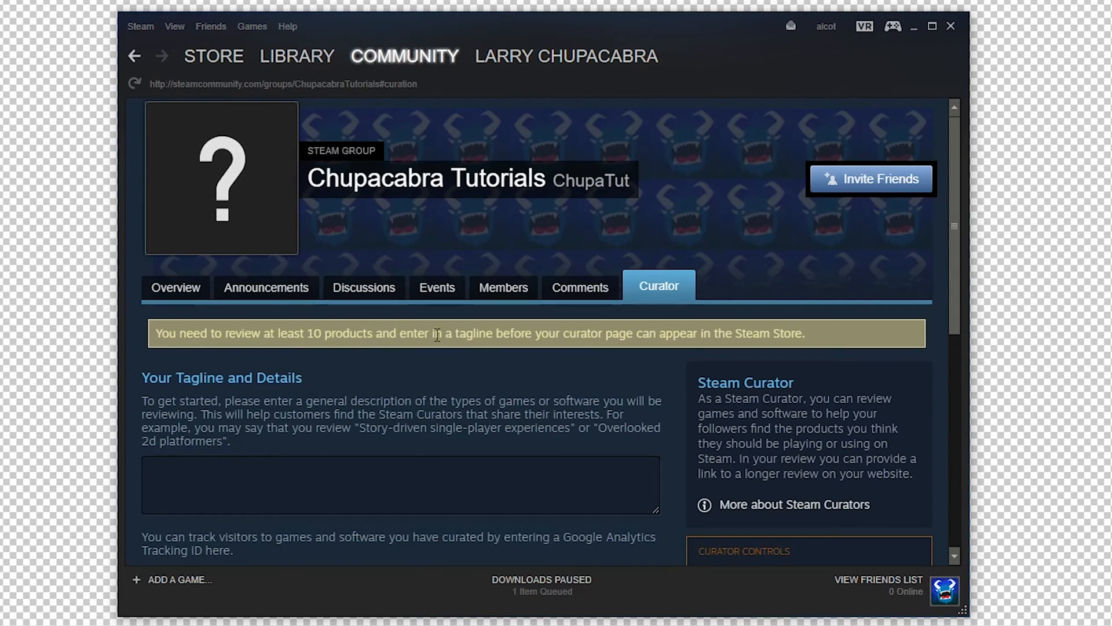
mouse_move(607, 339)
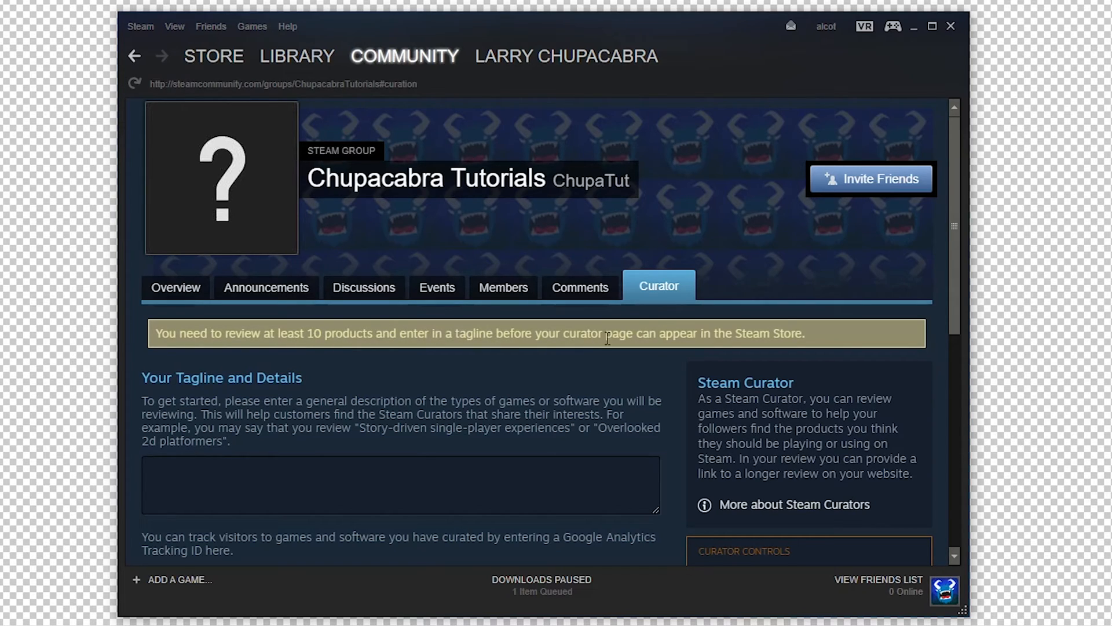
scroll(down, 3)
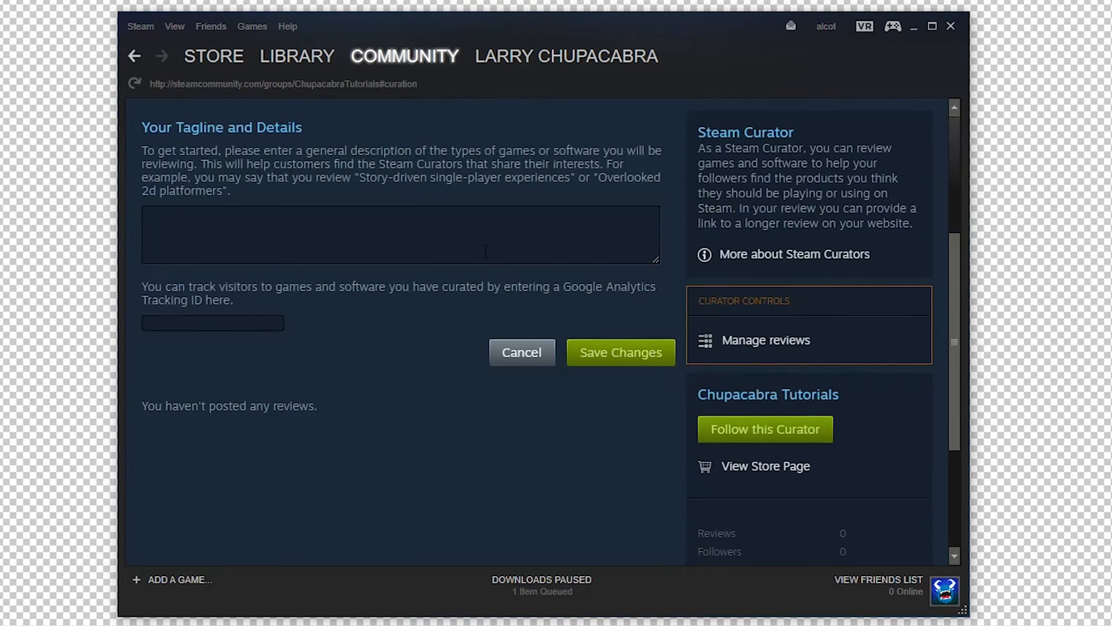
scroll(up, 3)
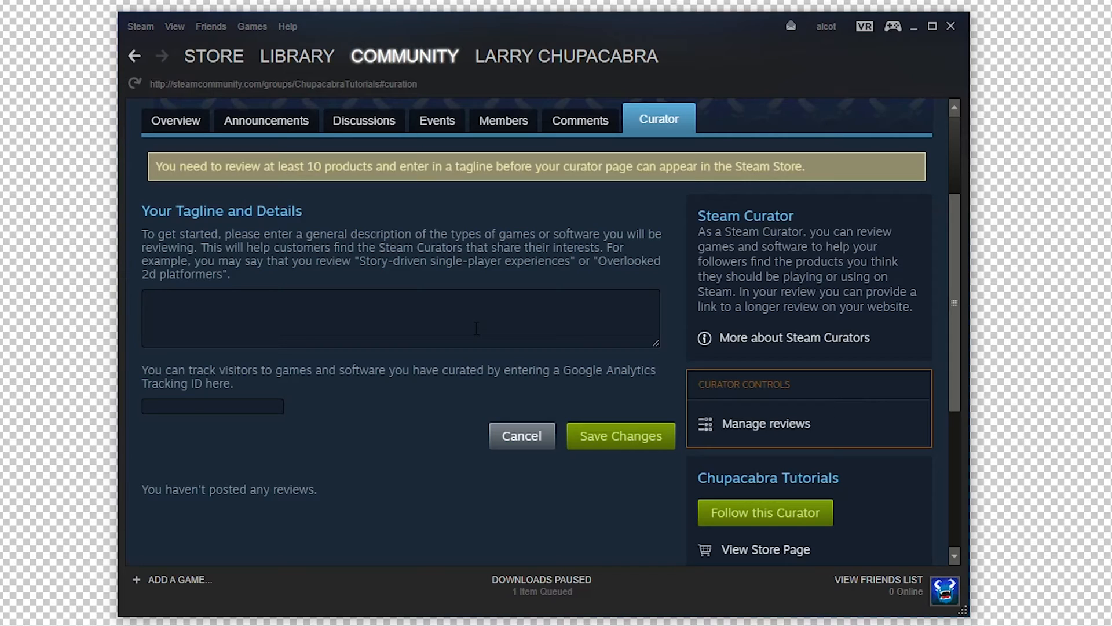
Type the tagline about games recommended by the Chupacabra Tutorials Channel, for tutorial purposes only.
text(C)
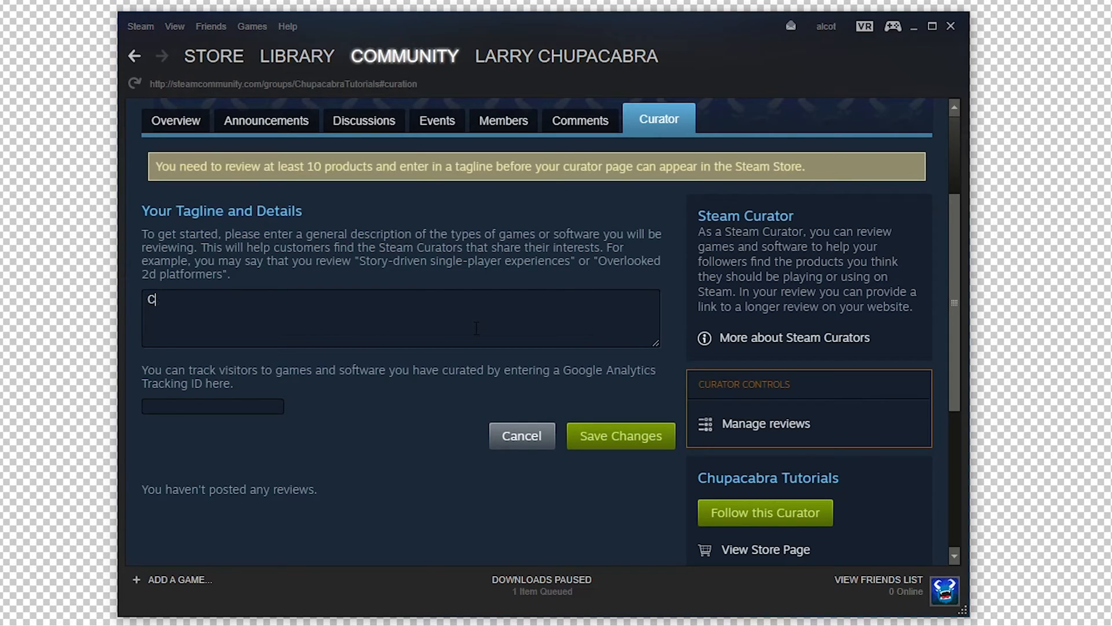
text(urated g)
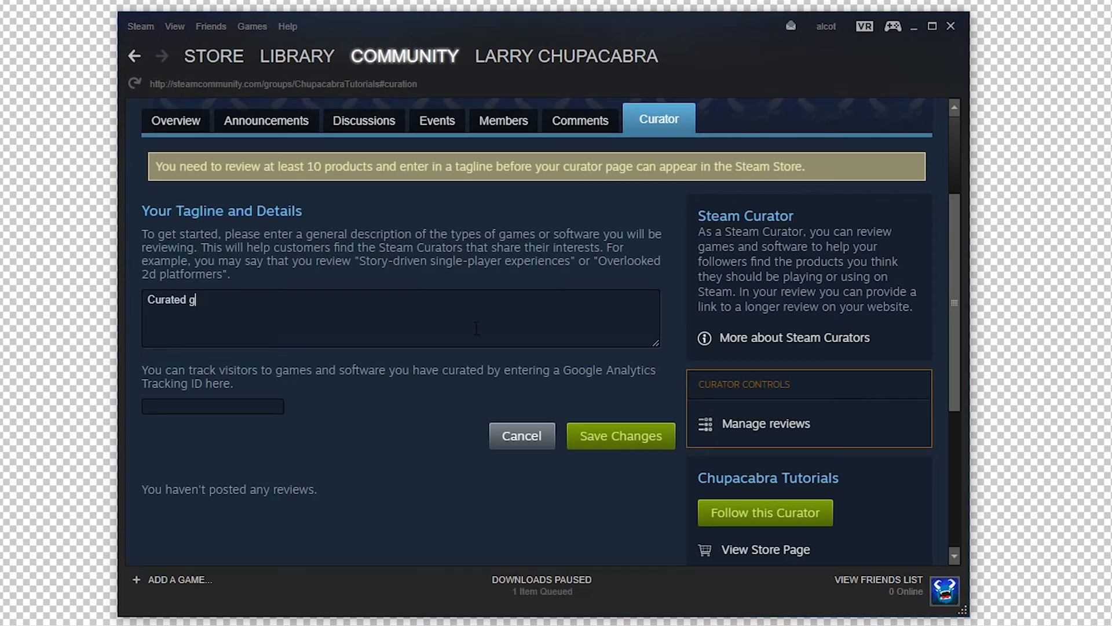
text(roup of grames that are re)
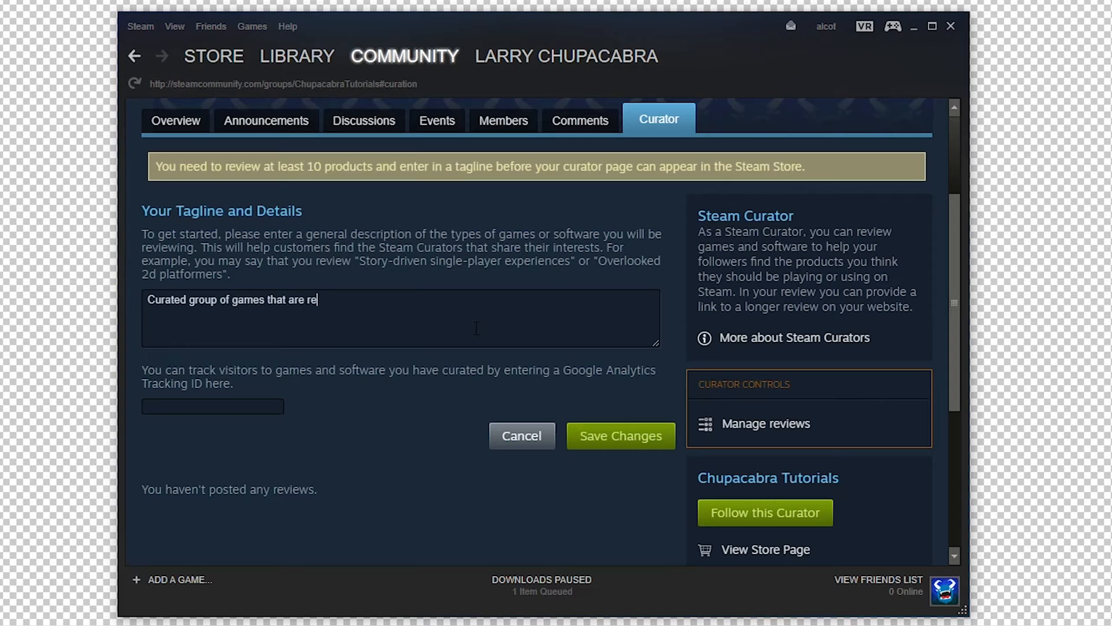
text(commended)
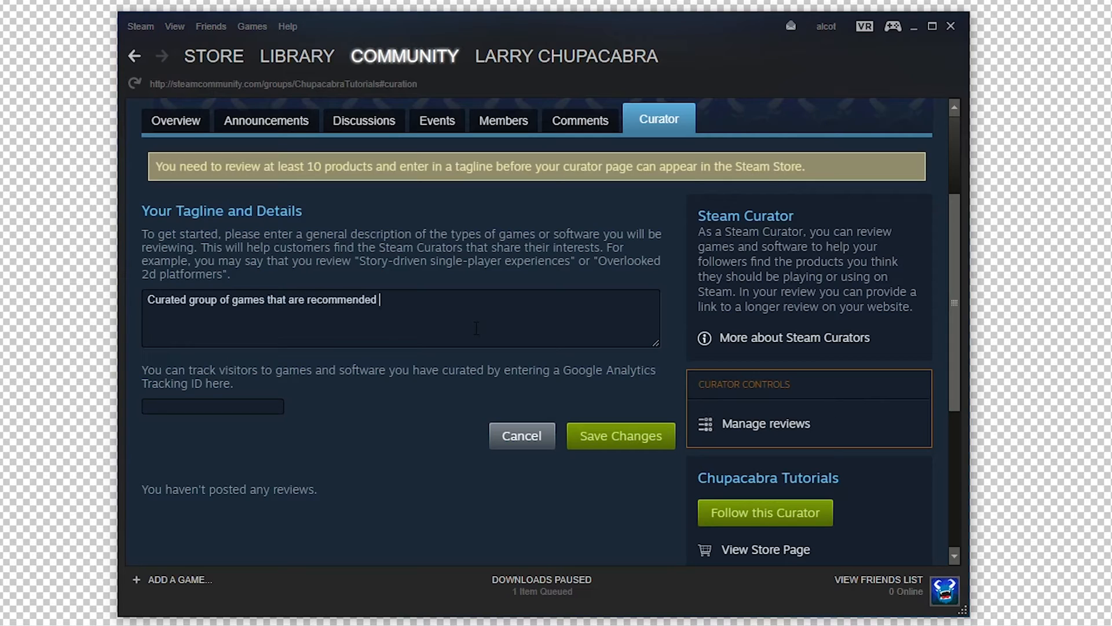
text(by the Chupacabra Tutoria)
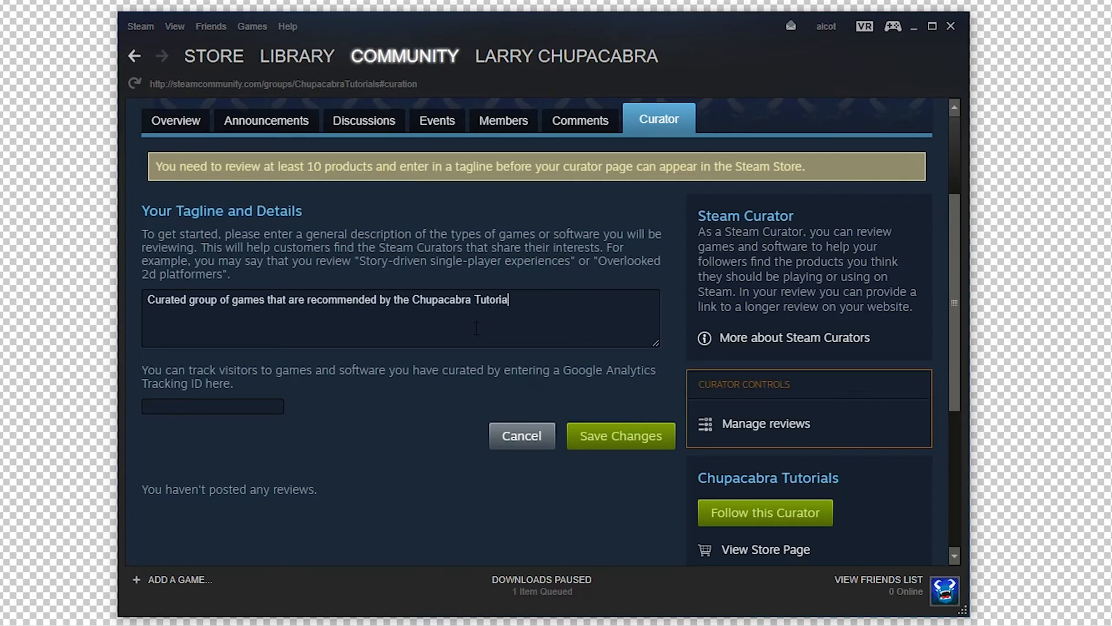
text(ls Channel. This curation page is)
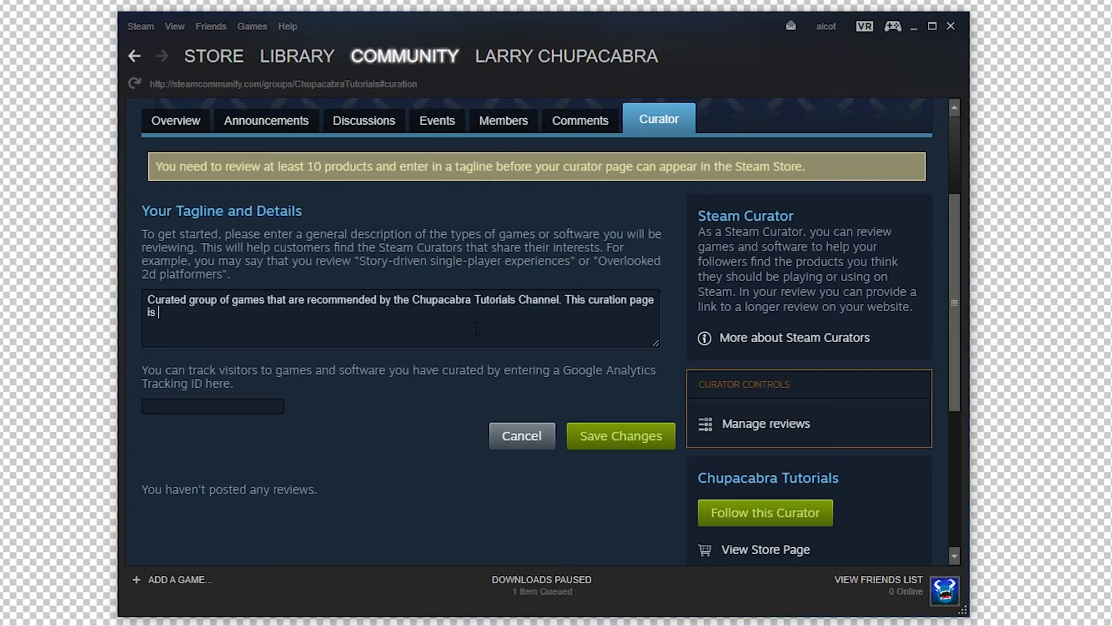
text(for Tutorial pu)
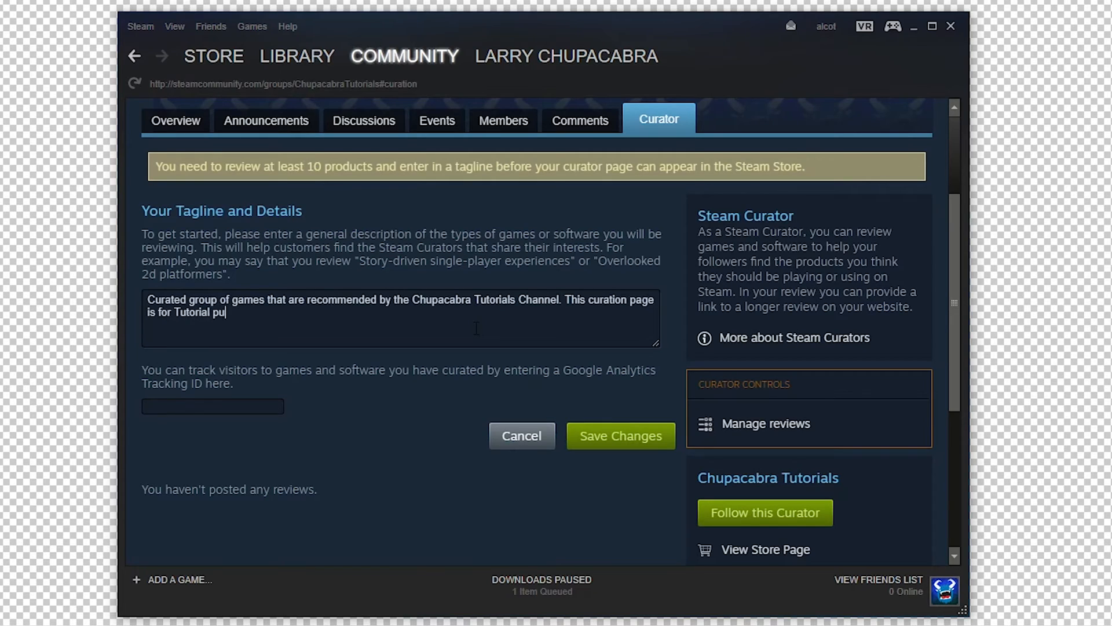
text(rposes onl)
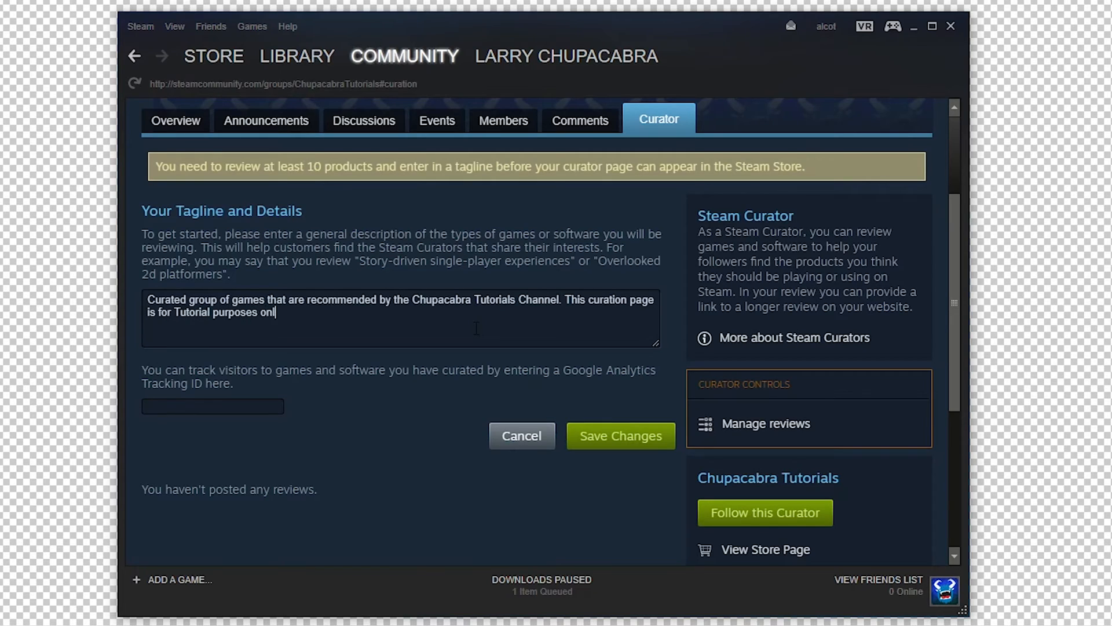
text(y)
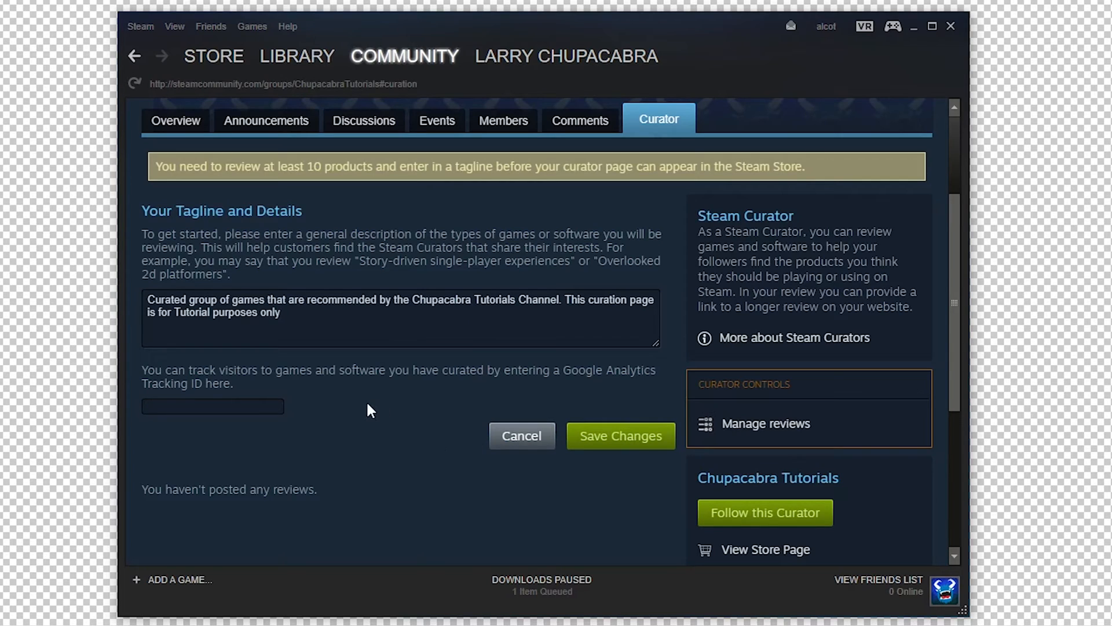
click(212, 406)
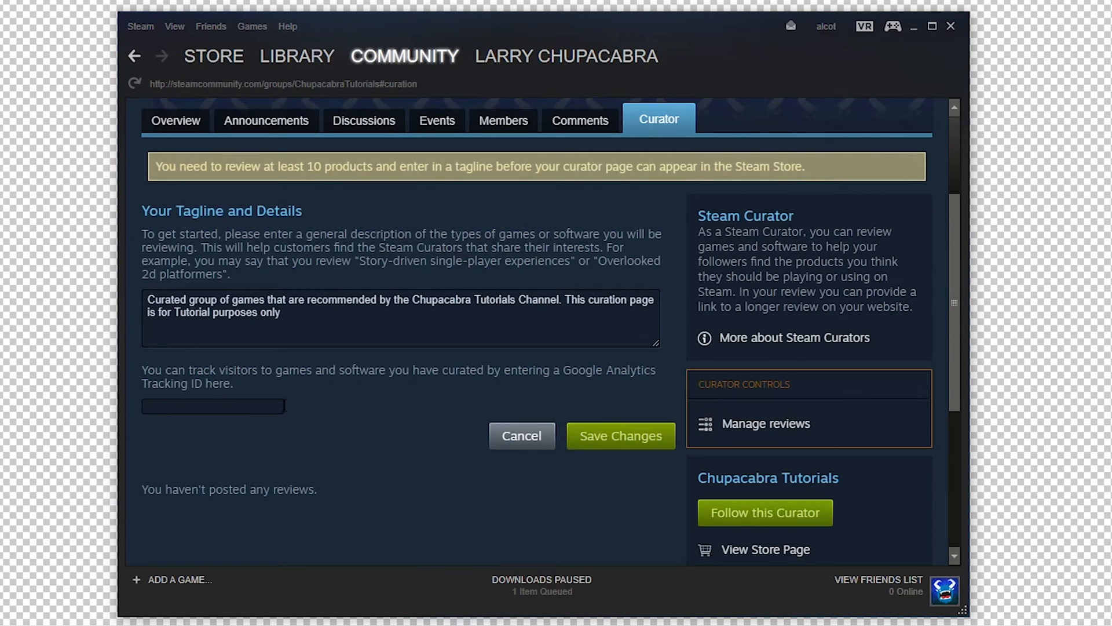
Save the curator tagline and scroll to view it on the curator page.
click(620, 435)
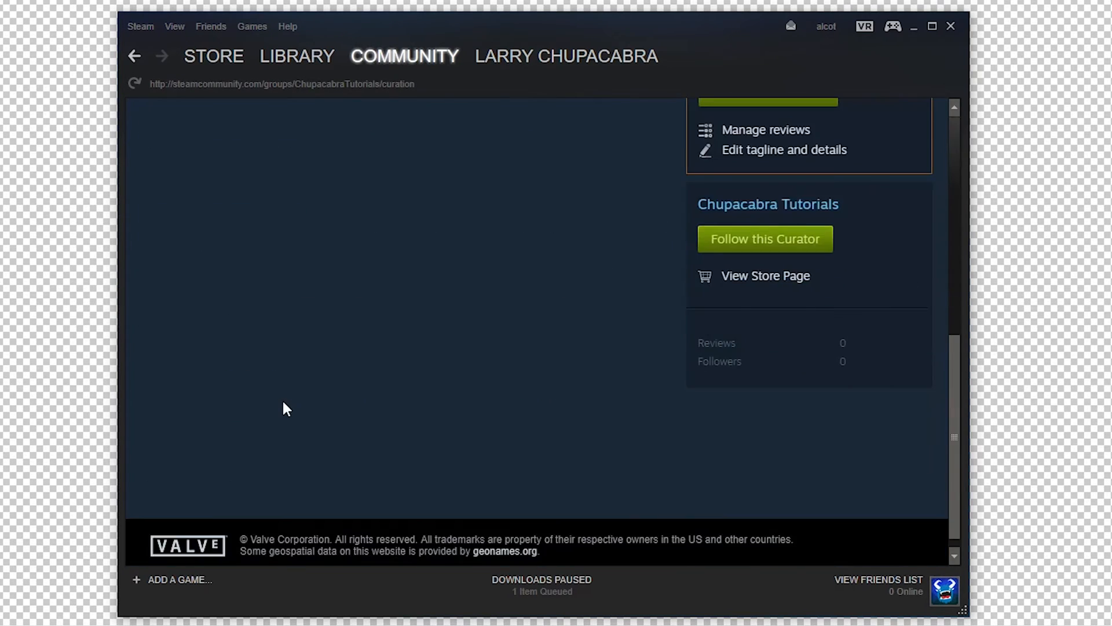
scroll(up, 3)
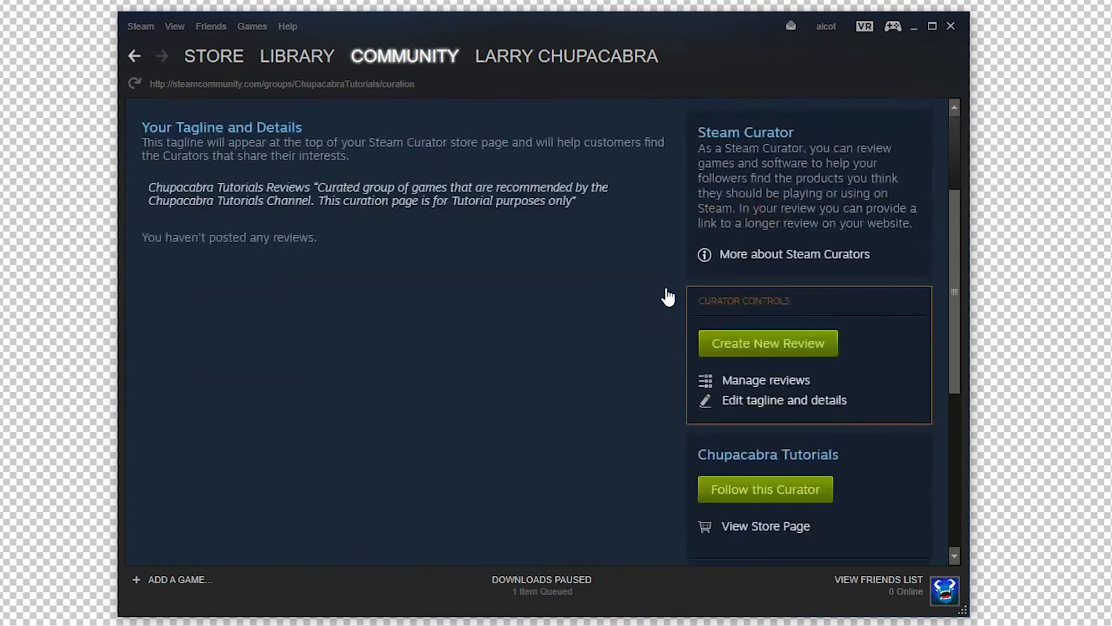
scroll(down, 3)
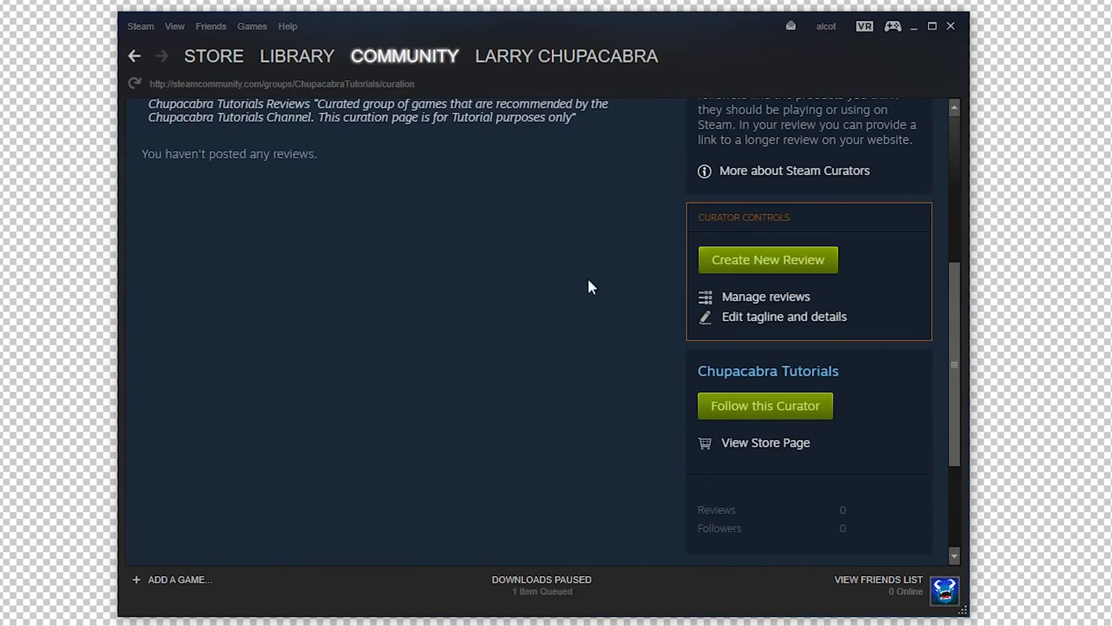
Create a new curator review and pick Devoid of Shadows as the product.
click(767, 259)
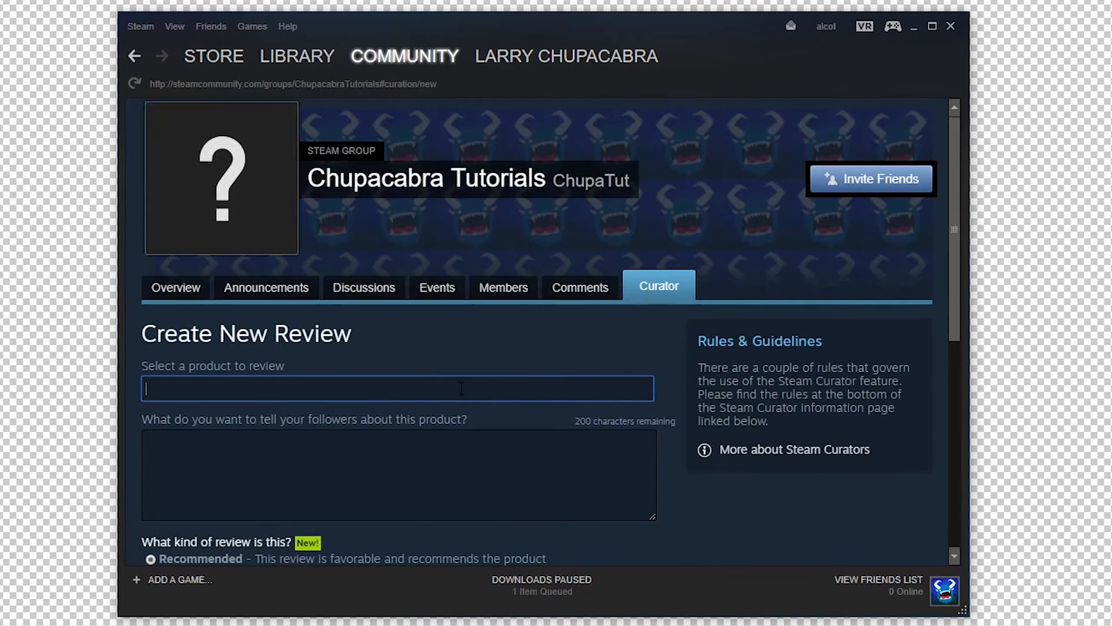
text(Devoid)
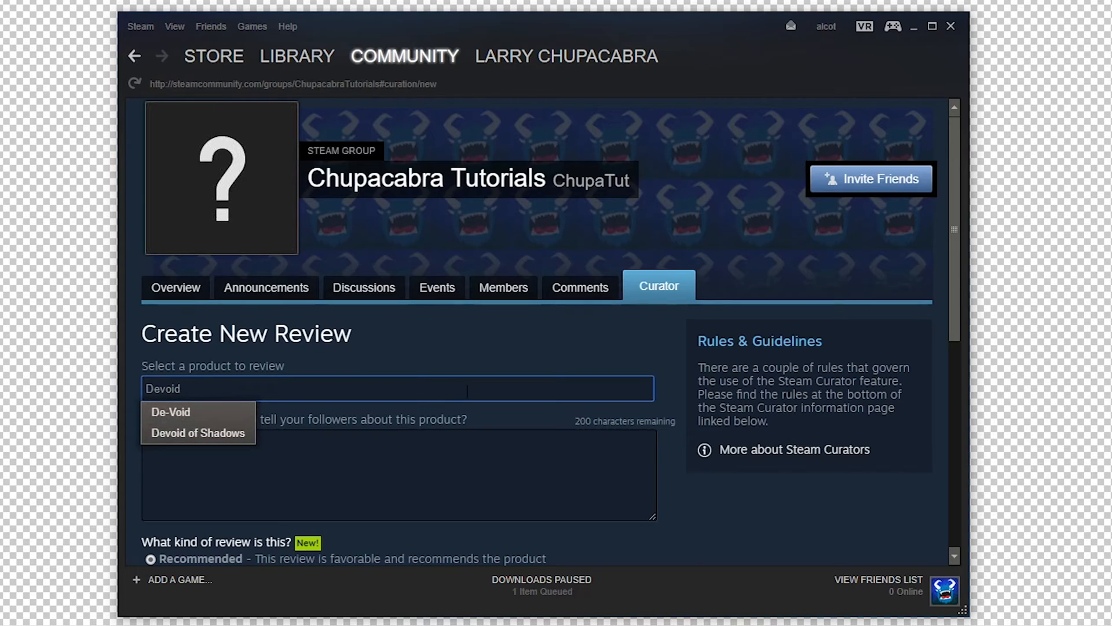
click(199, 433)
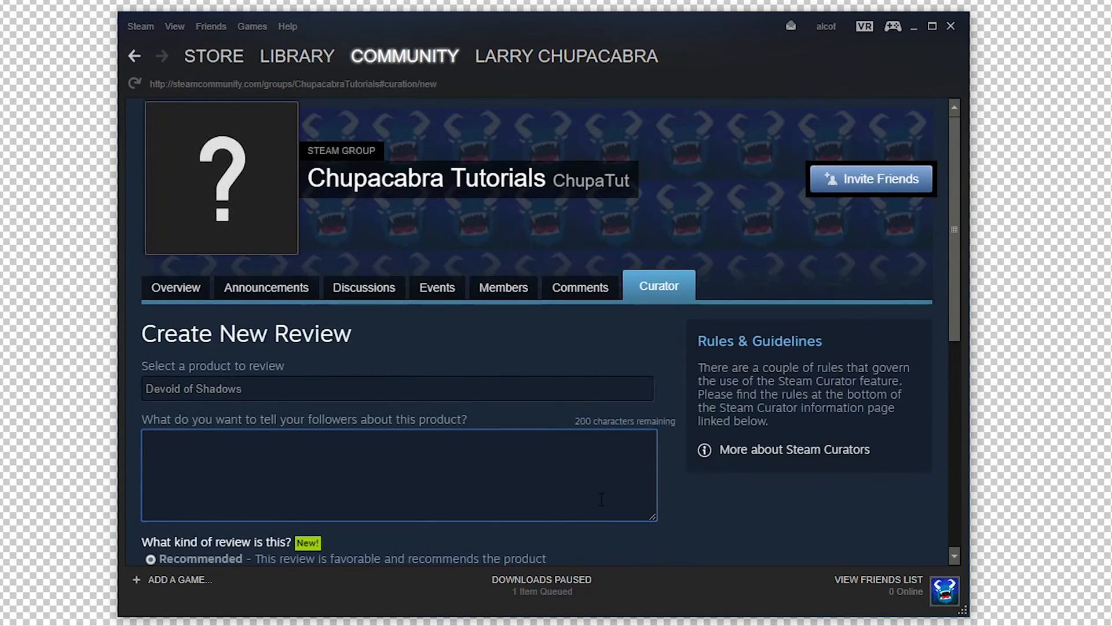
scroll(down, 3)
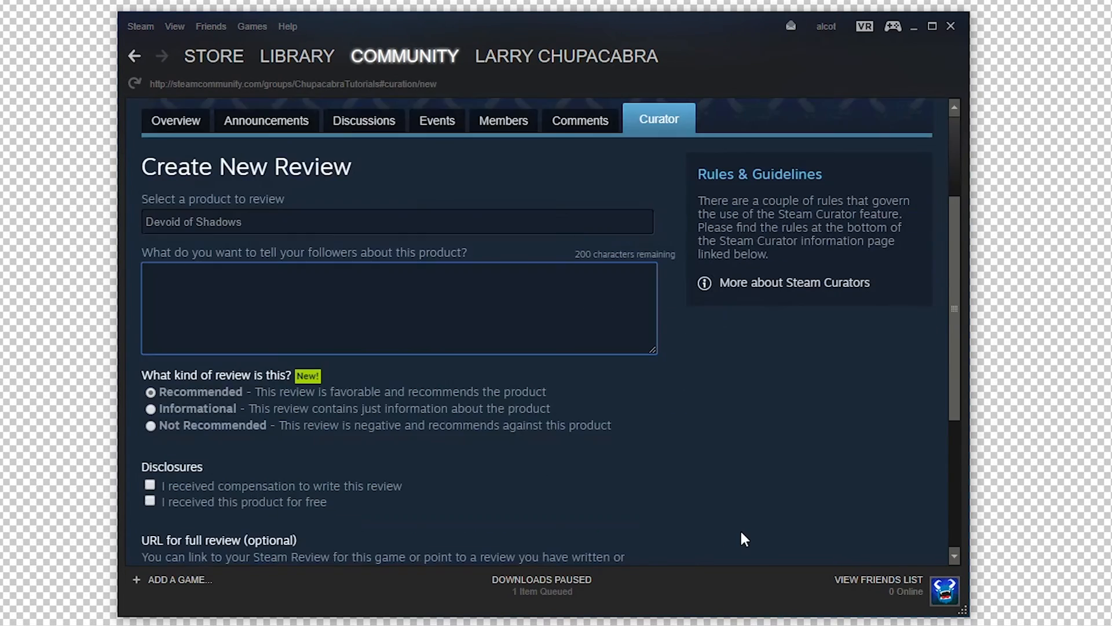
scroll(down, 3)
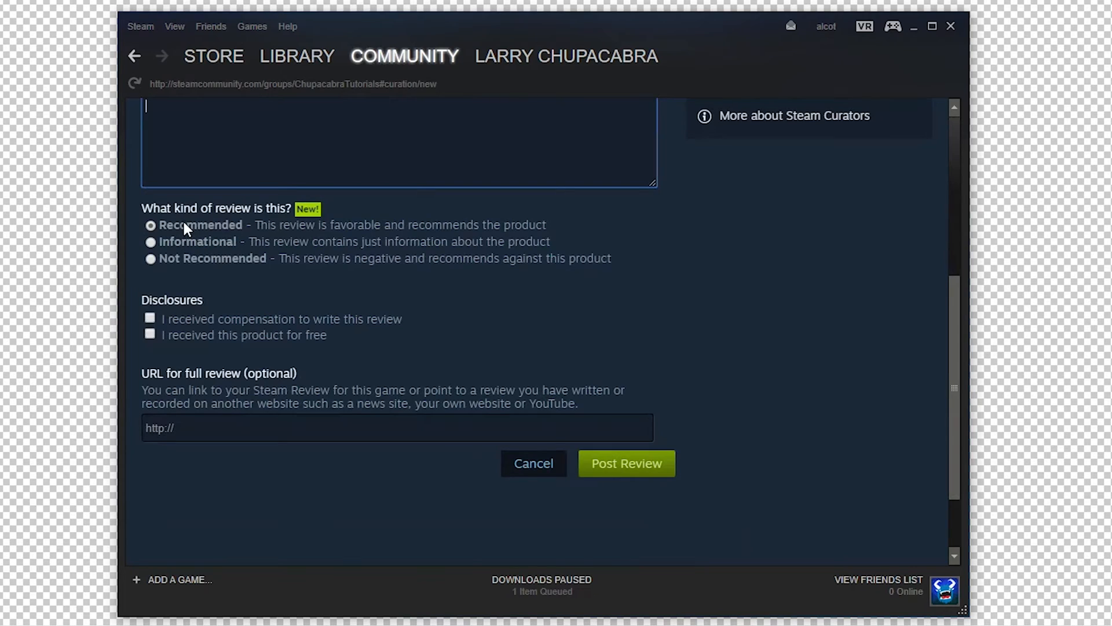
mouse_move(187, 253)
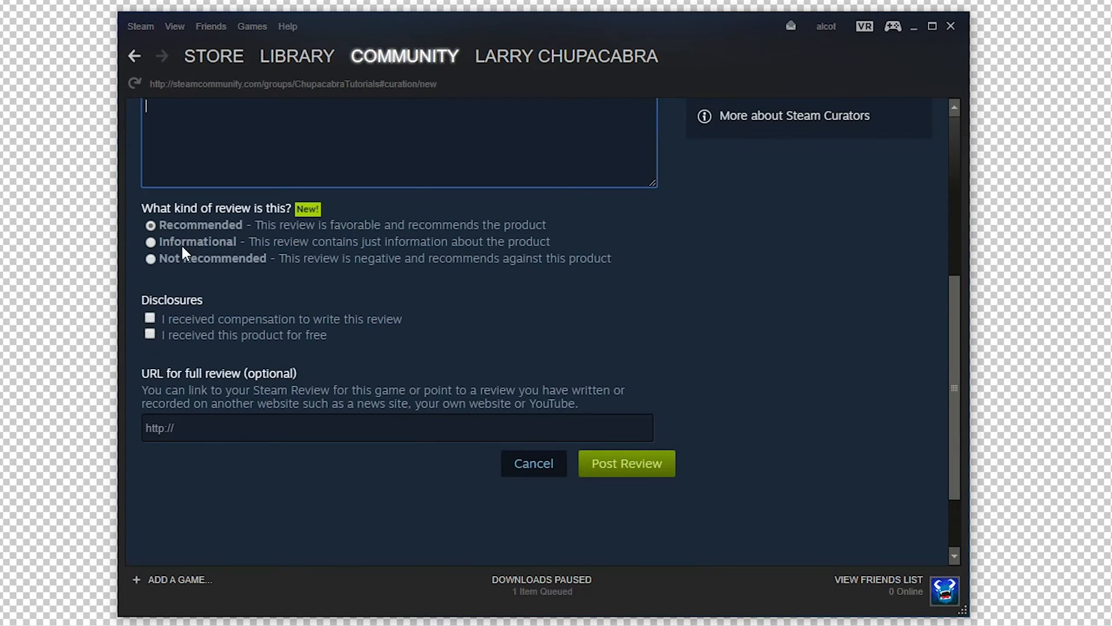
mouse_move(229, 265)
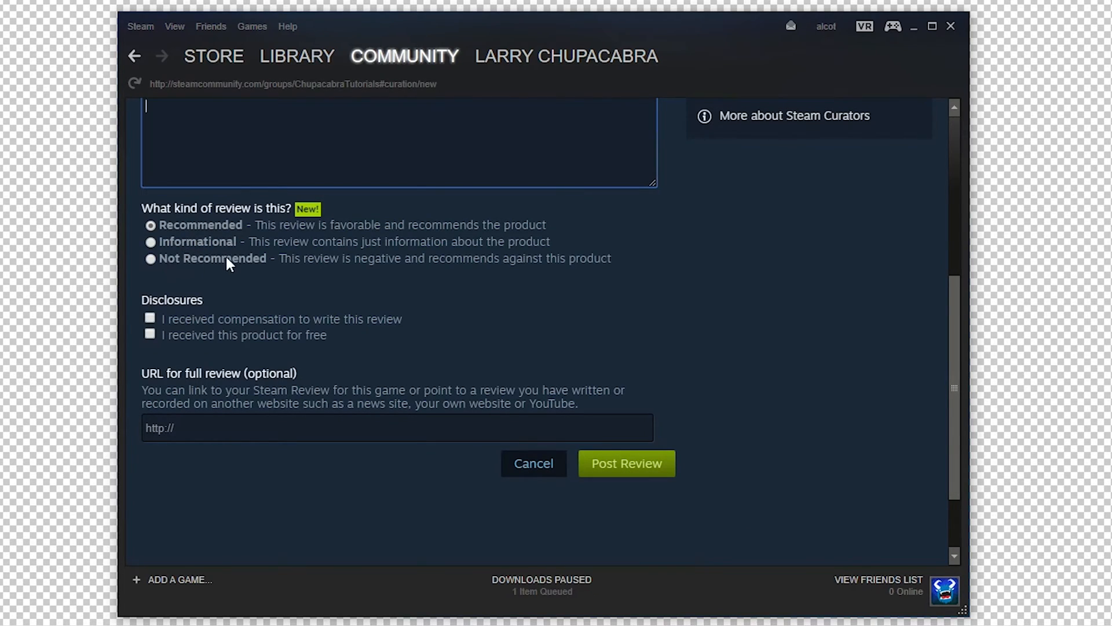
mouse_move(209, 253)
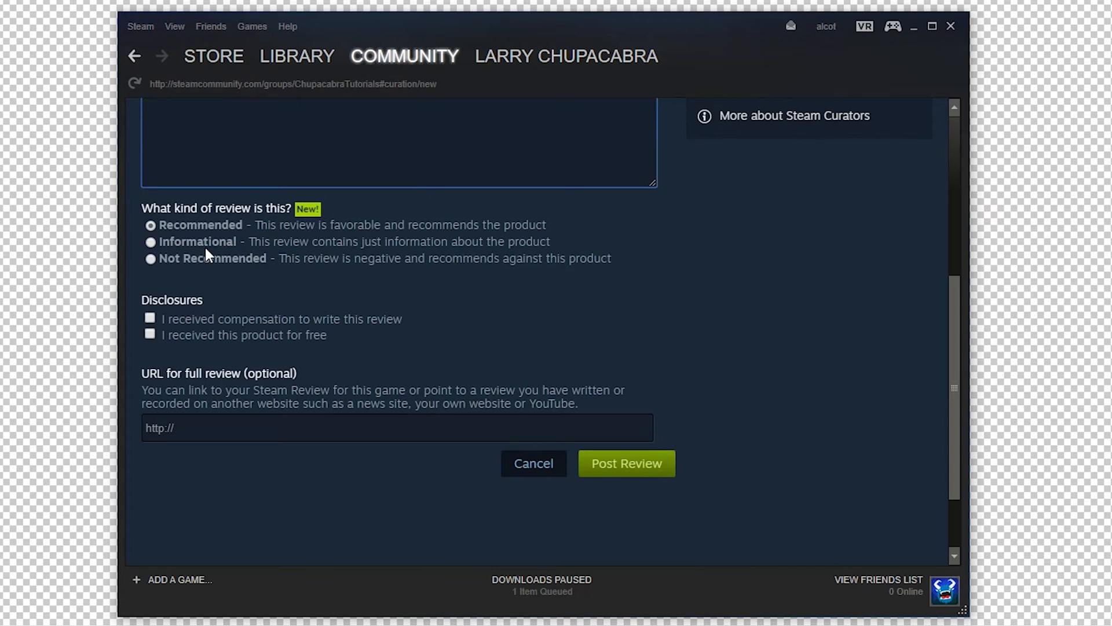
Mark the Devoid of Shadows review as Informational and focus the empty description box.
click(149, 241)
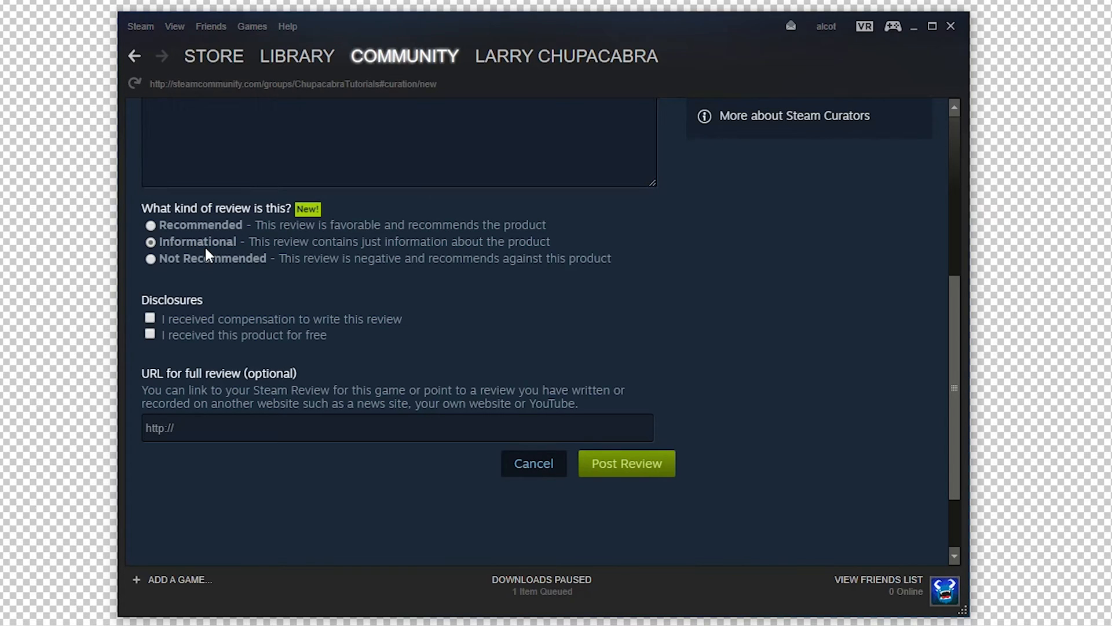
scroll(up, 3)
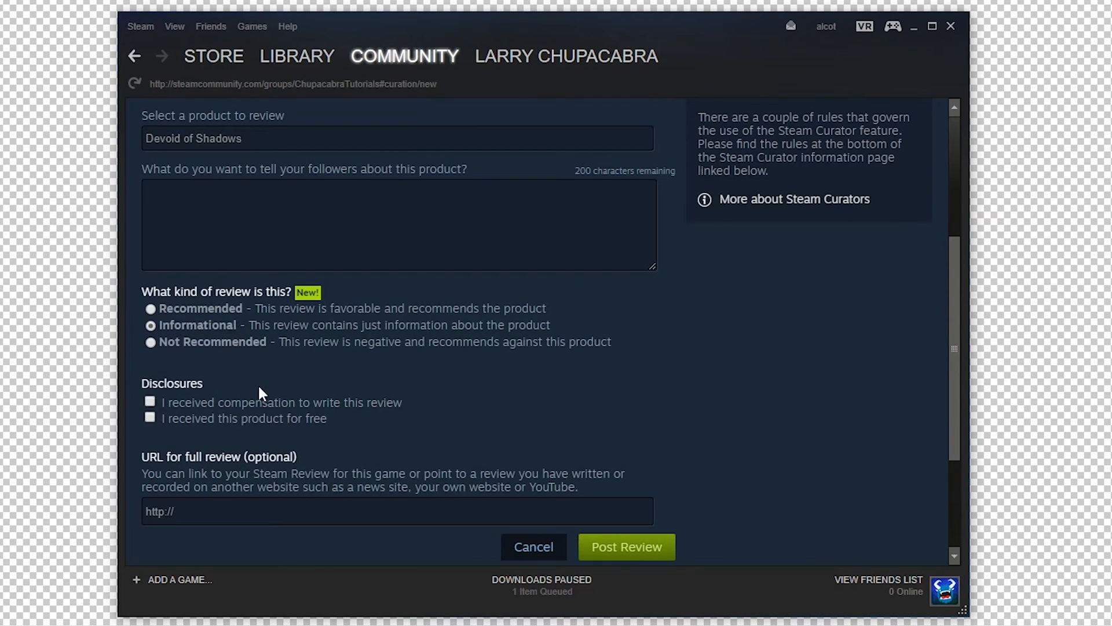
click(398, 225)
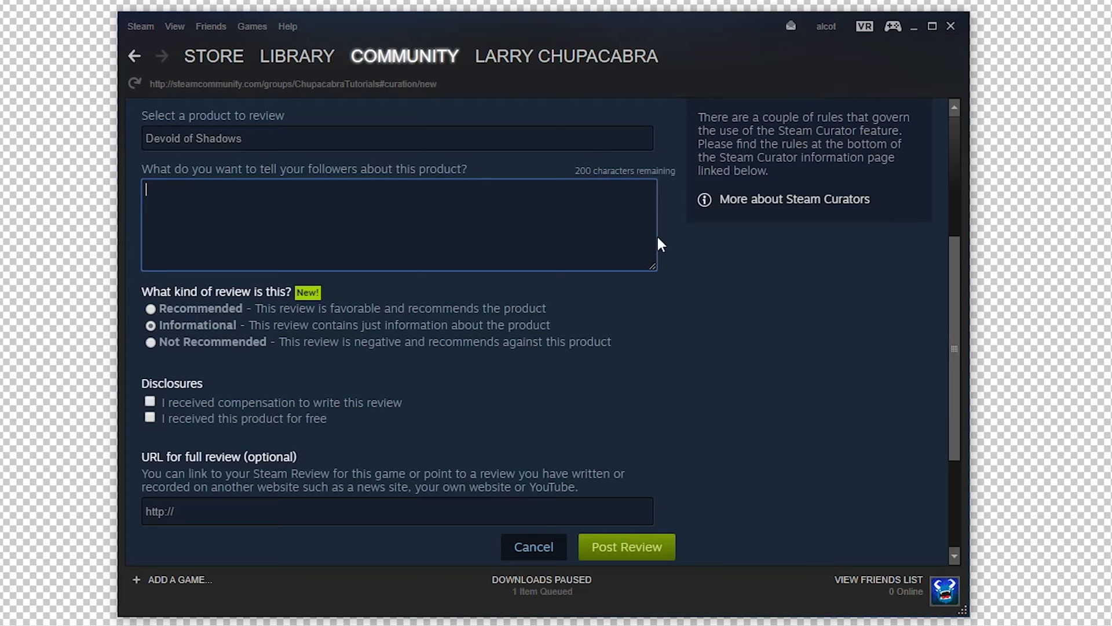
scroll(down, 3)
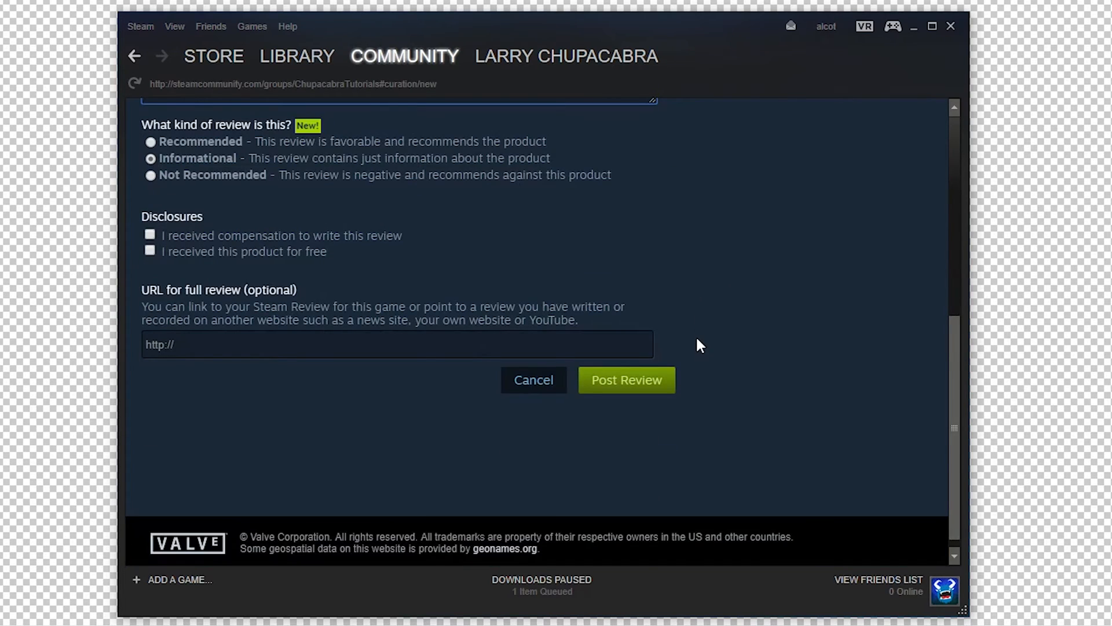
scroll(up, 3)
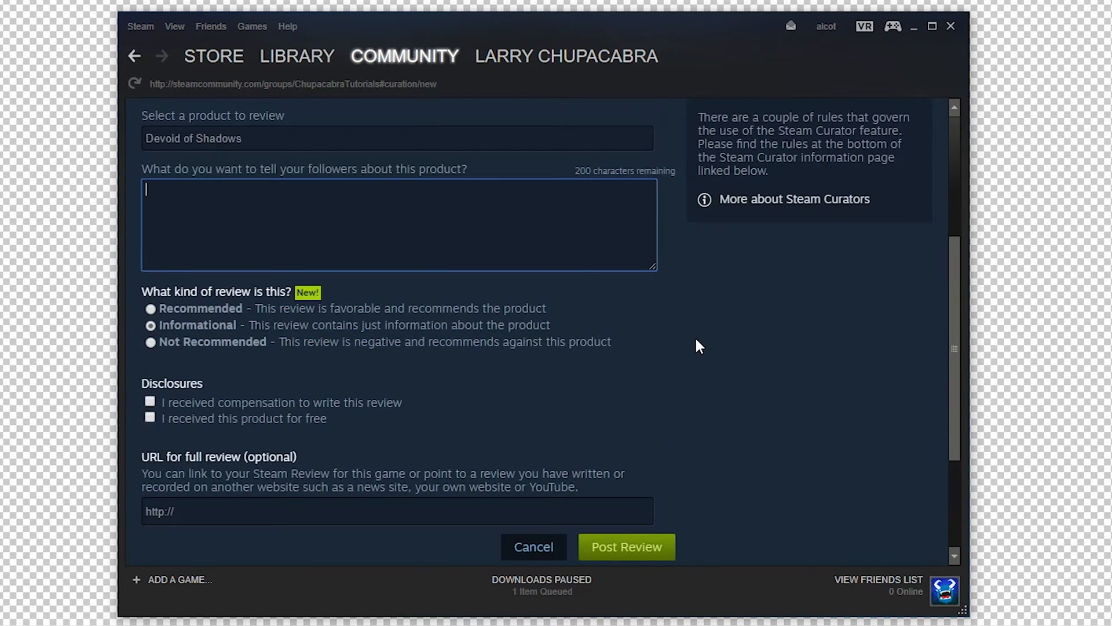
scroll(down, 3)
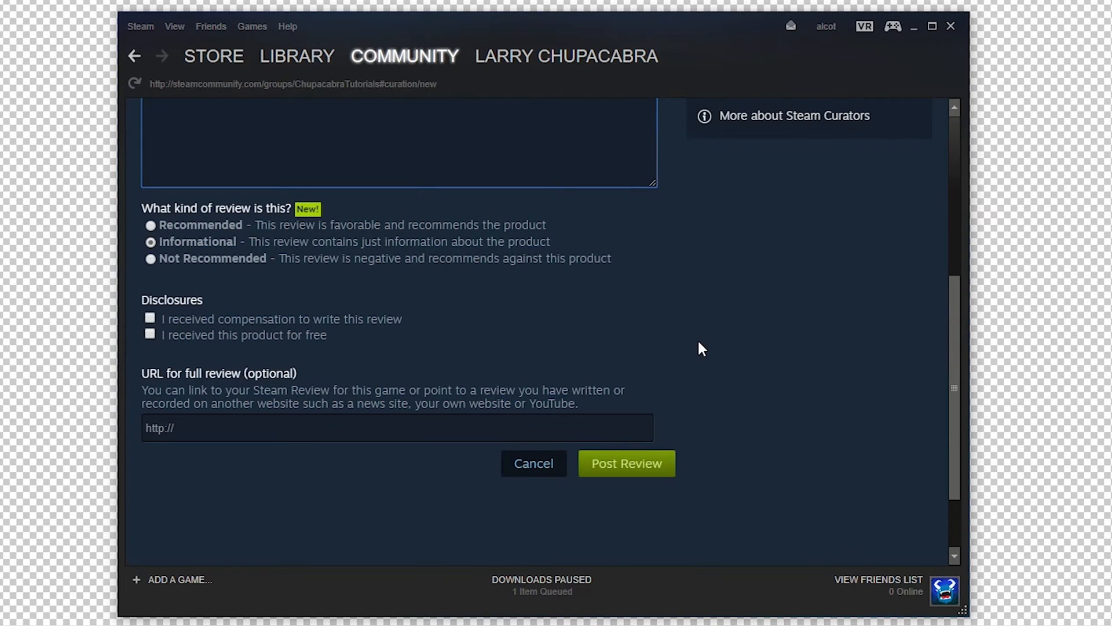
mouse_move(136, 338)
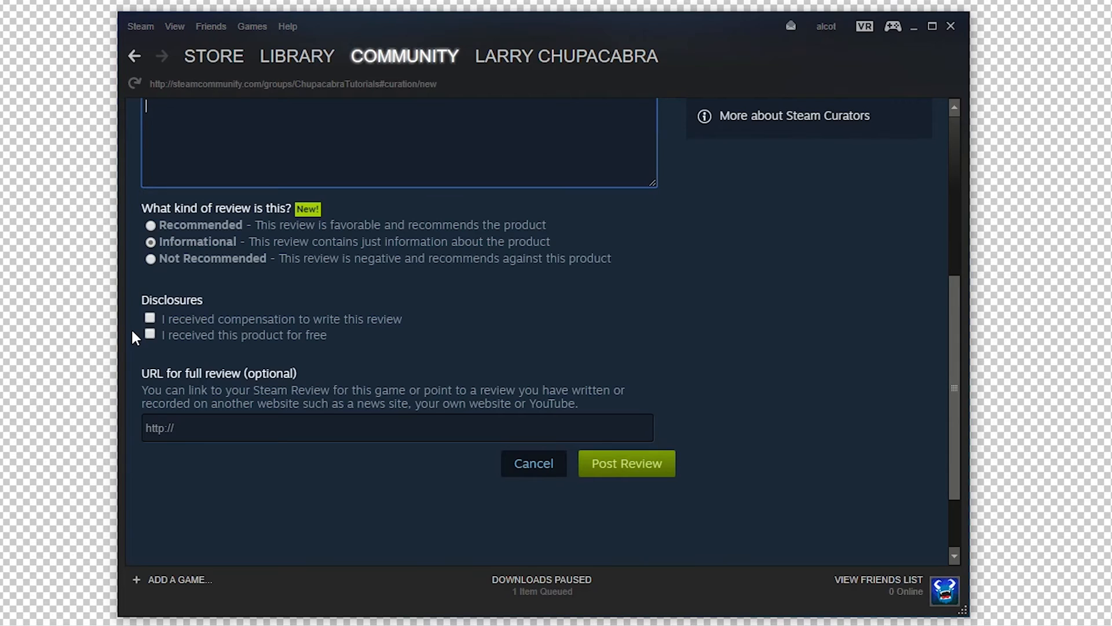
mouse_move(240, 337)
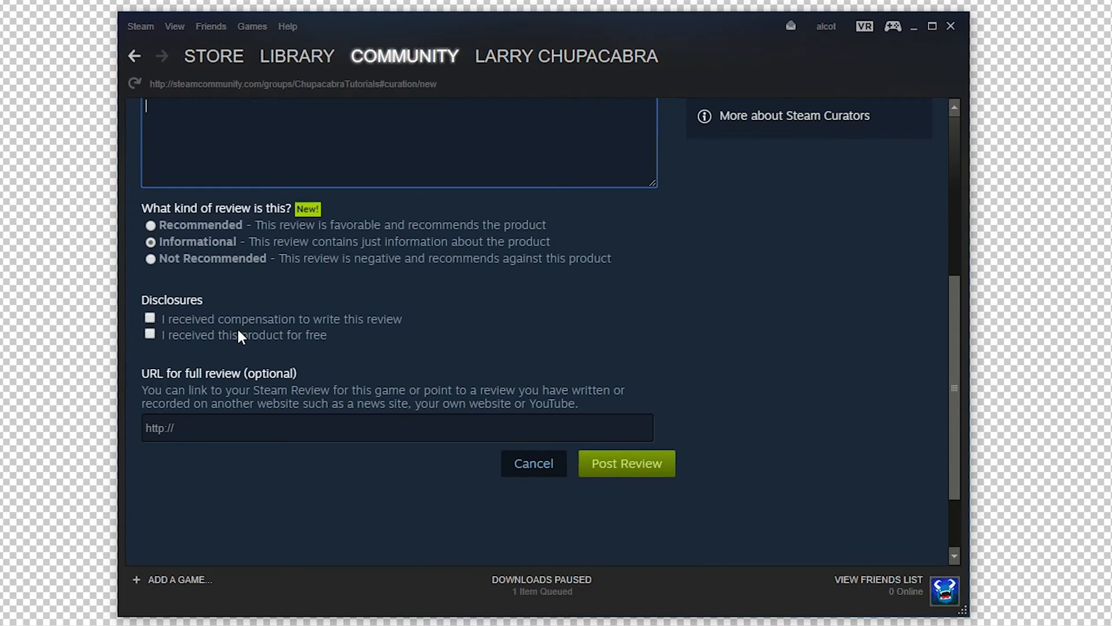
Tick the disclosure boxes, ending with 'I received this product for free'.
click(150, 318)
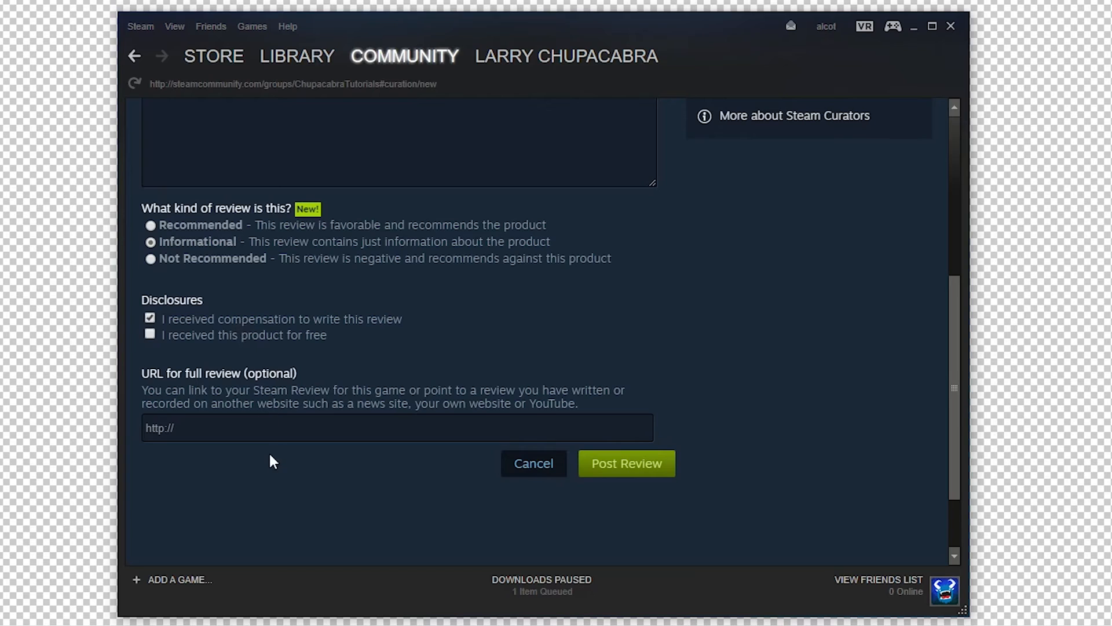
click(150, 334)
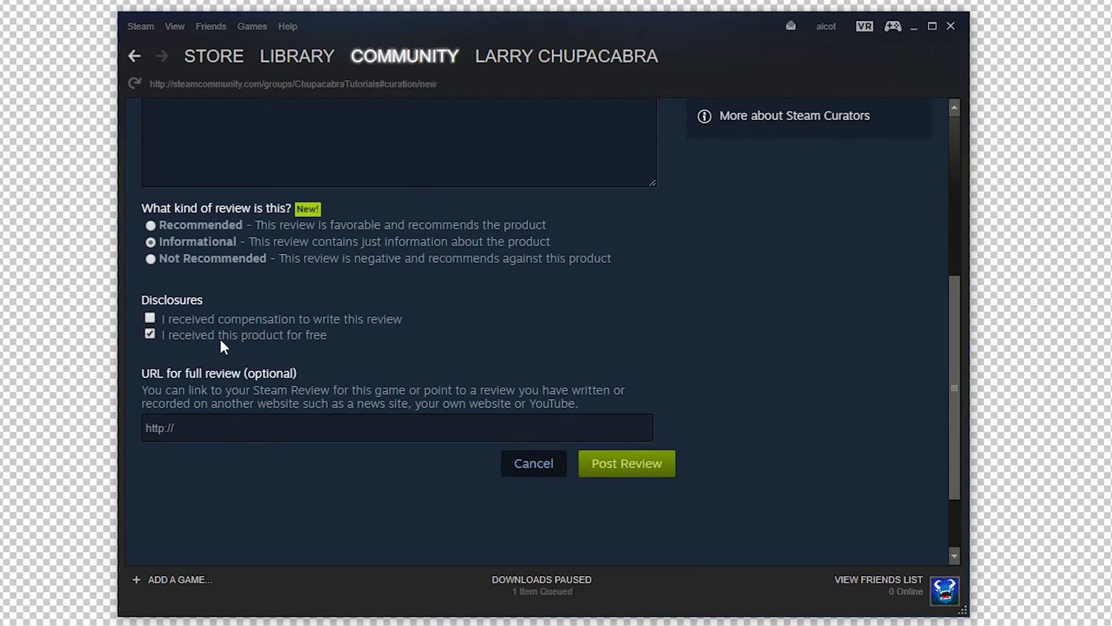
mouse_move(327, 351)
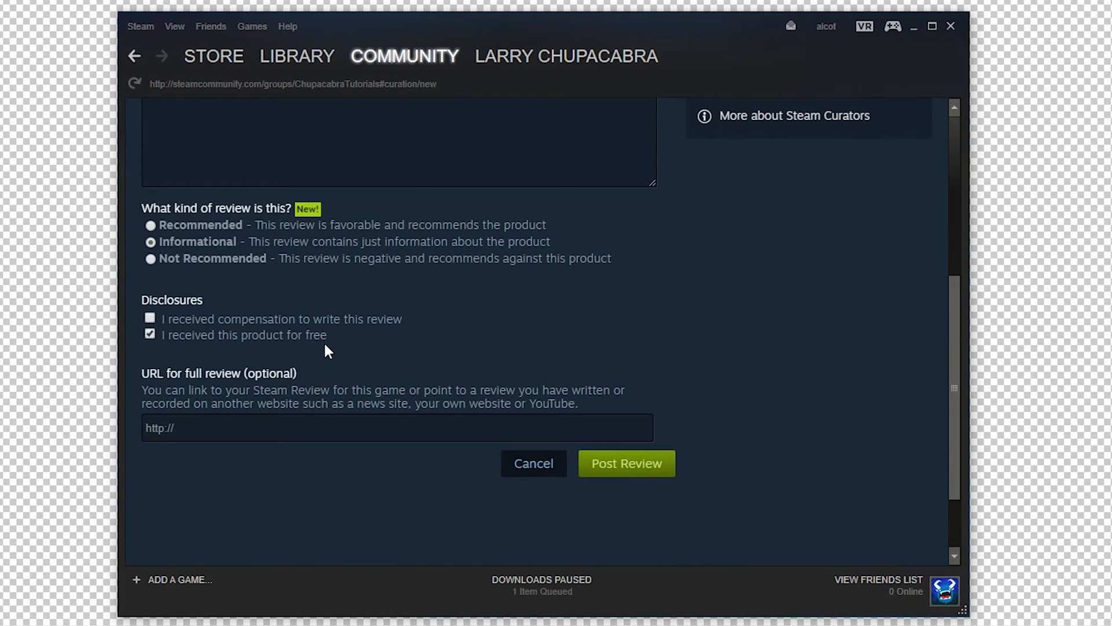
mouse_move(266, 458)
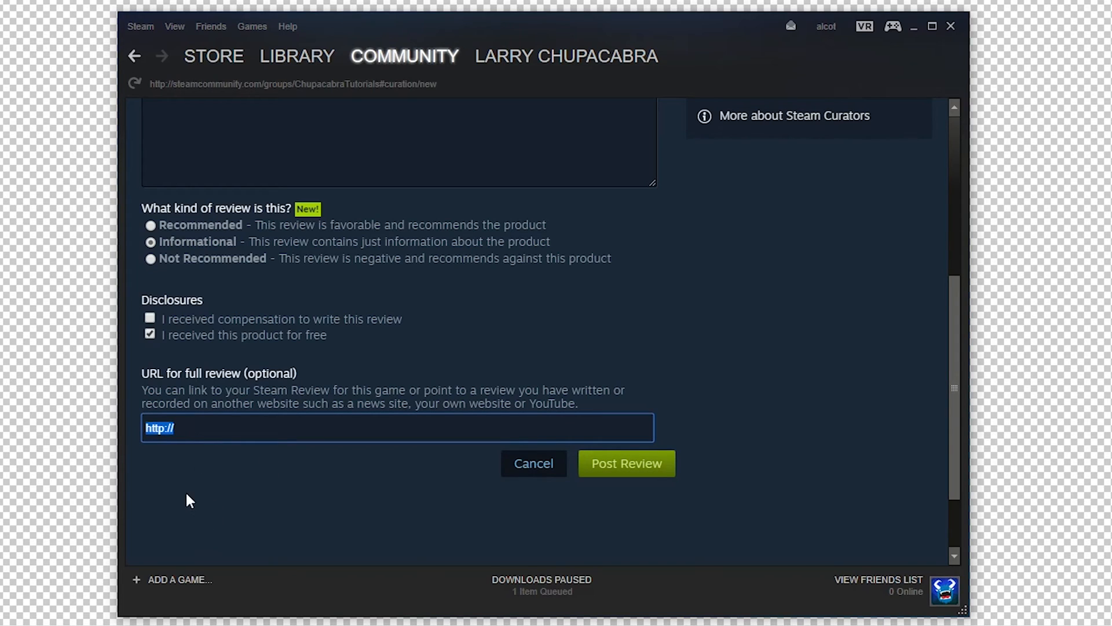
mouse_move(341, 449)
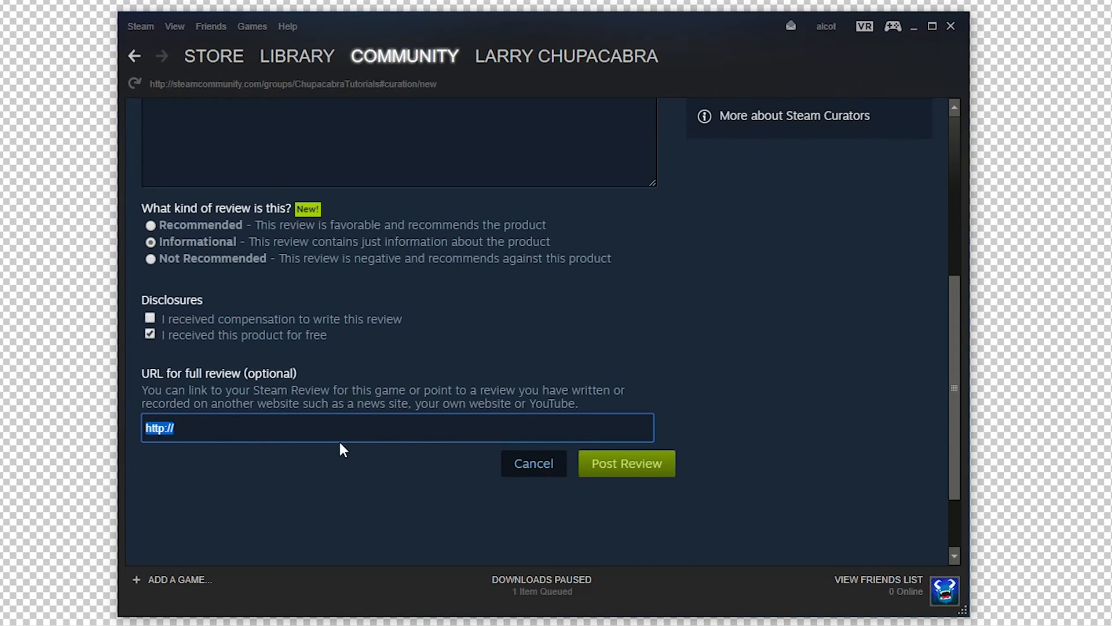
scroll(up, 3)
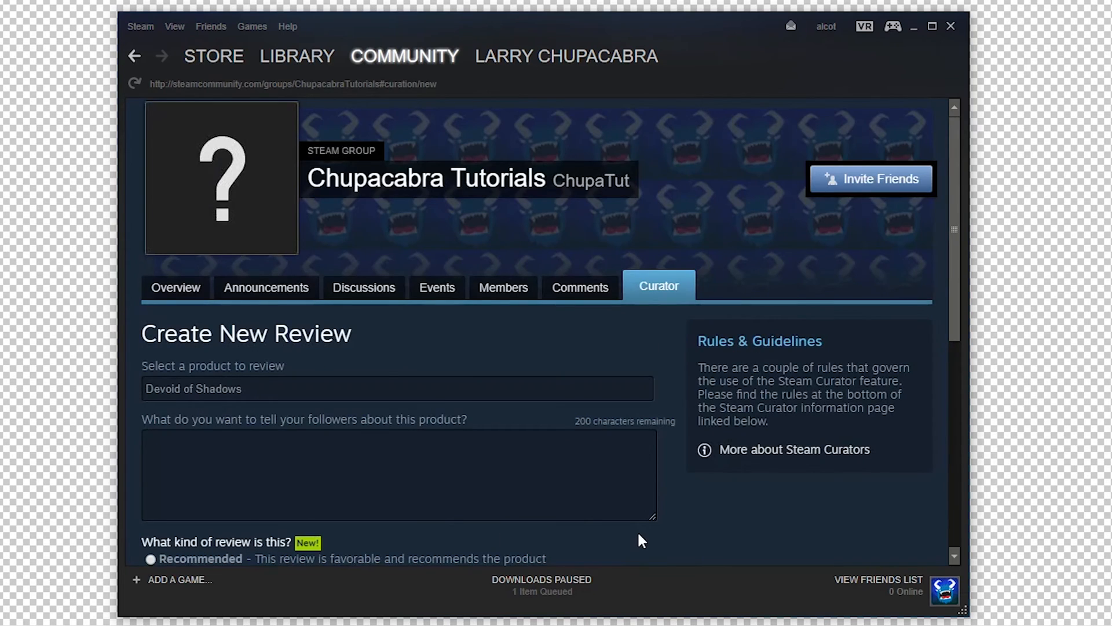
Go from the profile Groups list into Larry Chupacabra Collection's Curator tab and review its reviews.
click(565, 56)
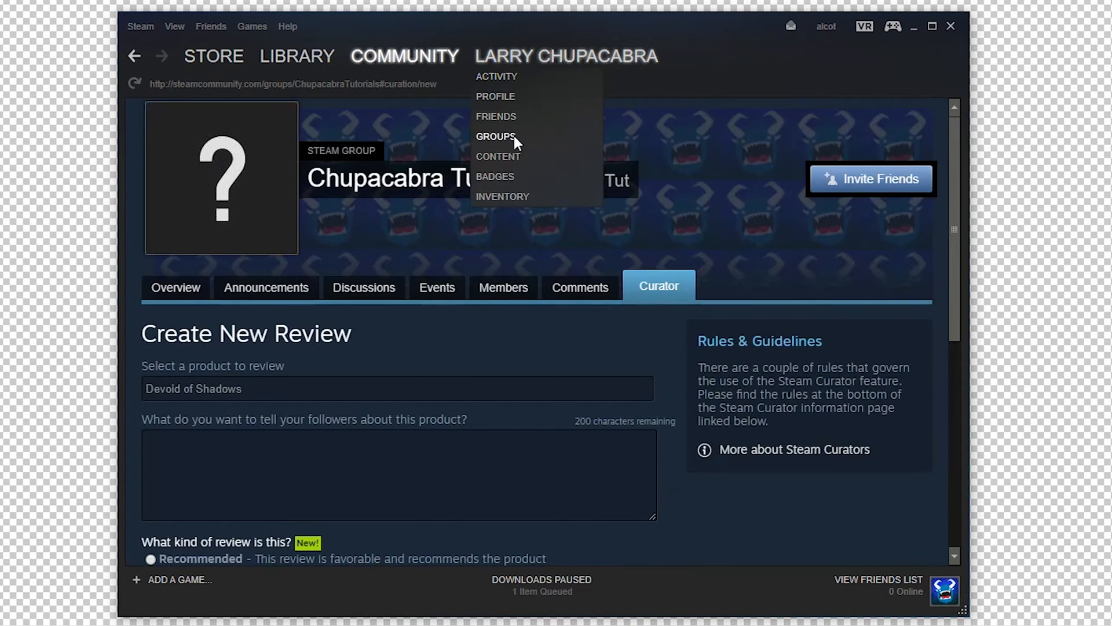
click(495, 136)
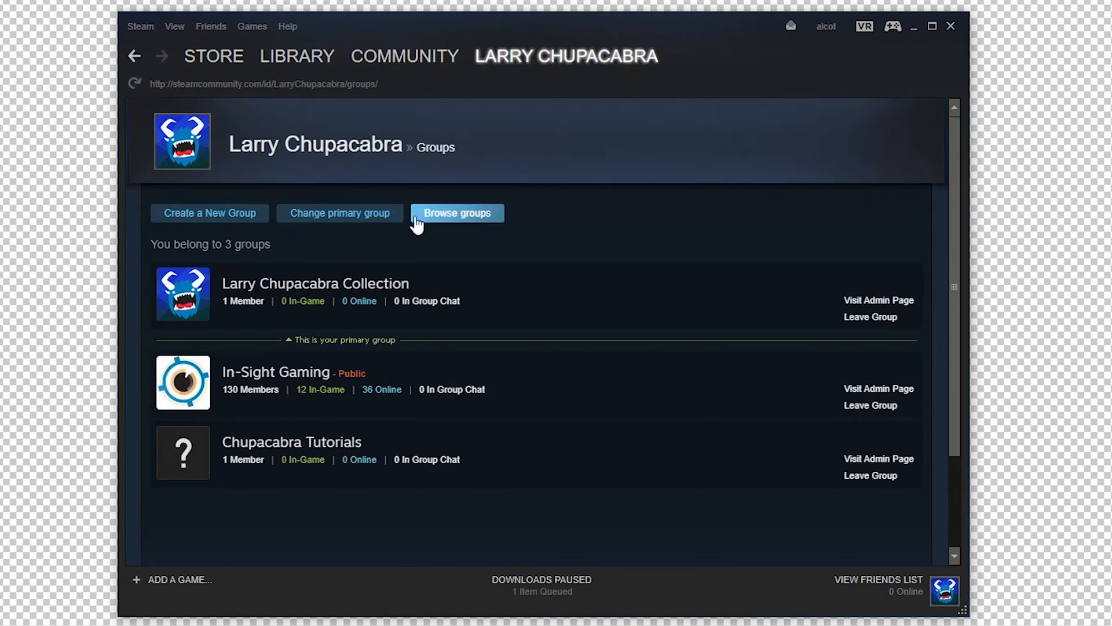
click(316, 283)
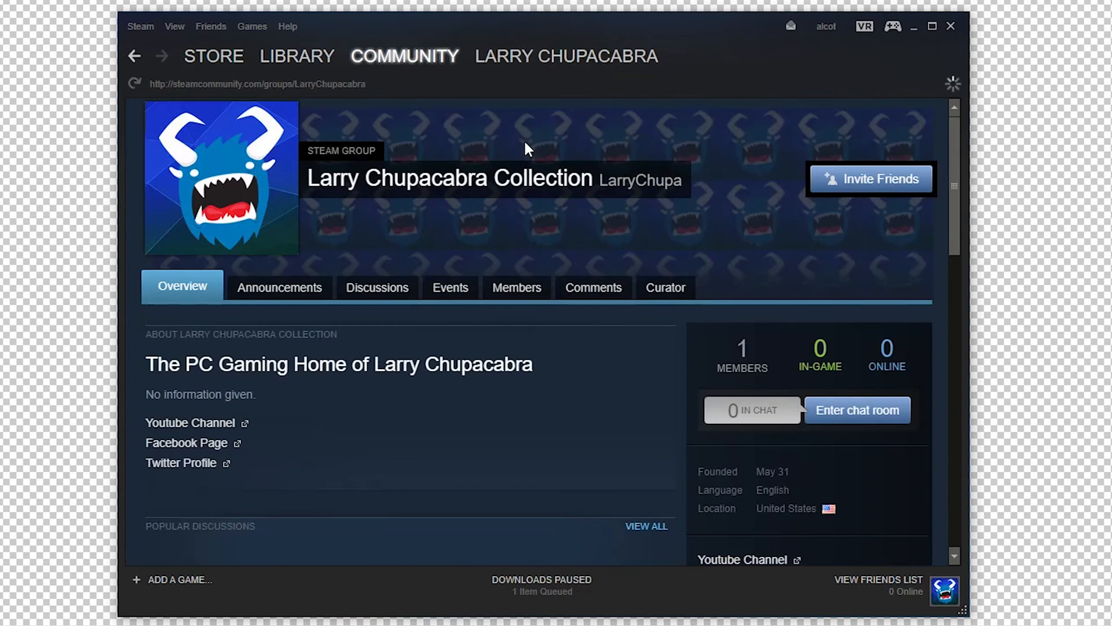
click(664, 287)
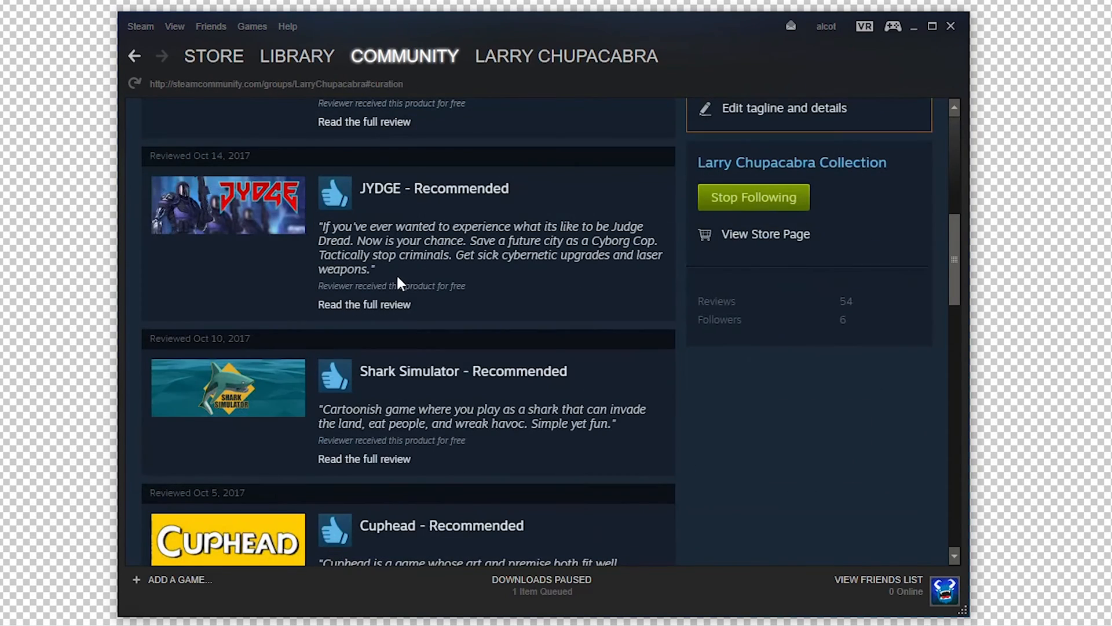
scroll(up, 3)
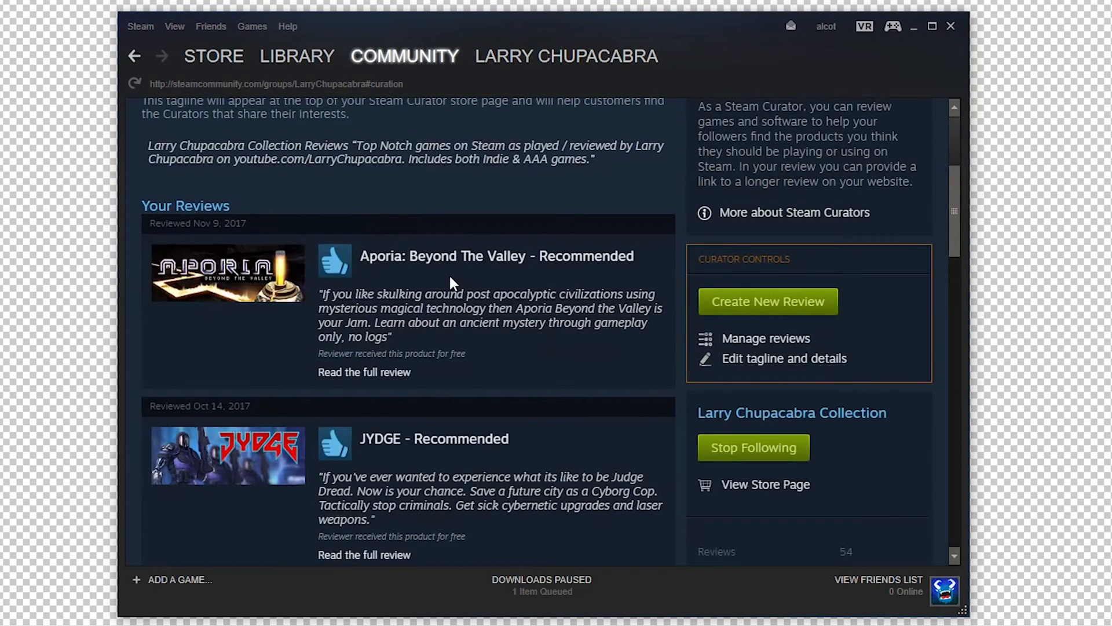
scroll(down, 3)
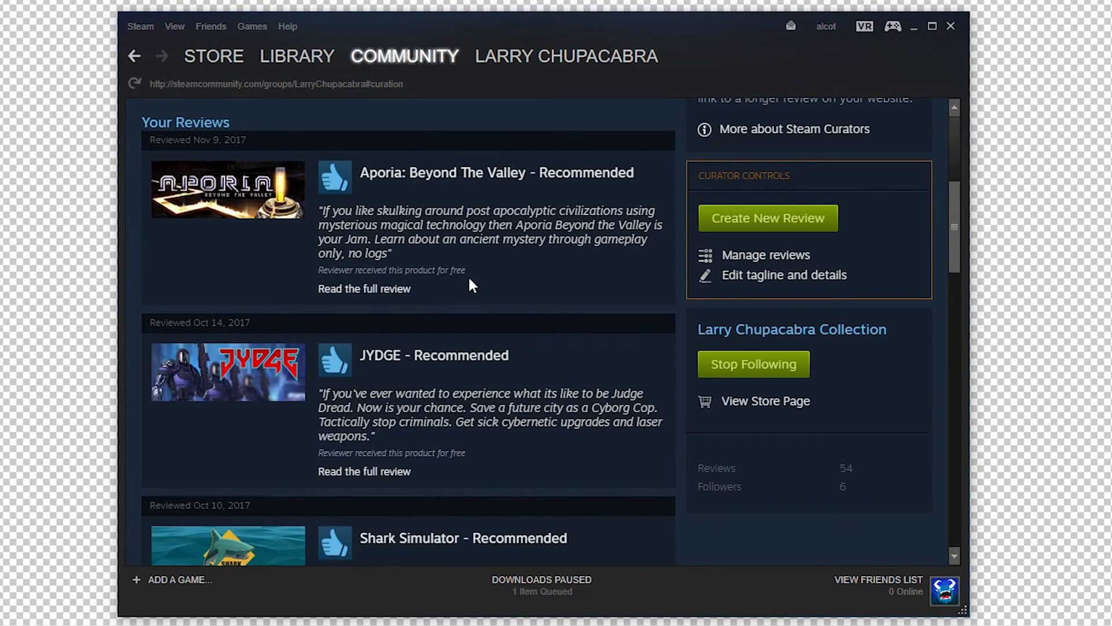
mouse_move(746, 262)
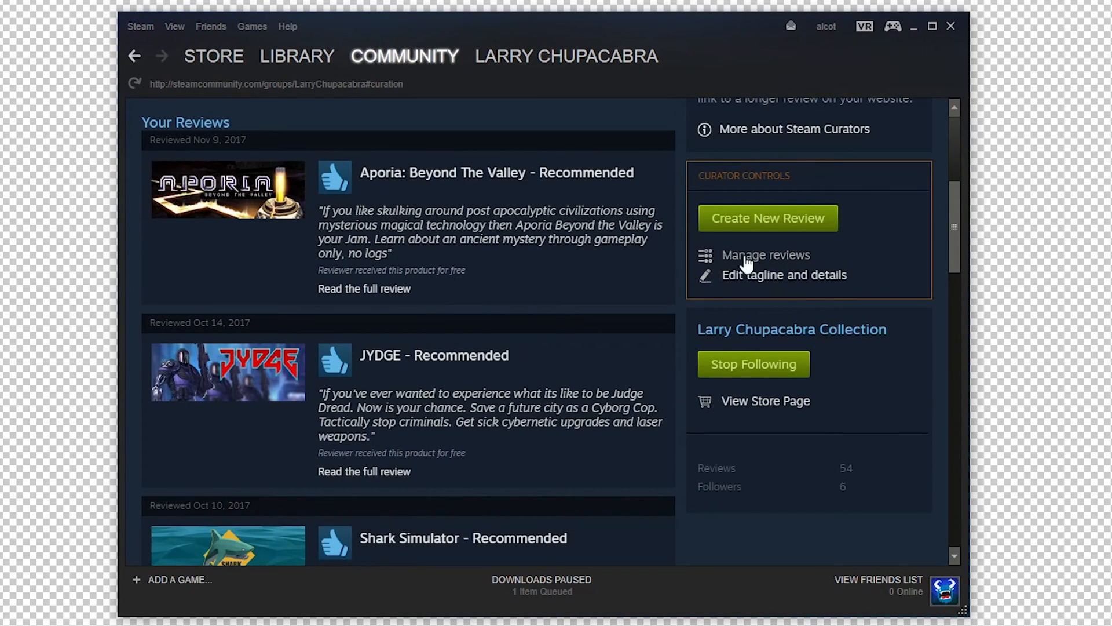
mouse_move(532, 284)
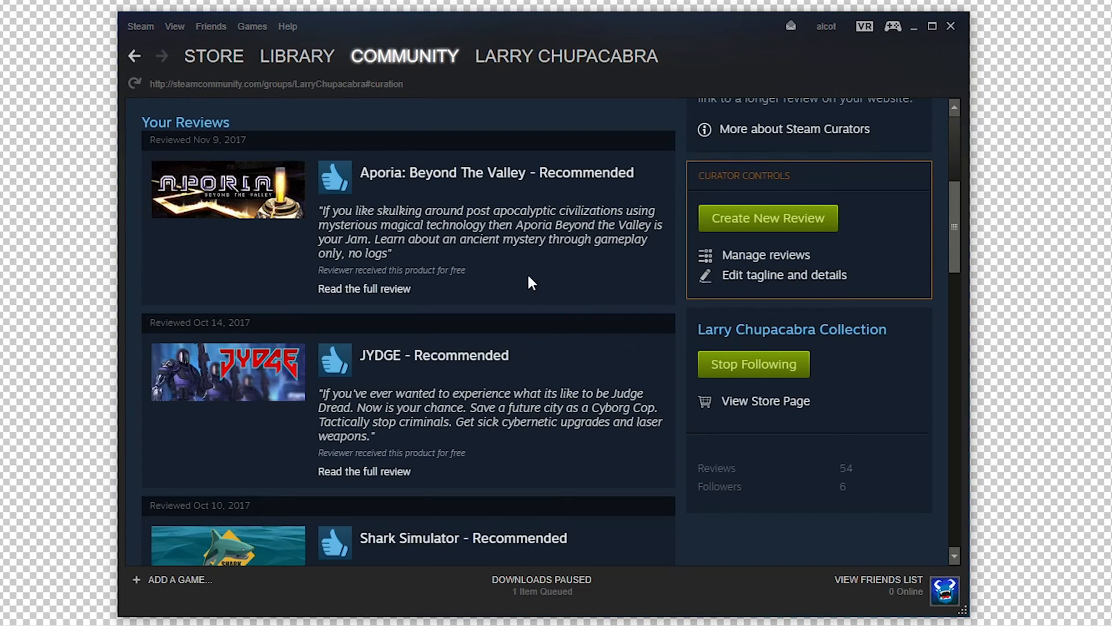
scroll(up, 3)
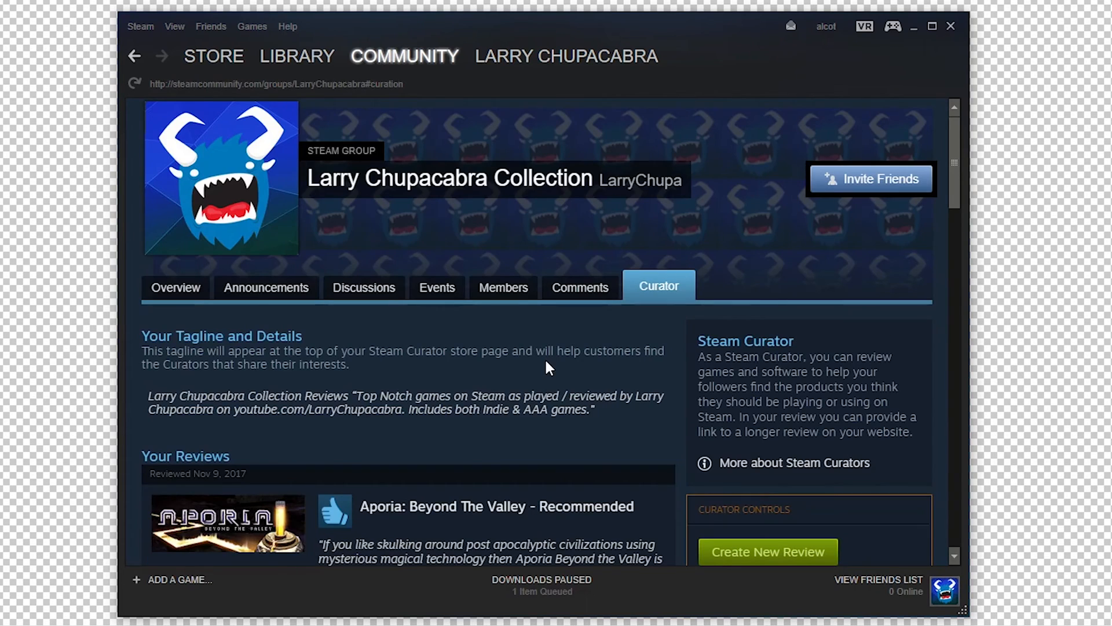
scroll(down, 3)
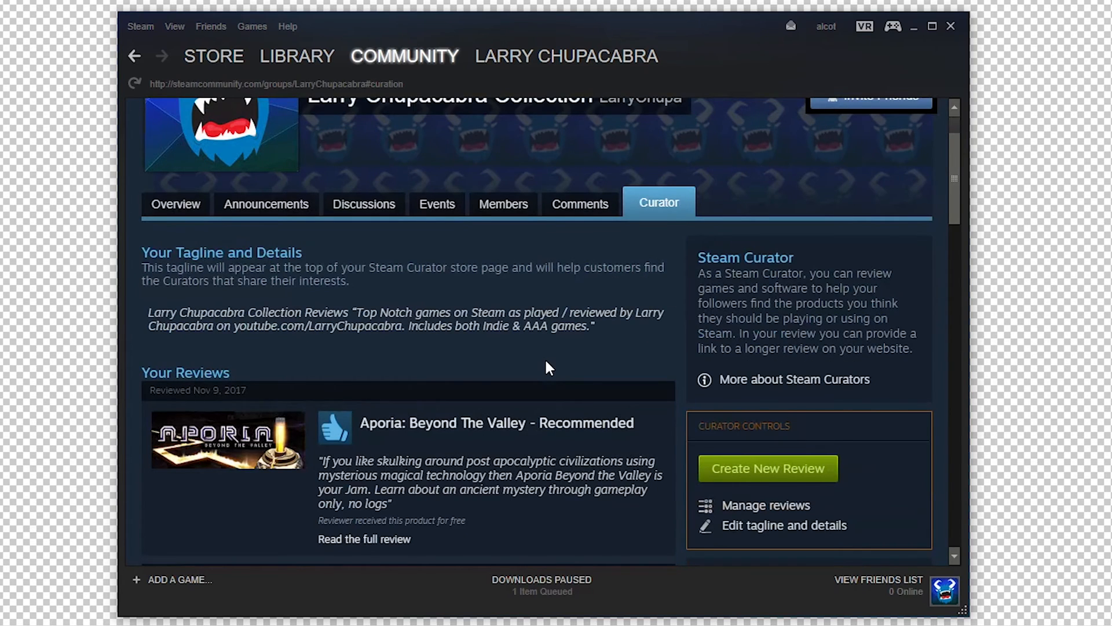
scroll(down, 3)
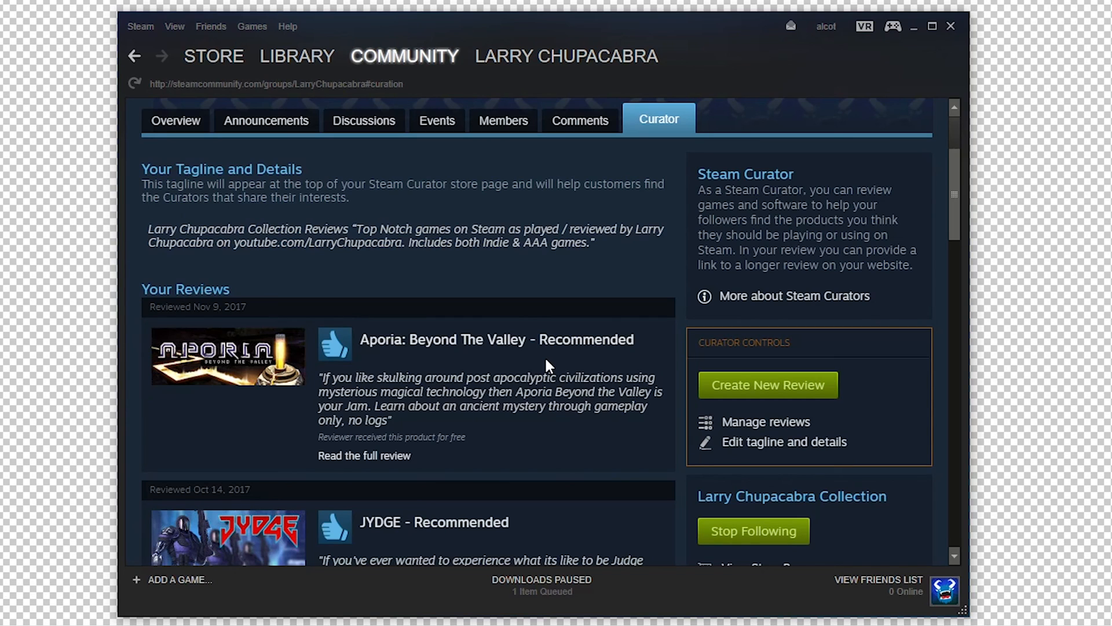
scroll(up, 3)
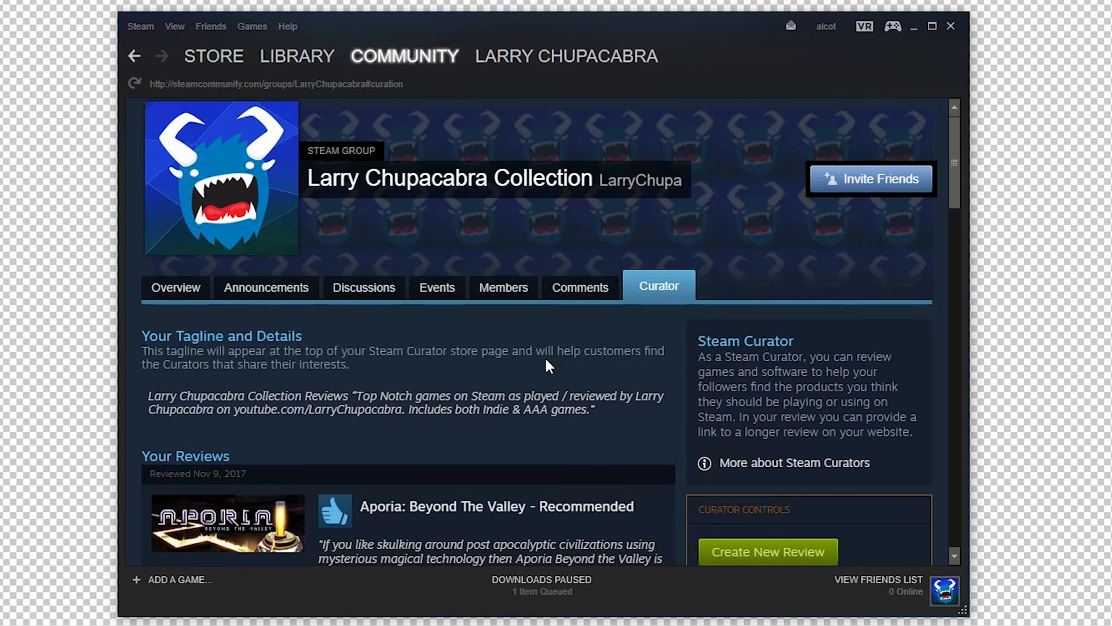